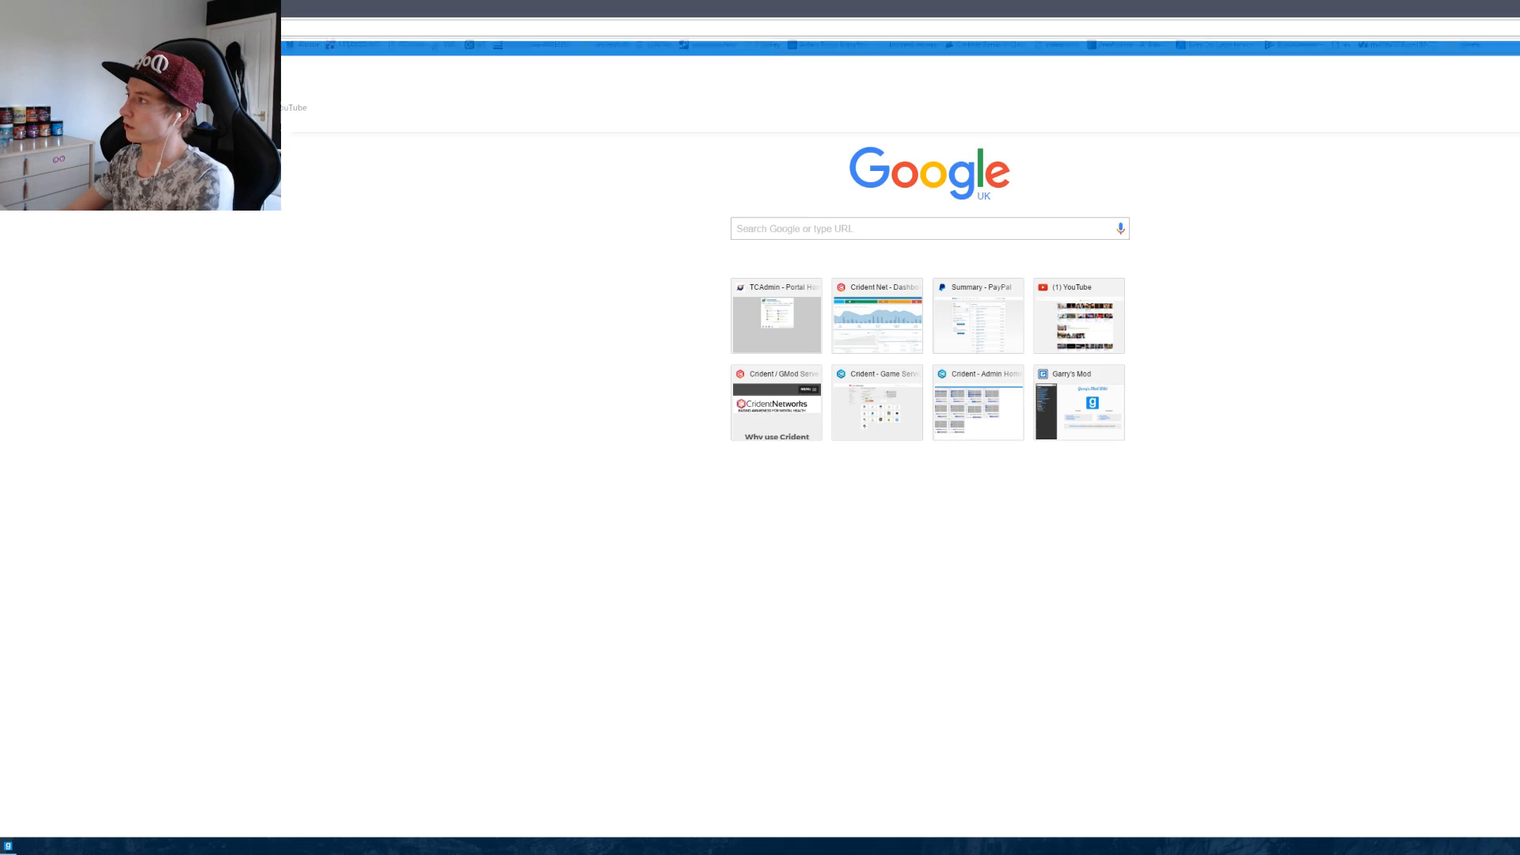
# Find the FPtje/FProfiler repository via a 'fprofiler' search and download it as a ZIP.
pyautogui.write('fprofiler')
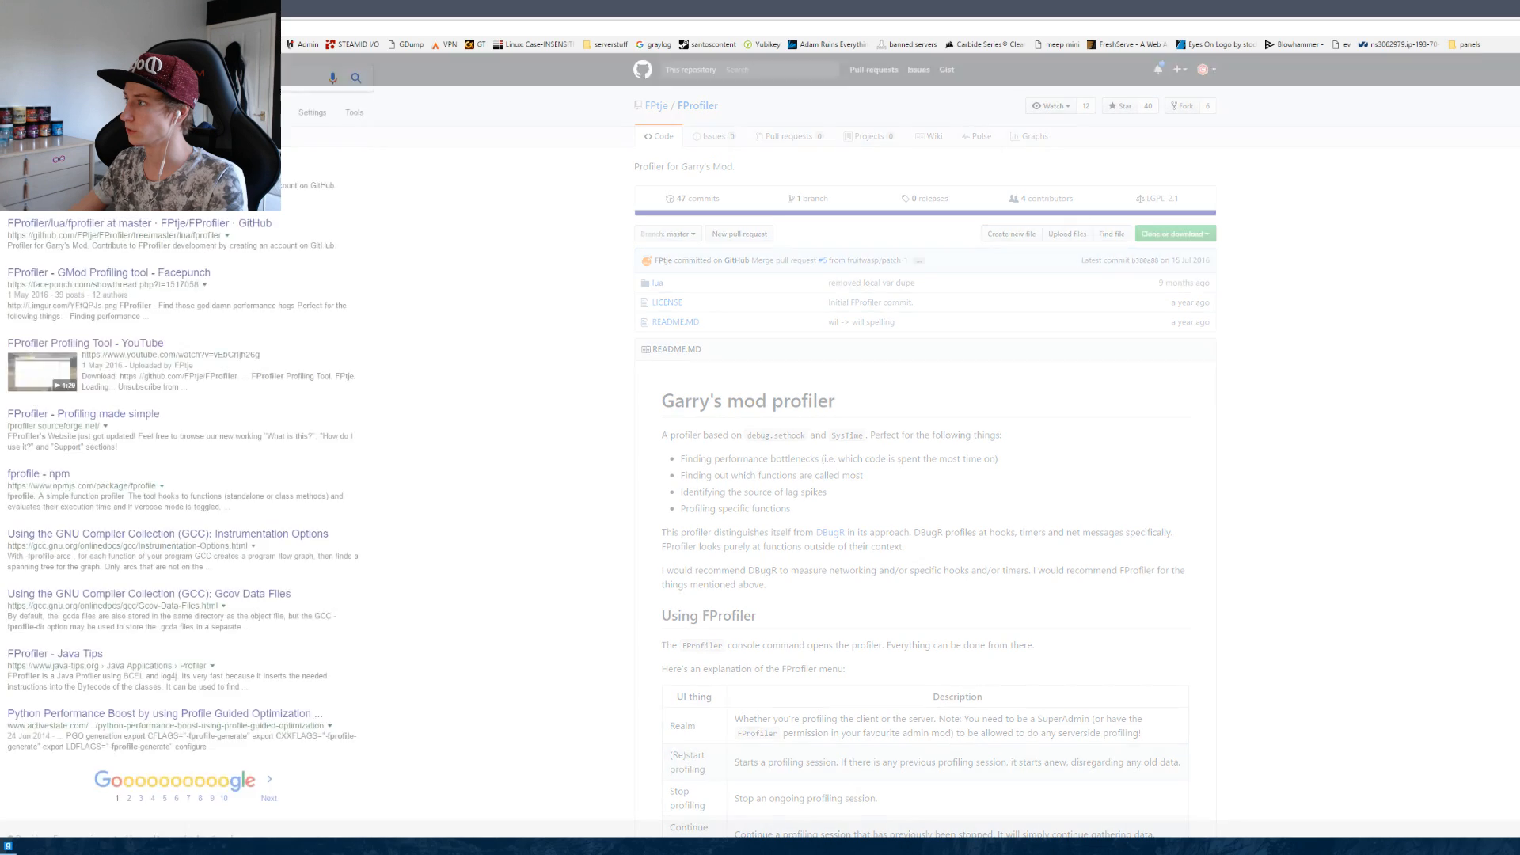
pyautogui.click(1172, 234)
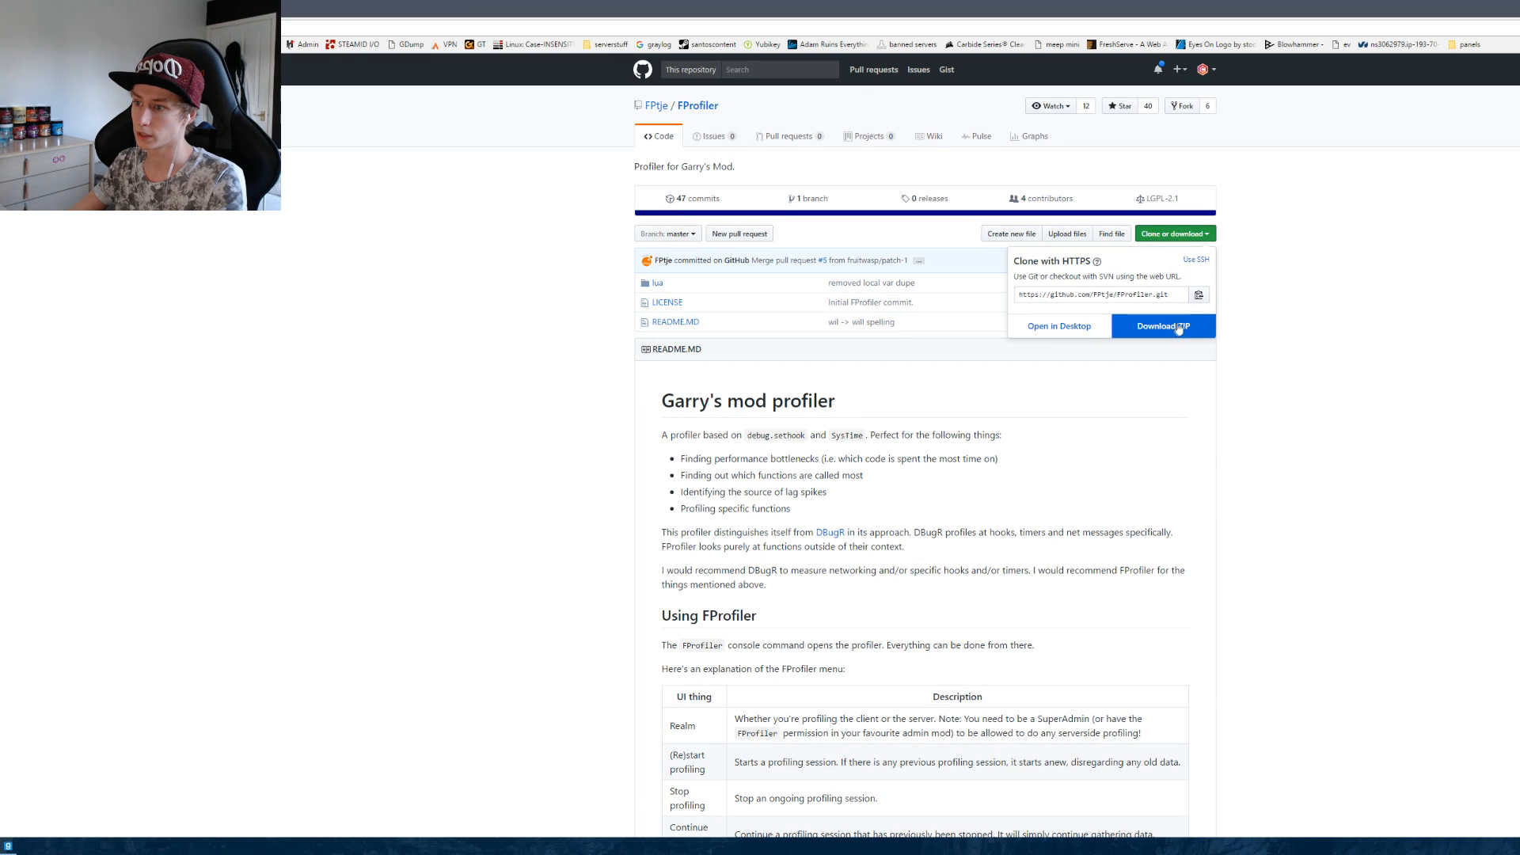
pyautogui.click(1162, 326)
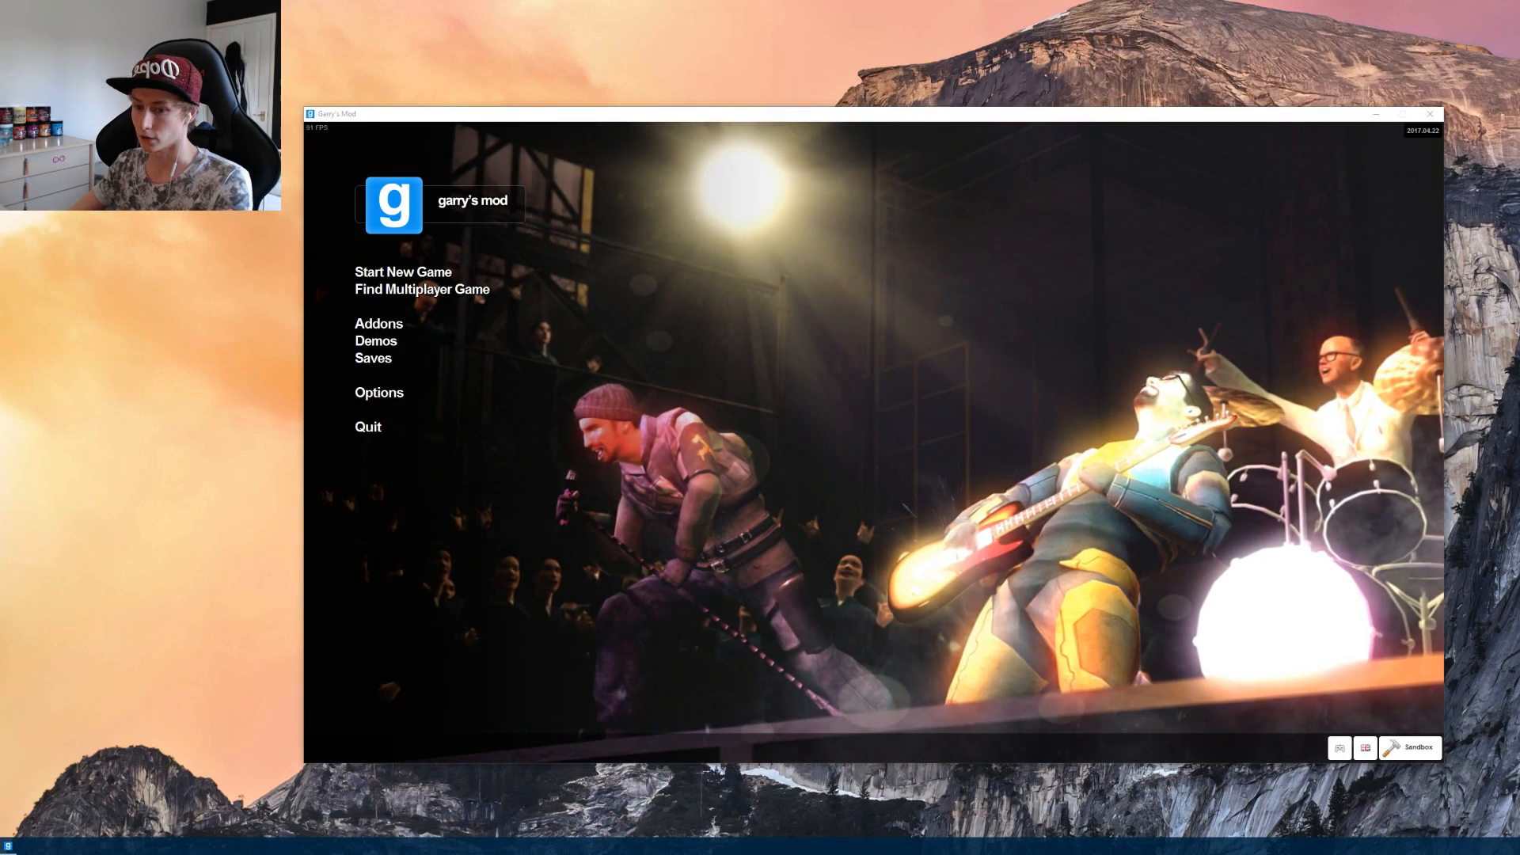
# Extract FProfiler-master.zip into the addons folder and rename the folder starting with 'fp'.
pyautogui.click(30, 845)
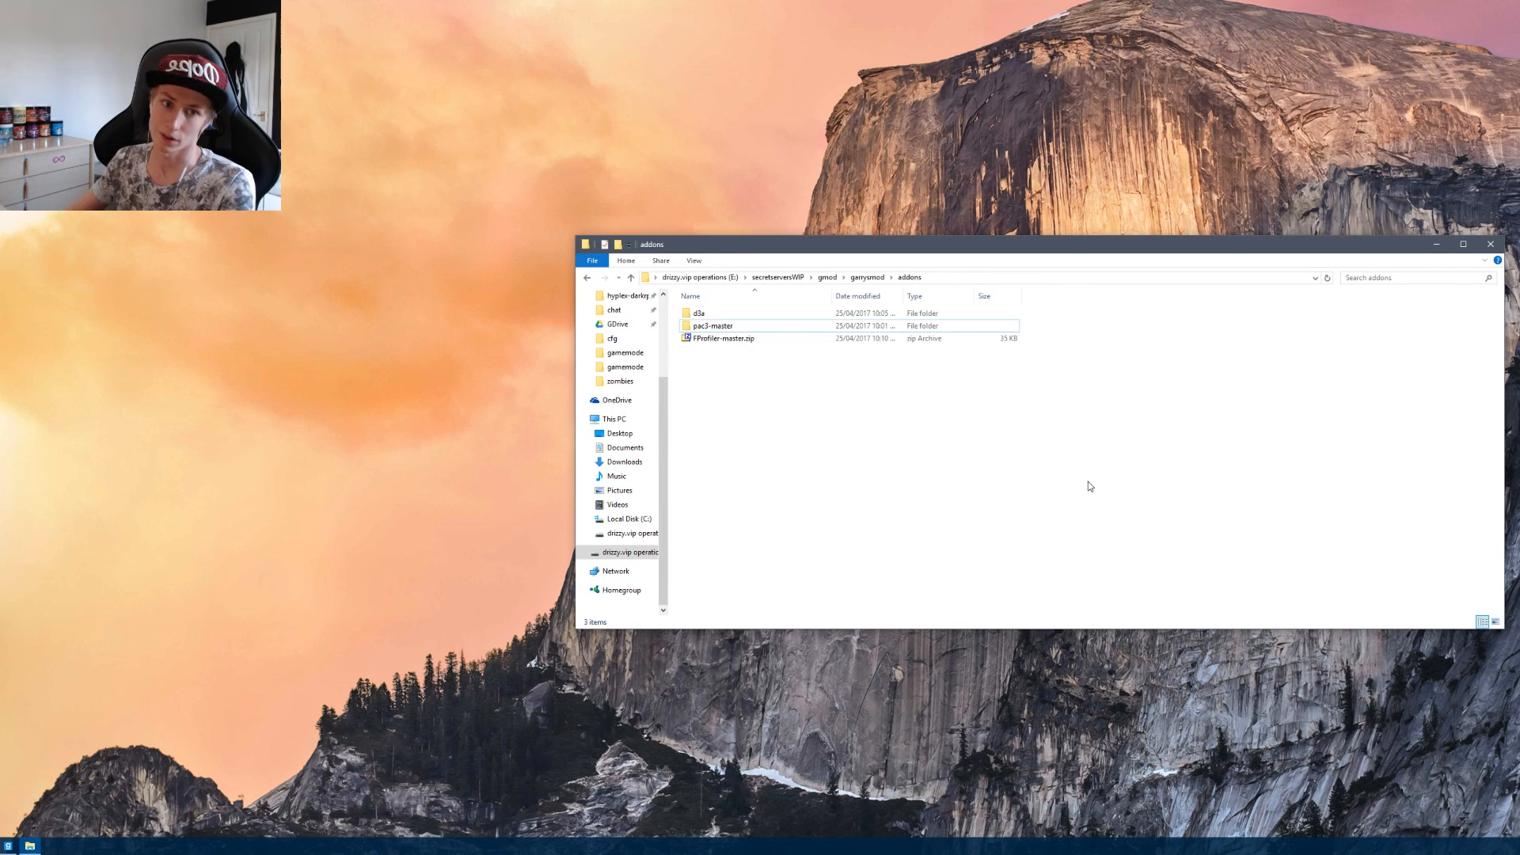
pyautogui.rightClick(723, 338)
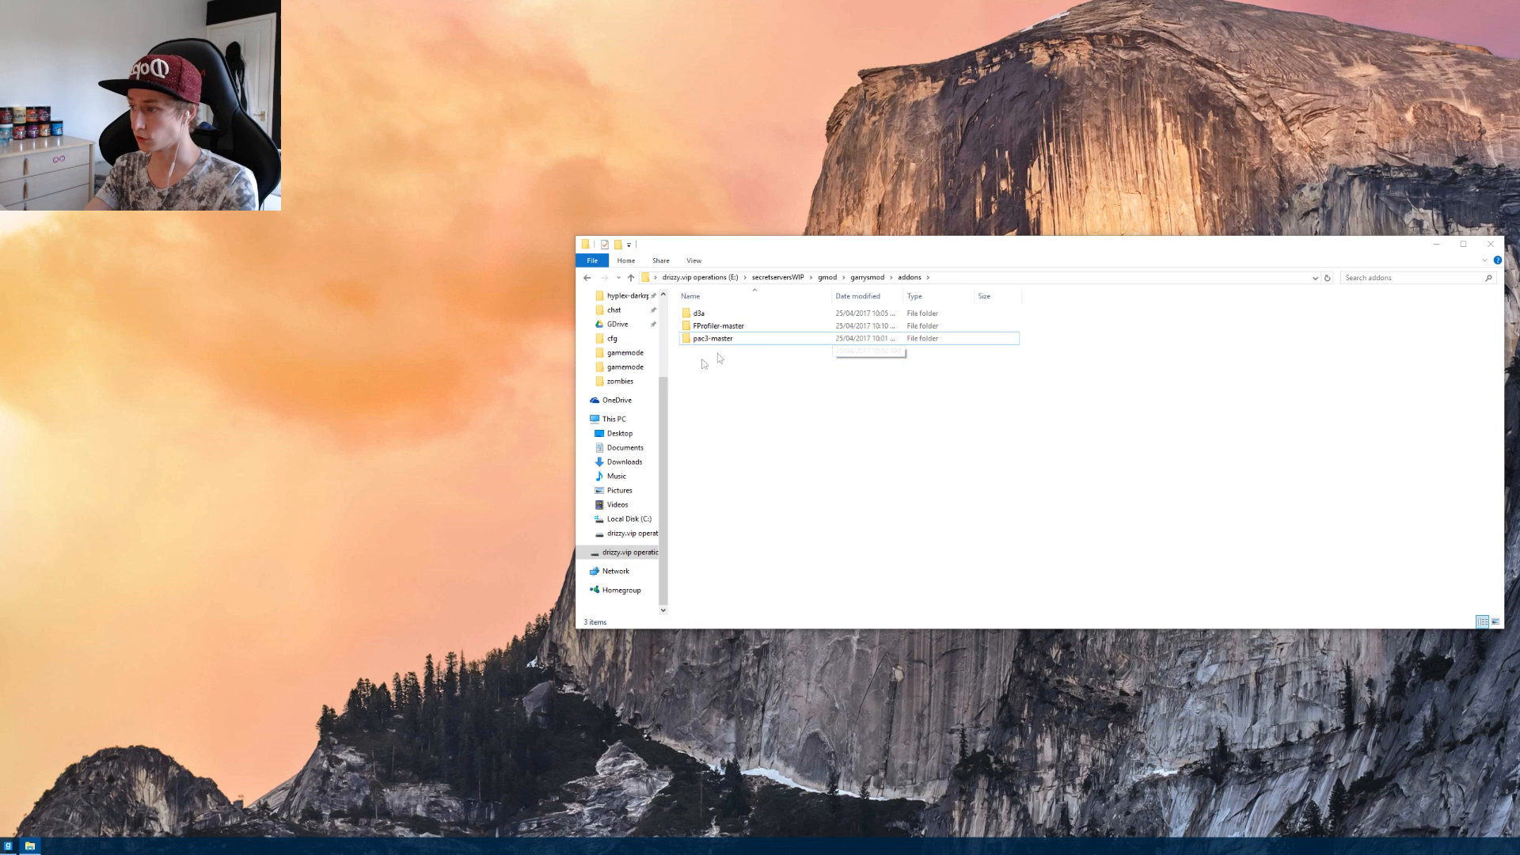
pyautogui.click(717, 325)
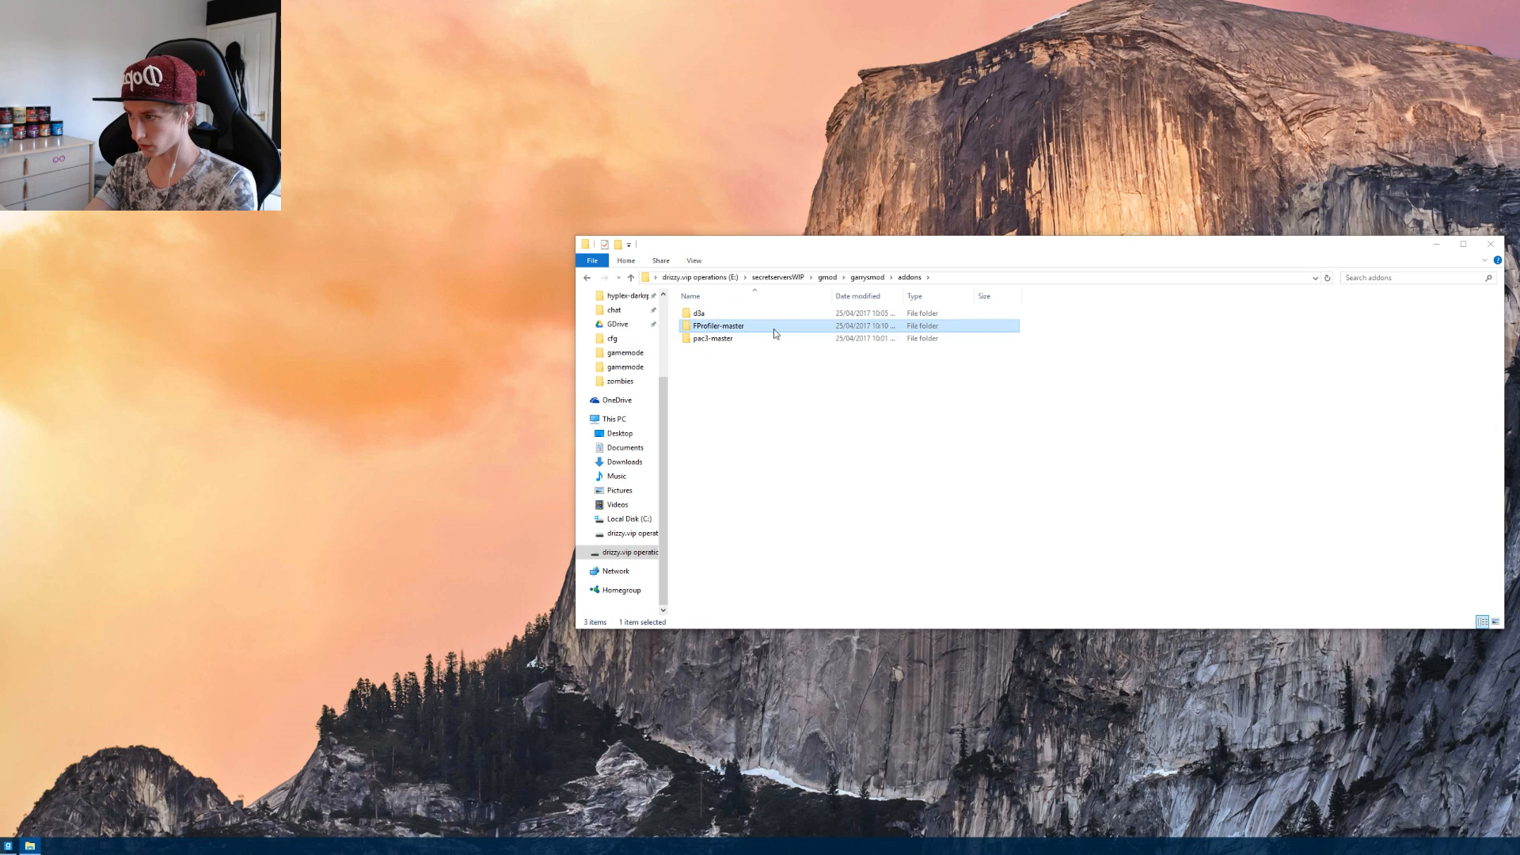
pyautogui.doubleClick(719, 325)
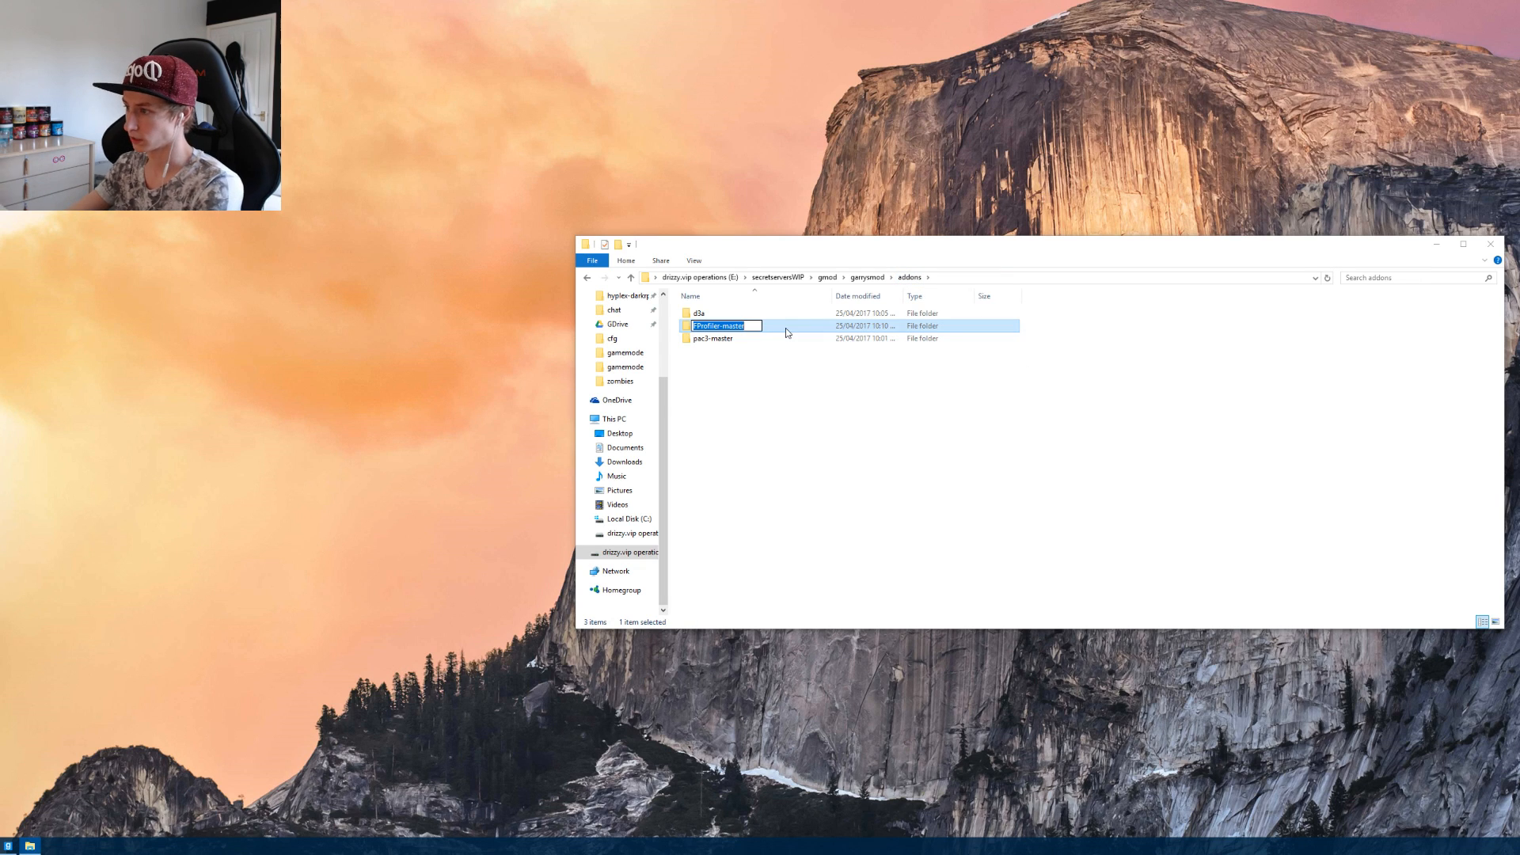
pyautogui.write('fp')
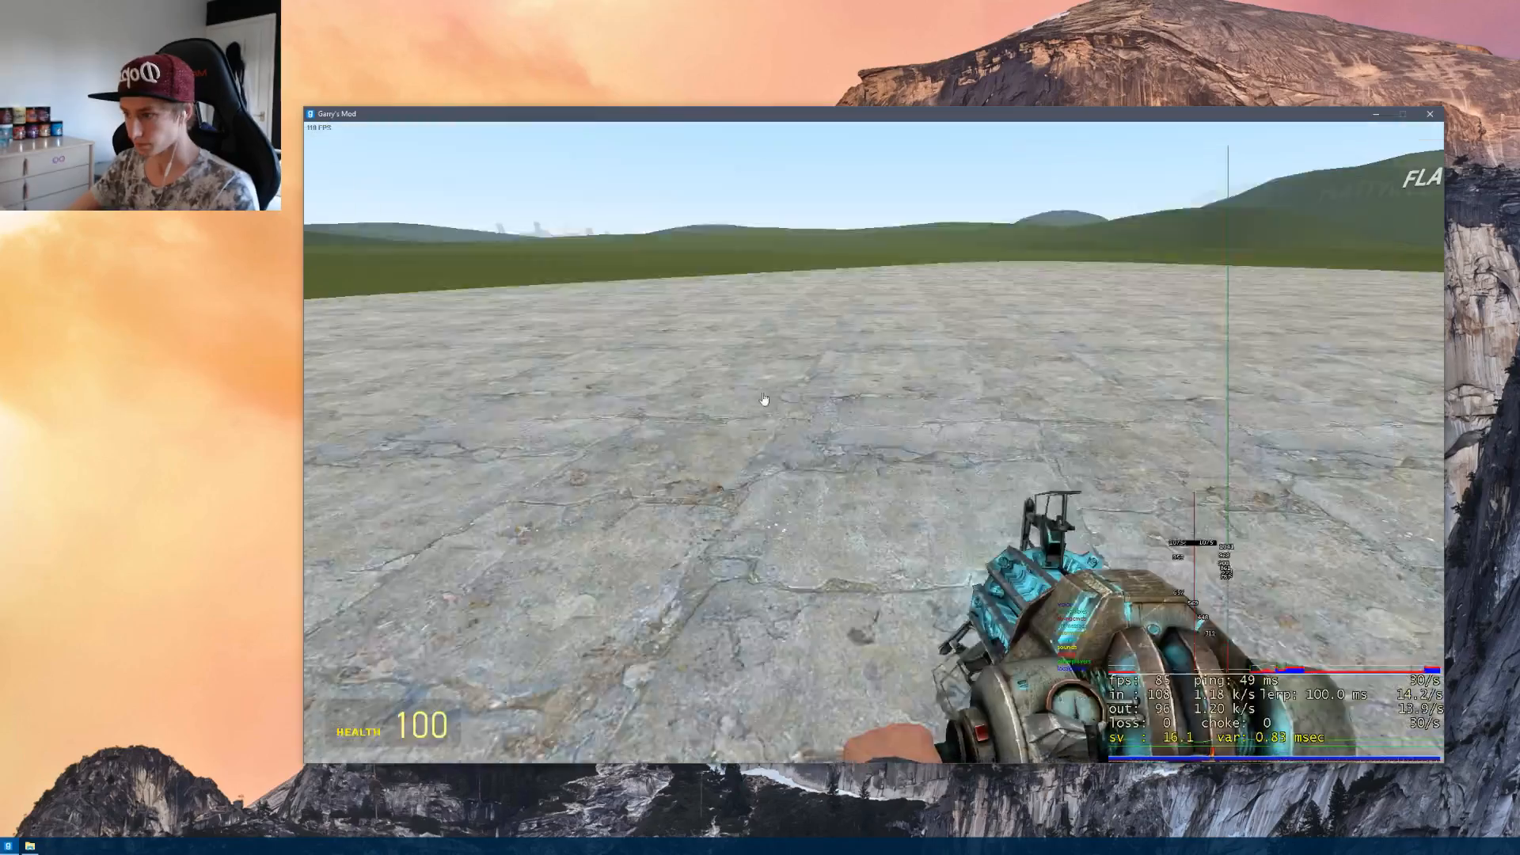
# Bring up the developer console over the pause menu after joining the server.
pyautogui.press('Escape')
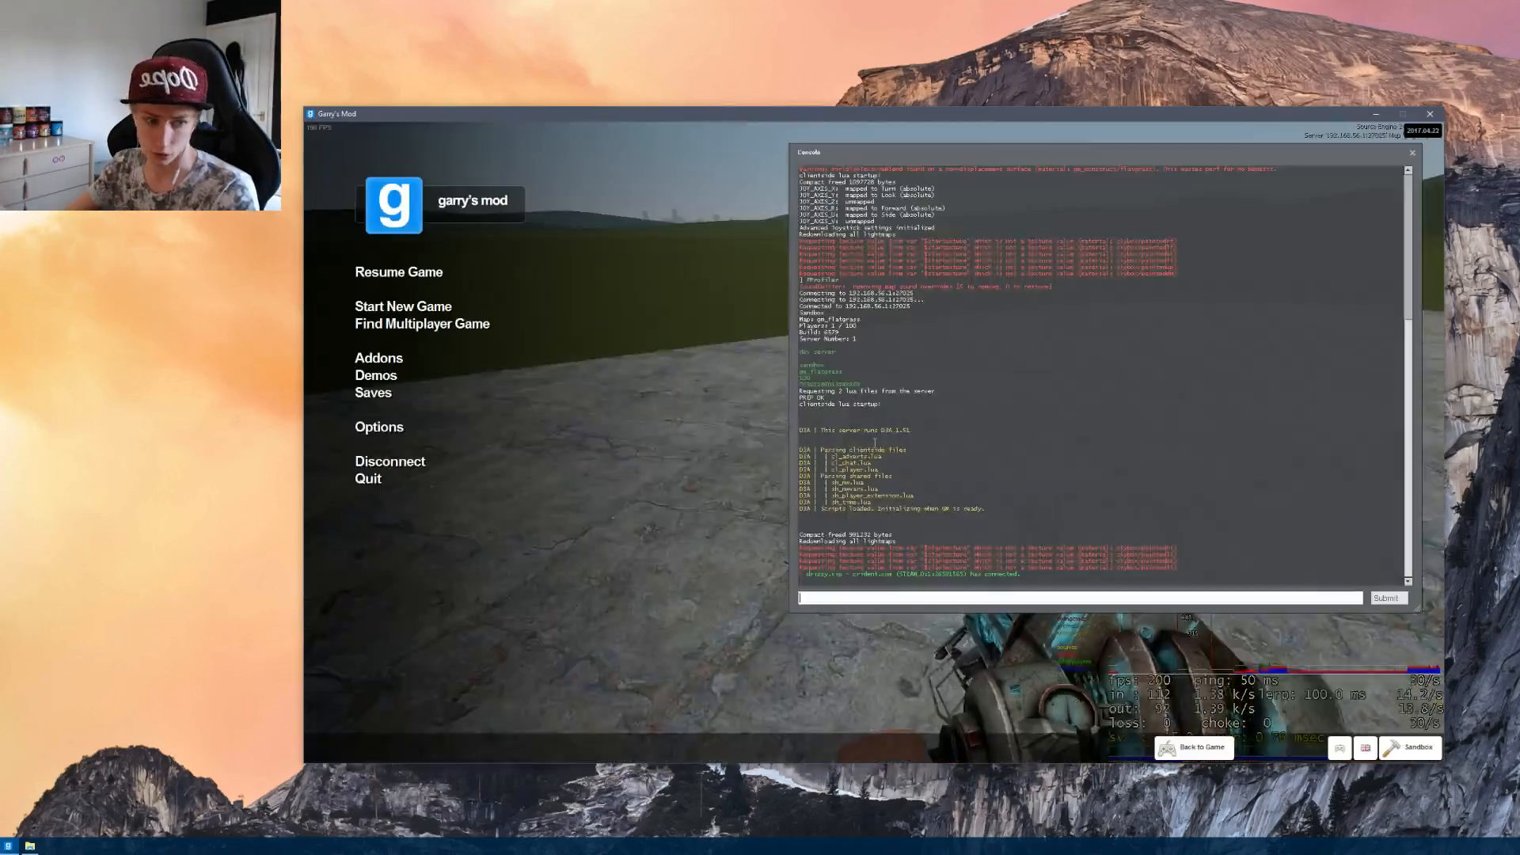
# Run the FProfiler command from the console command line to show the profiler window.
pyautogui.click(1201, 746)
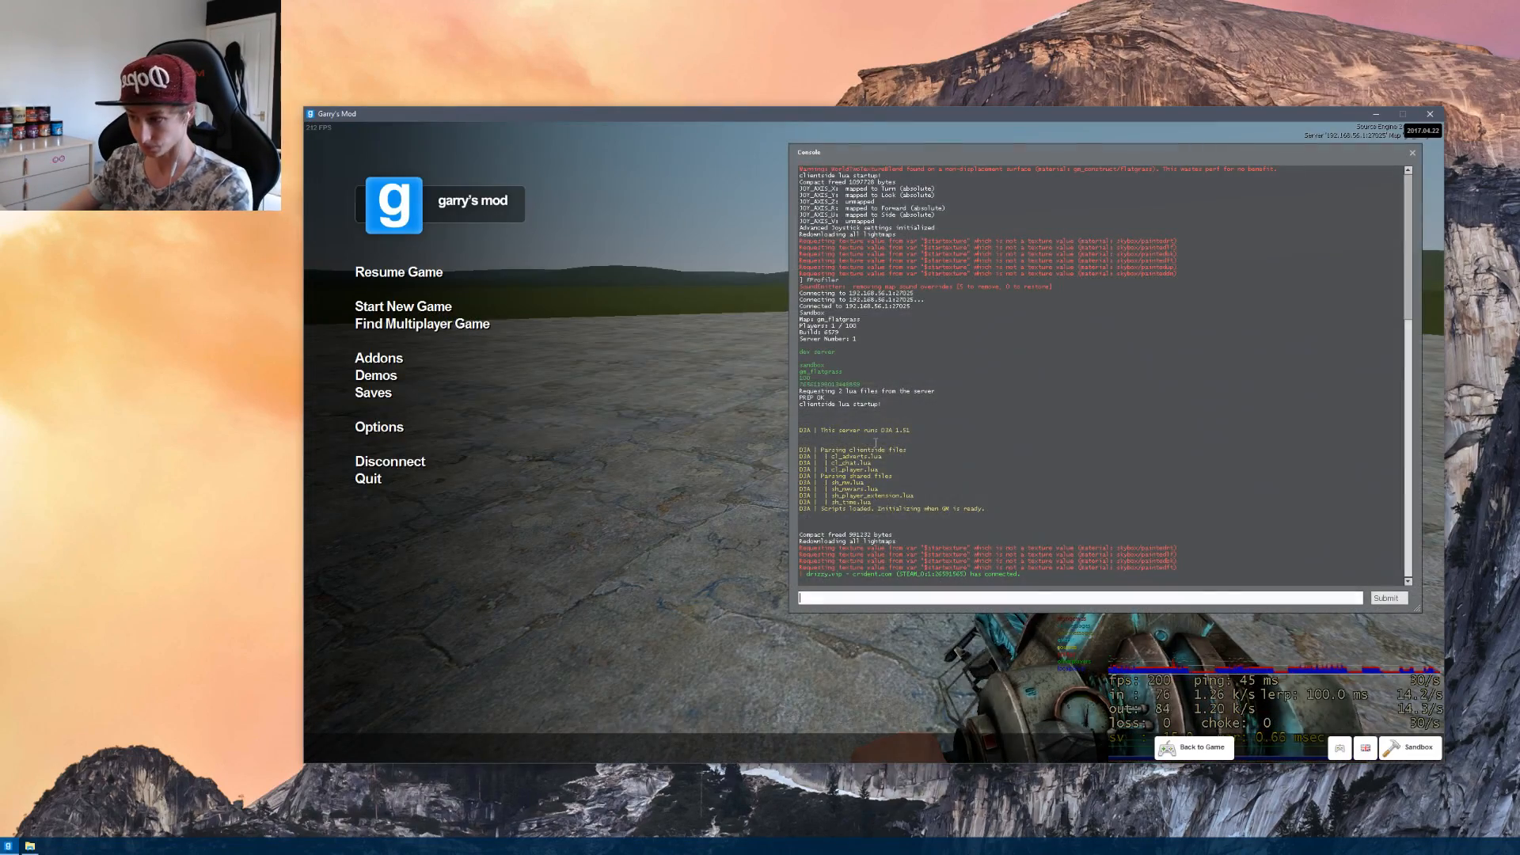
pyautogui.click(1199, 746)
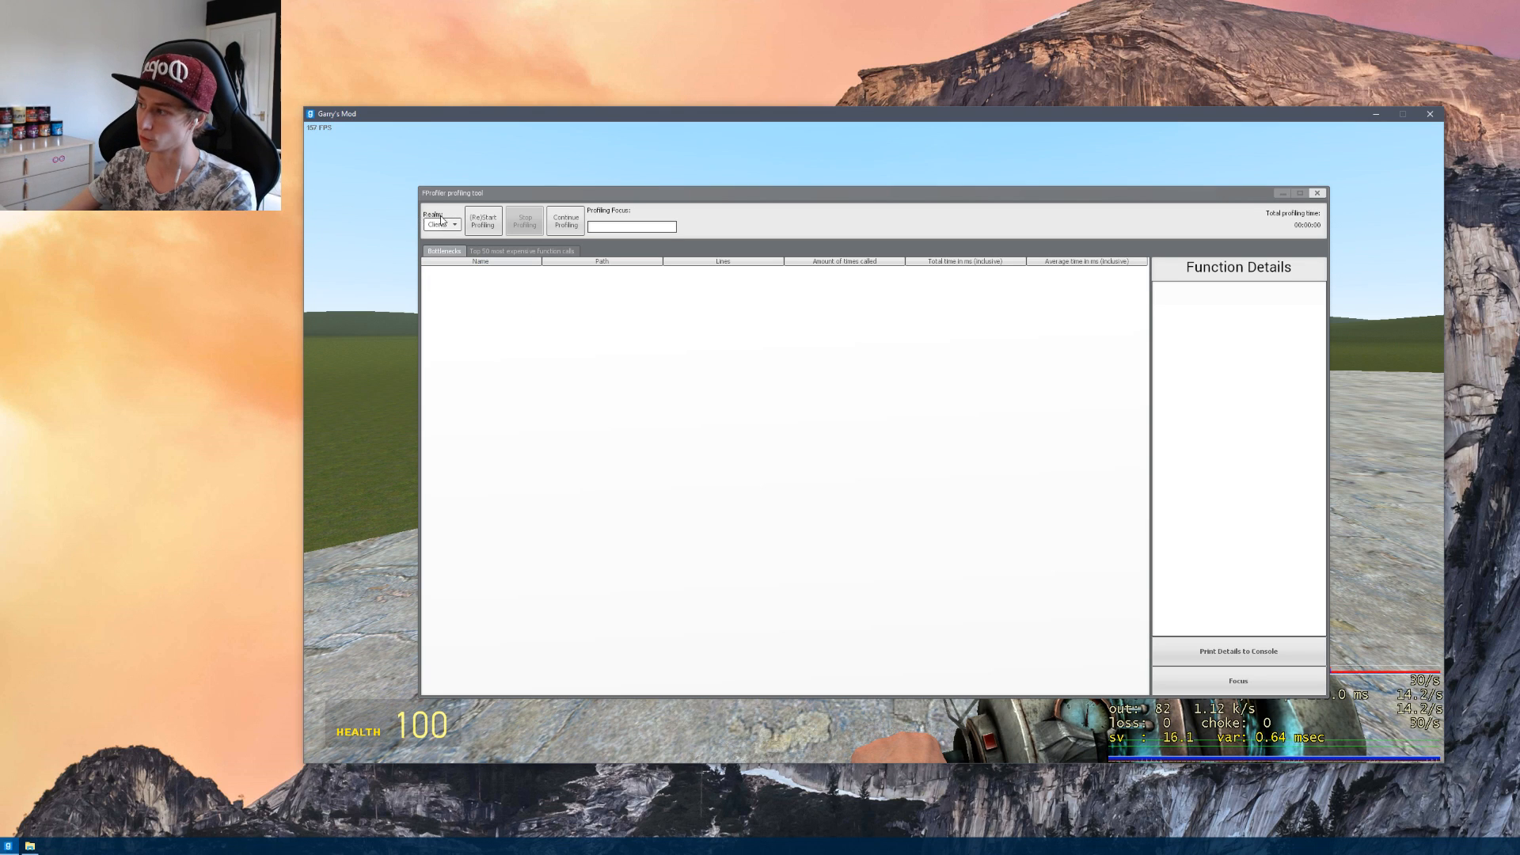
pyautogui.click(454, 223)
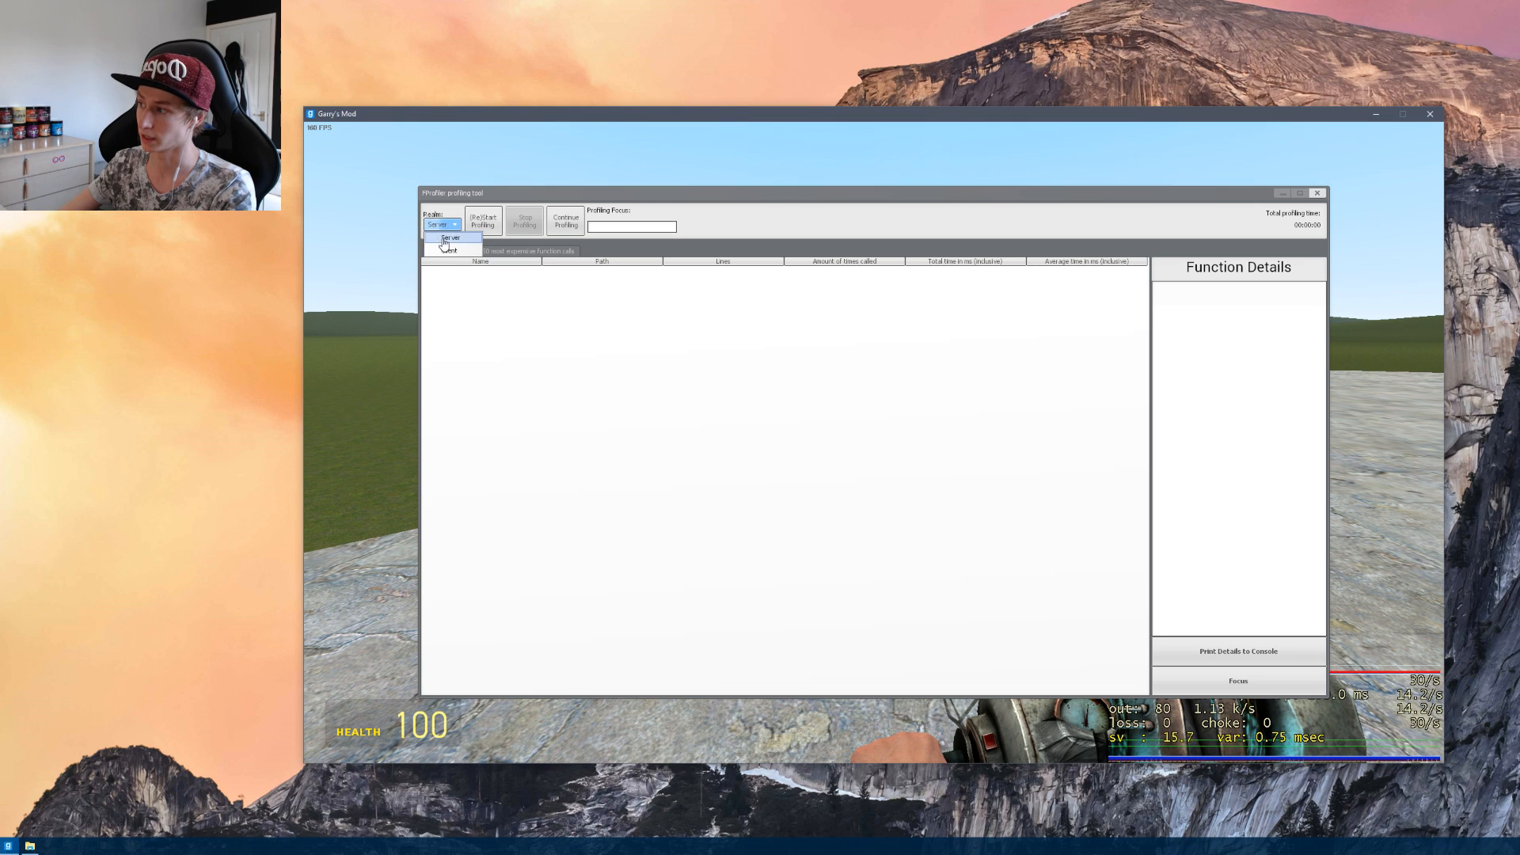
pyautogui.click(448, 239)
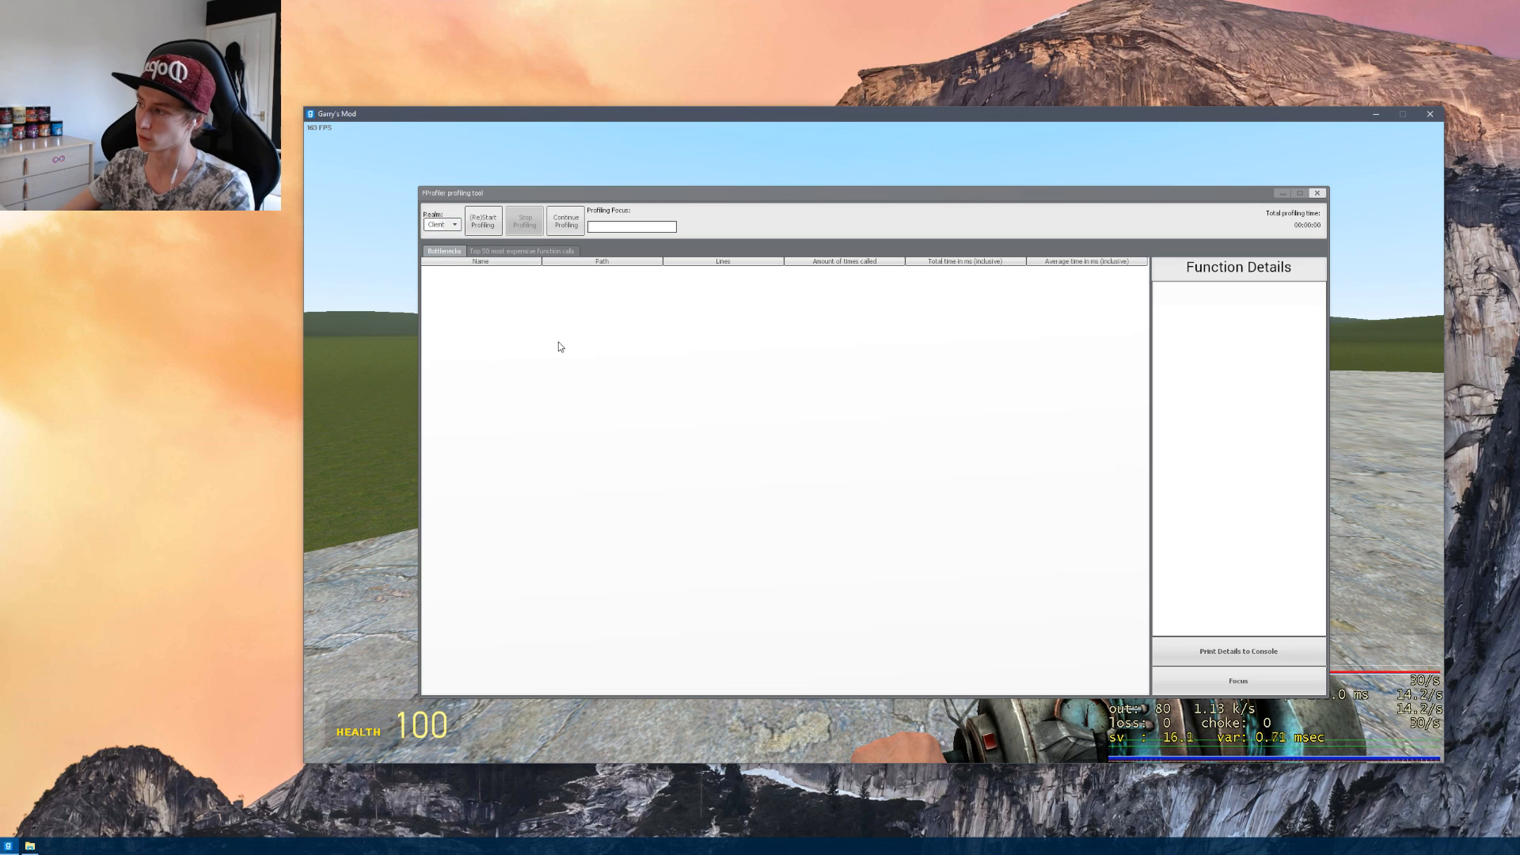
pyautogui.click(453, 225)
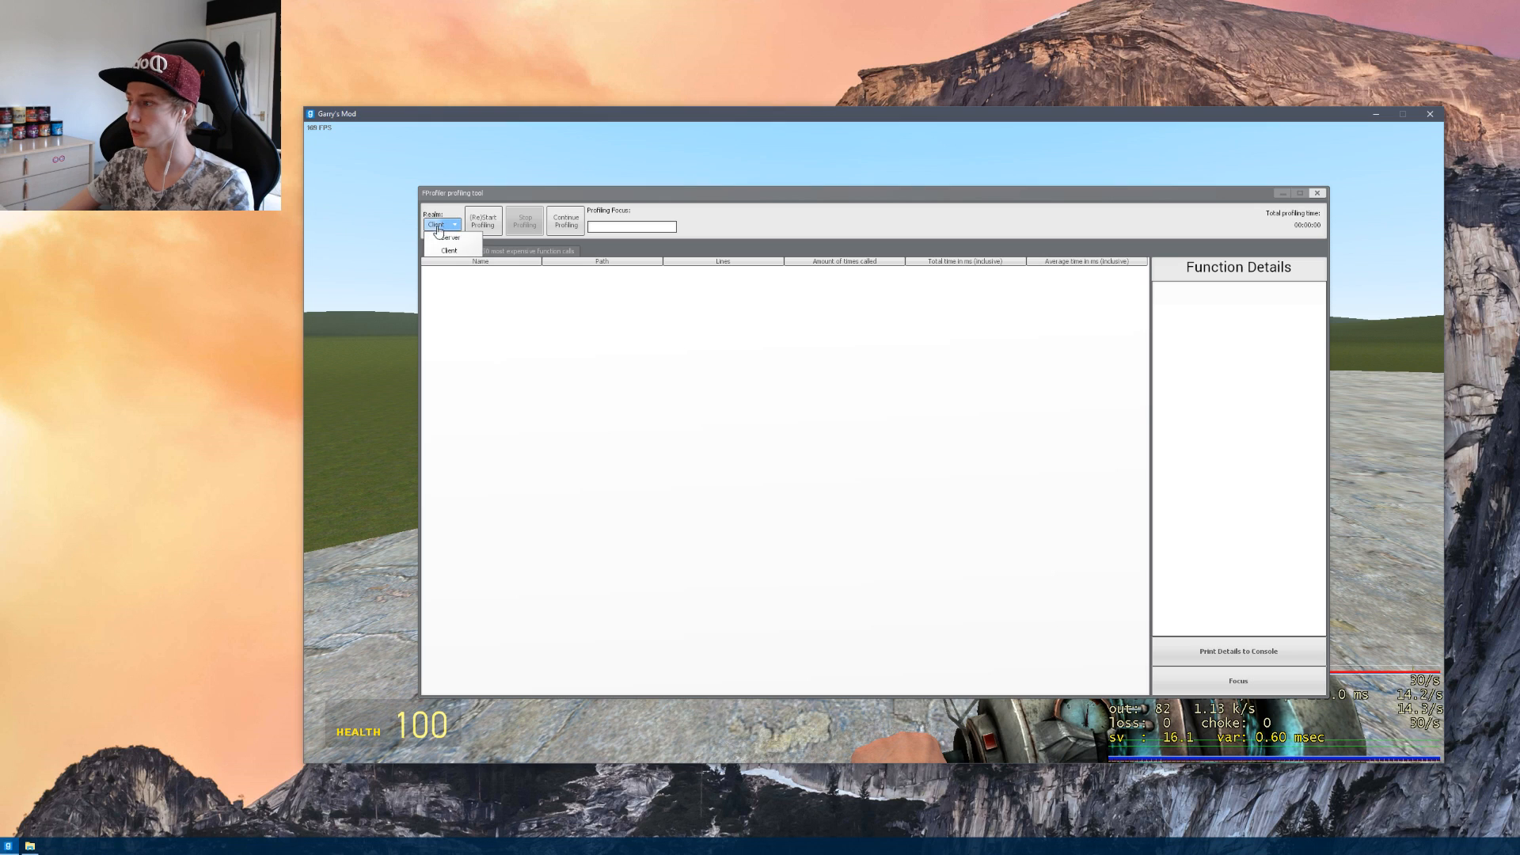
pyautogui.click(448, 250)
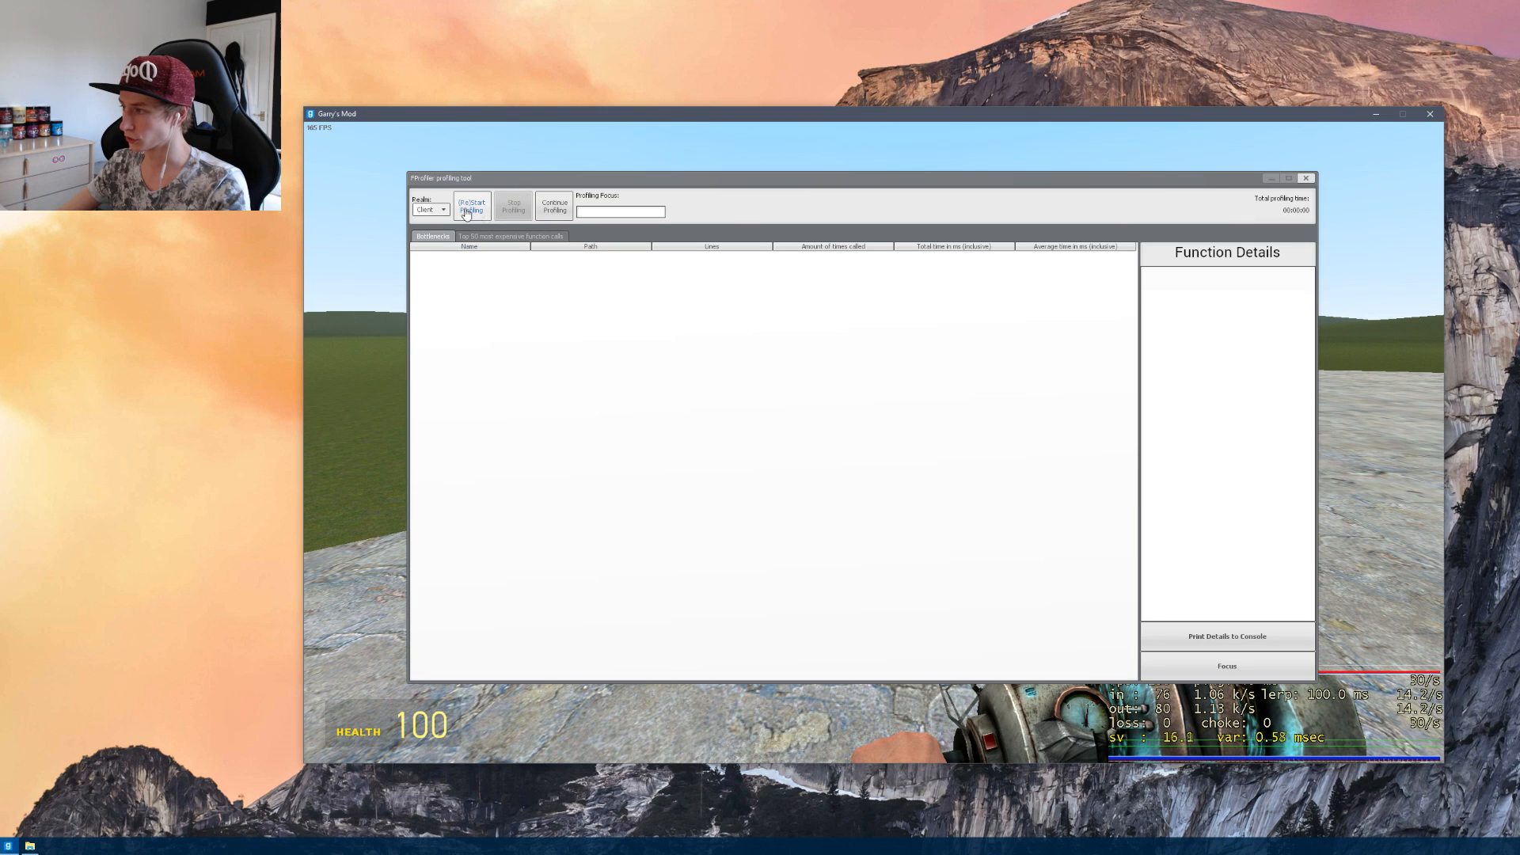
# Profile the Client realm with (Re)Start Profiling, then stop it to fill the results table.
pyautogui.click(429, 209)
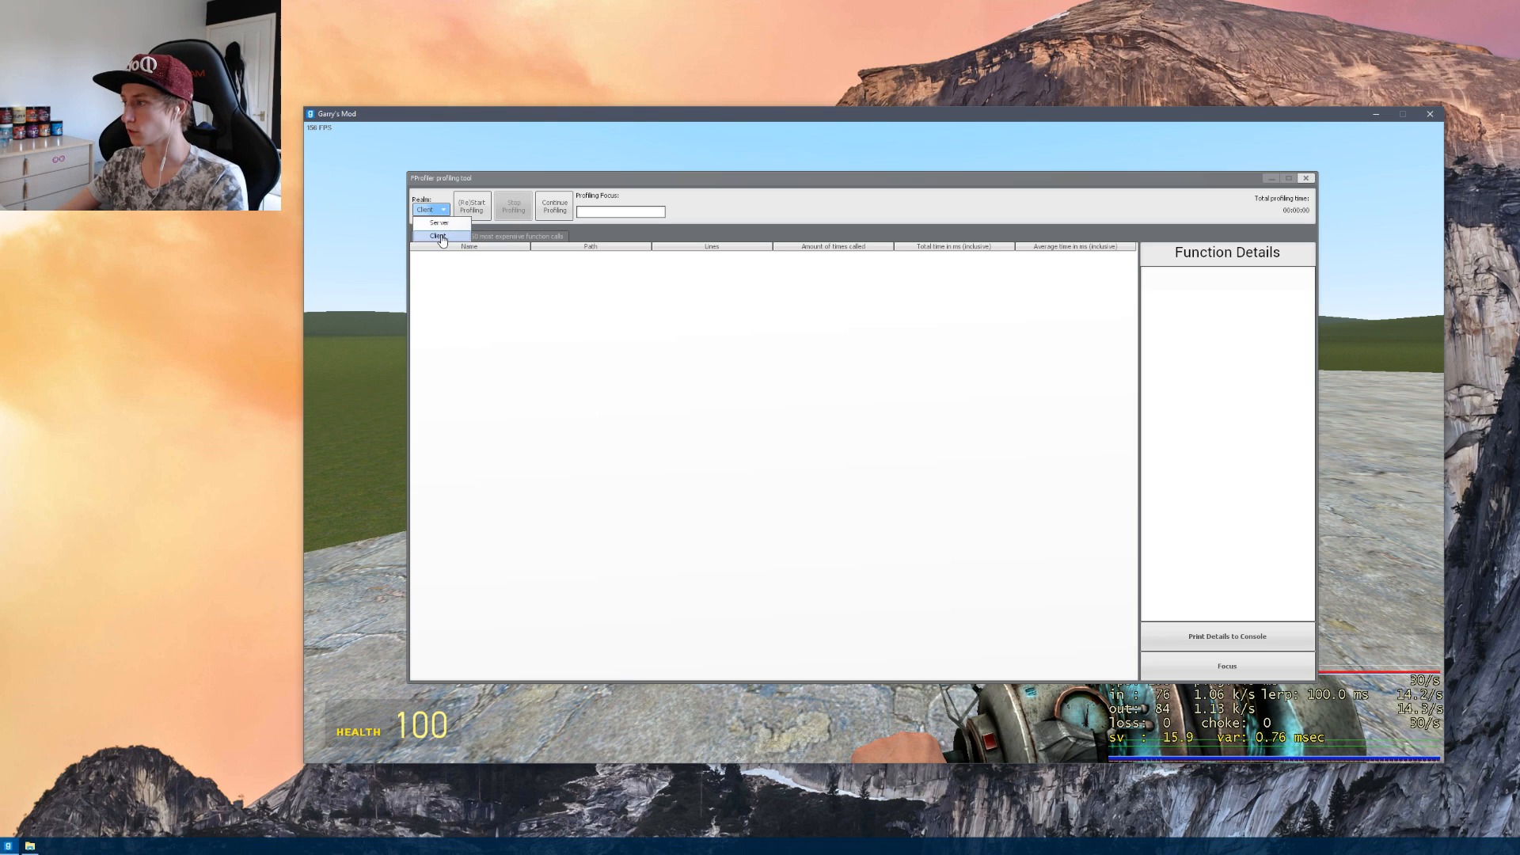
pyautogui.click(439, 236)
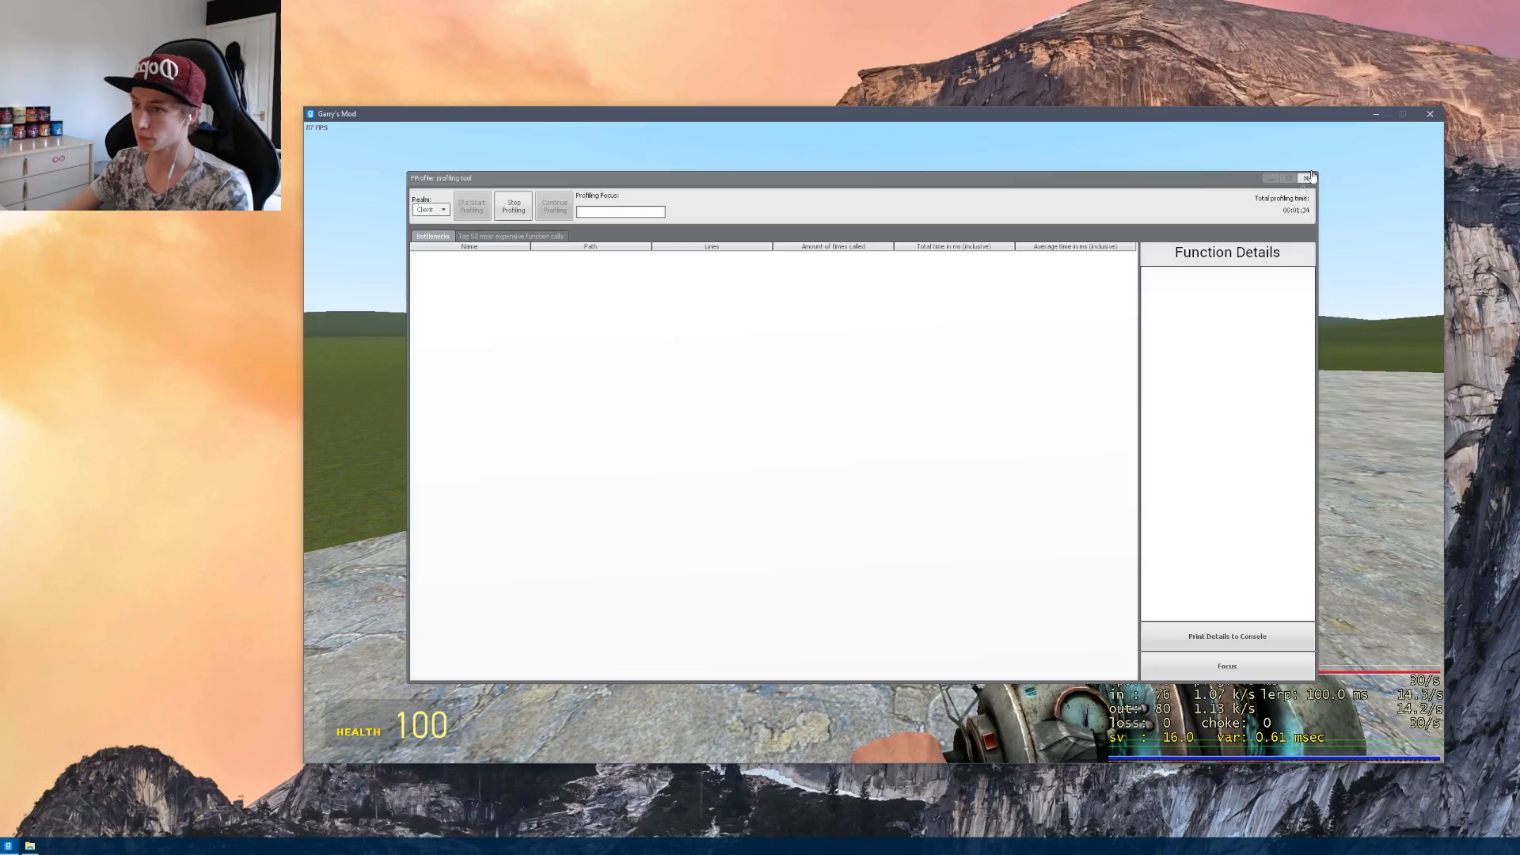
pyautogui.click(1310, 178)
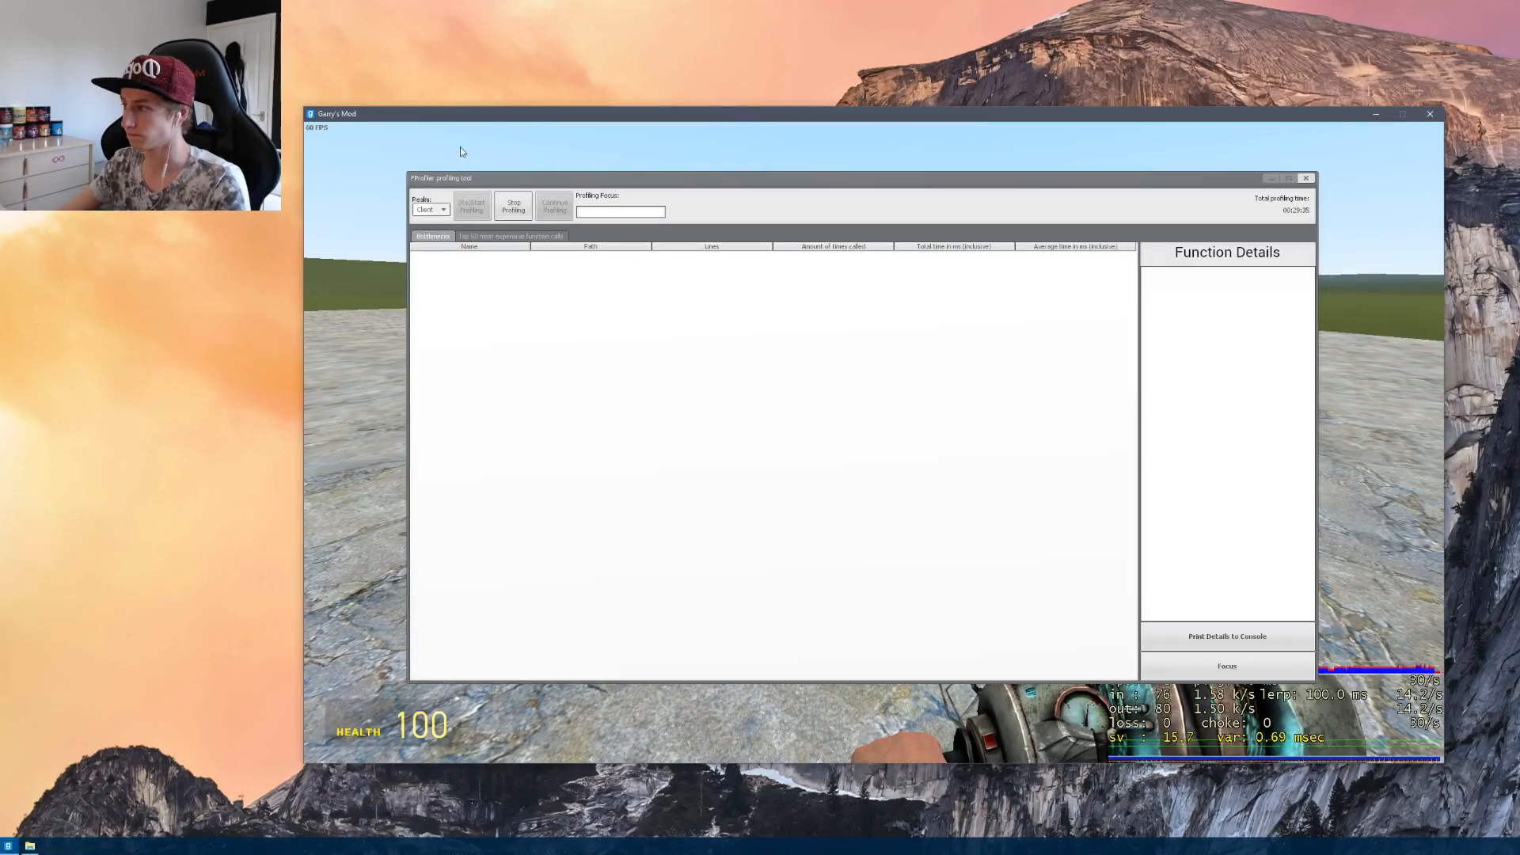
pyautogui.click(513, 206)
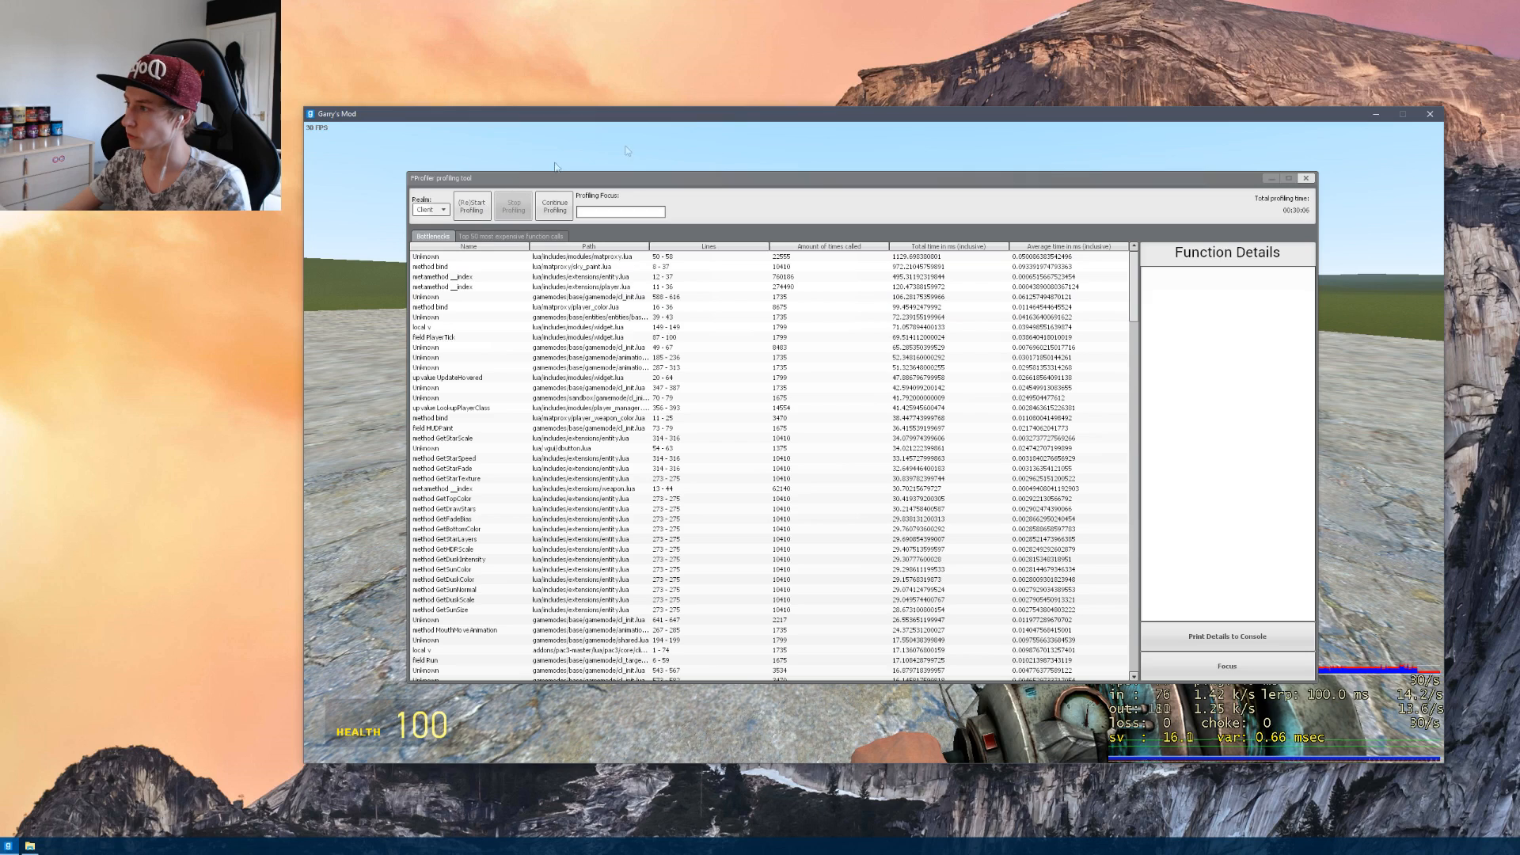
# Inspect top bottleneck functions, showing the source of CreateMove and CalcView.
pyautogui.click(581, 336)
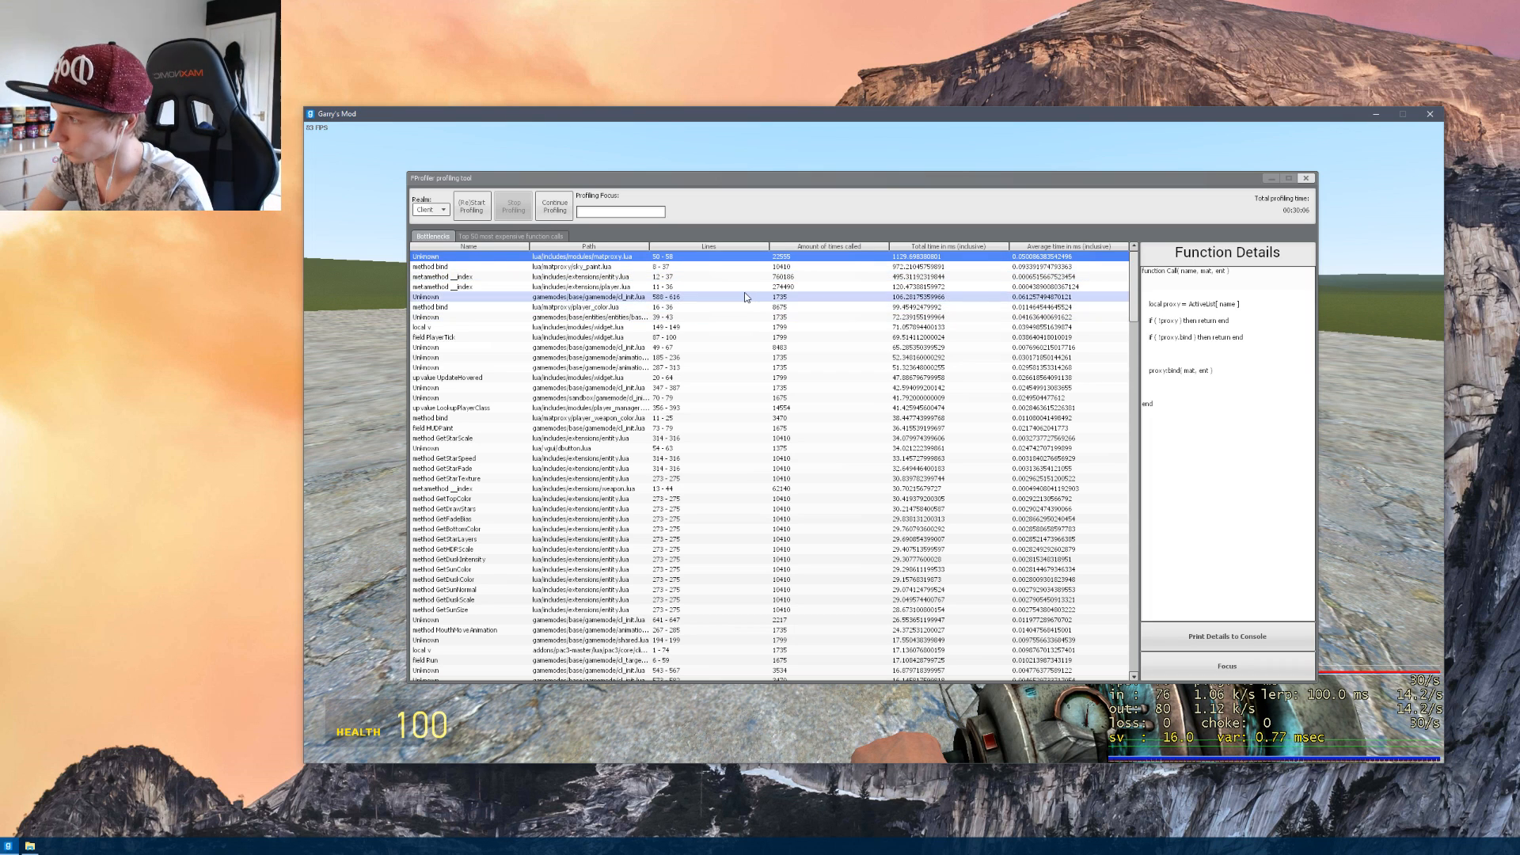
pyautogui.scroll(-3)
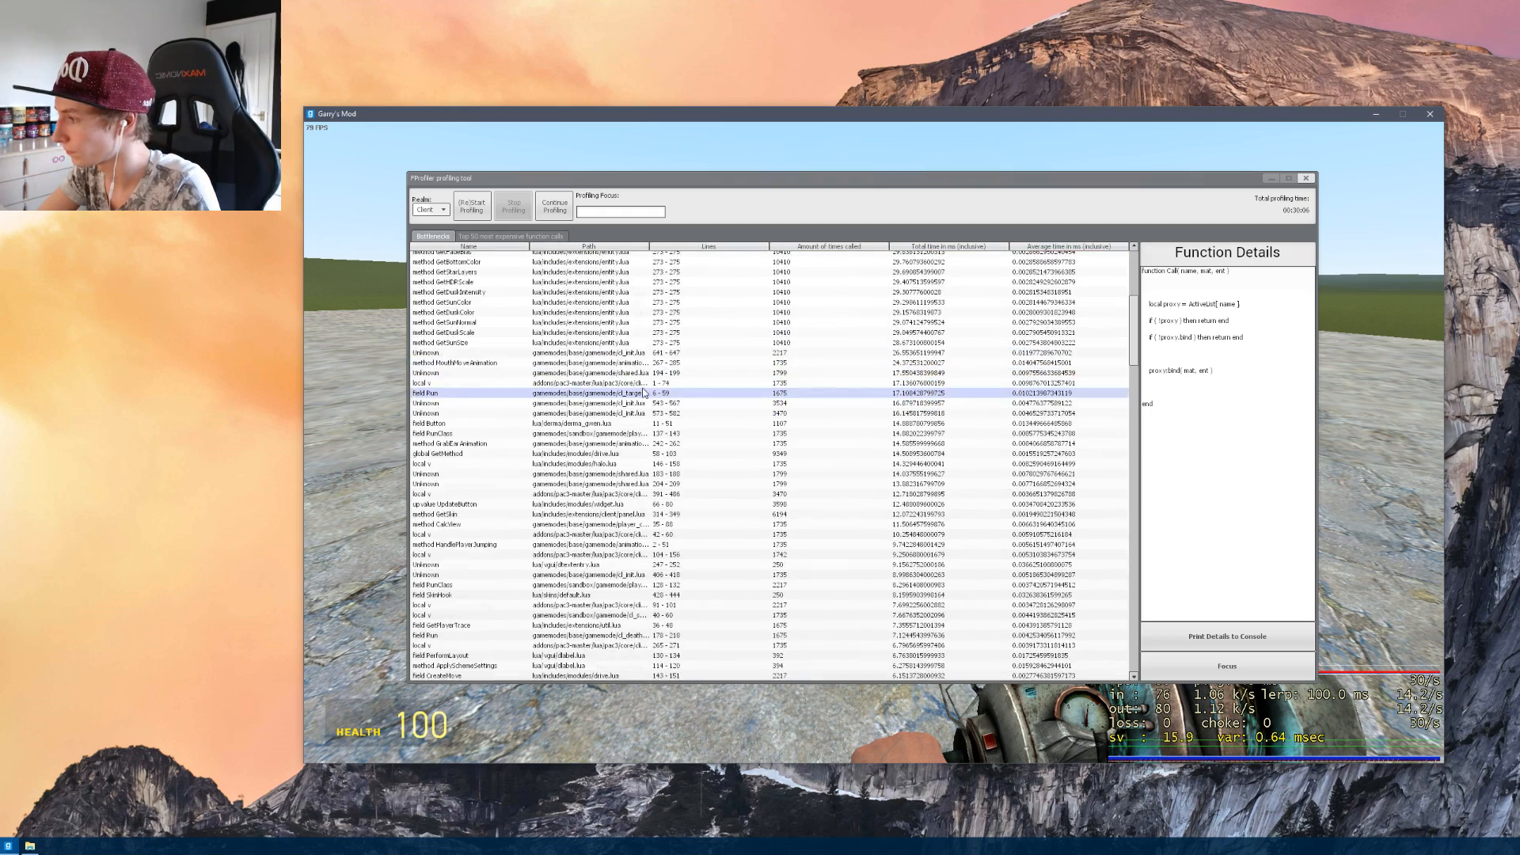
pyautogui.click(442, 393)
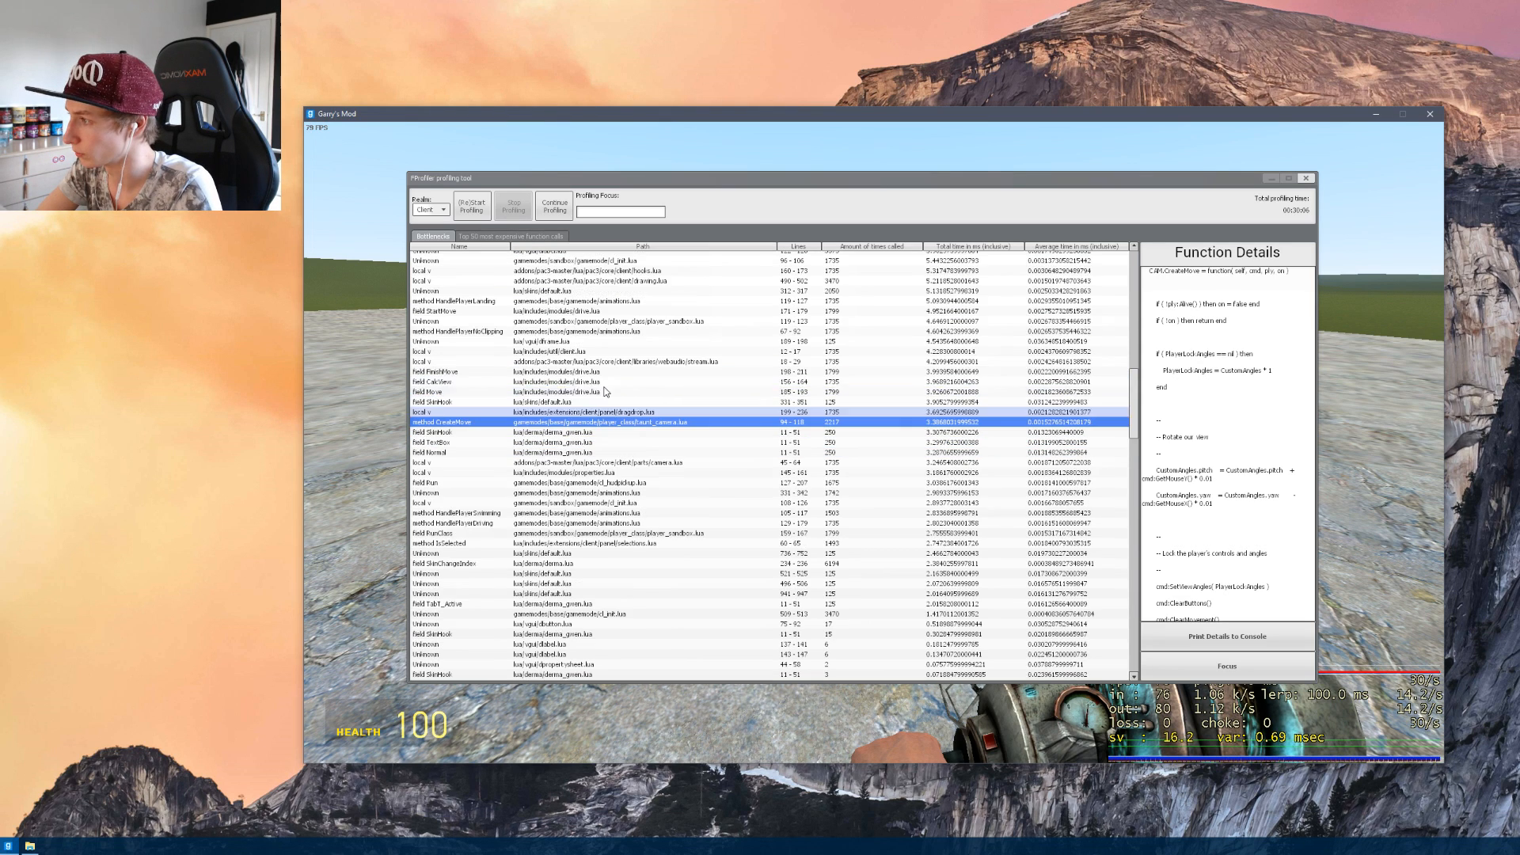
pyautogui.click(437, 382)
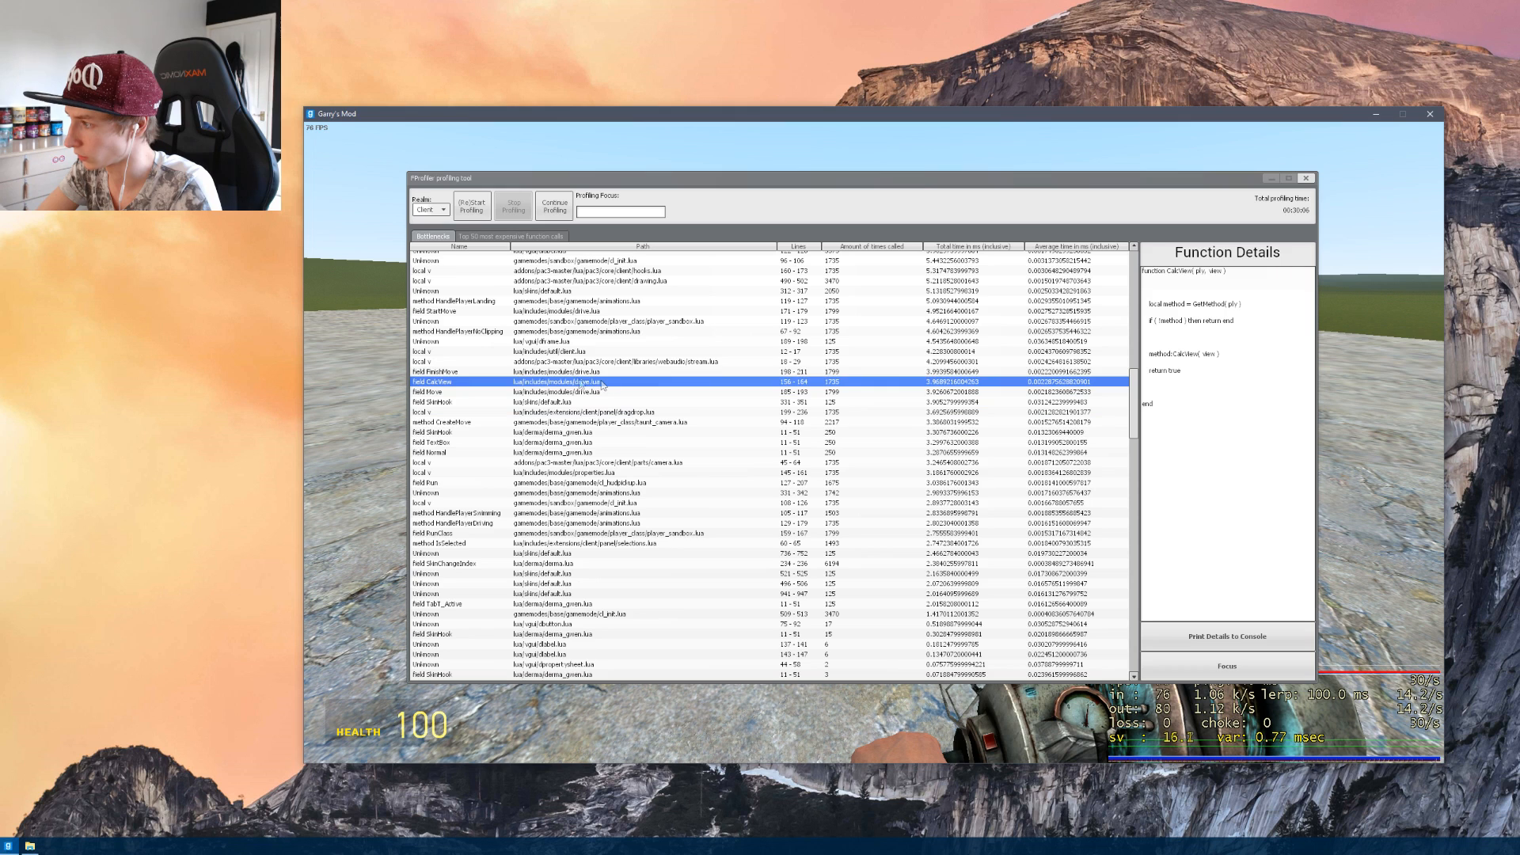
pyautogui.click(456, 331)
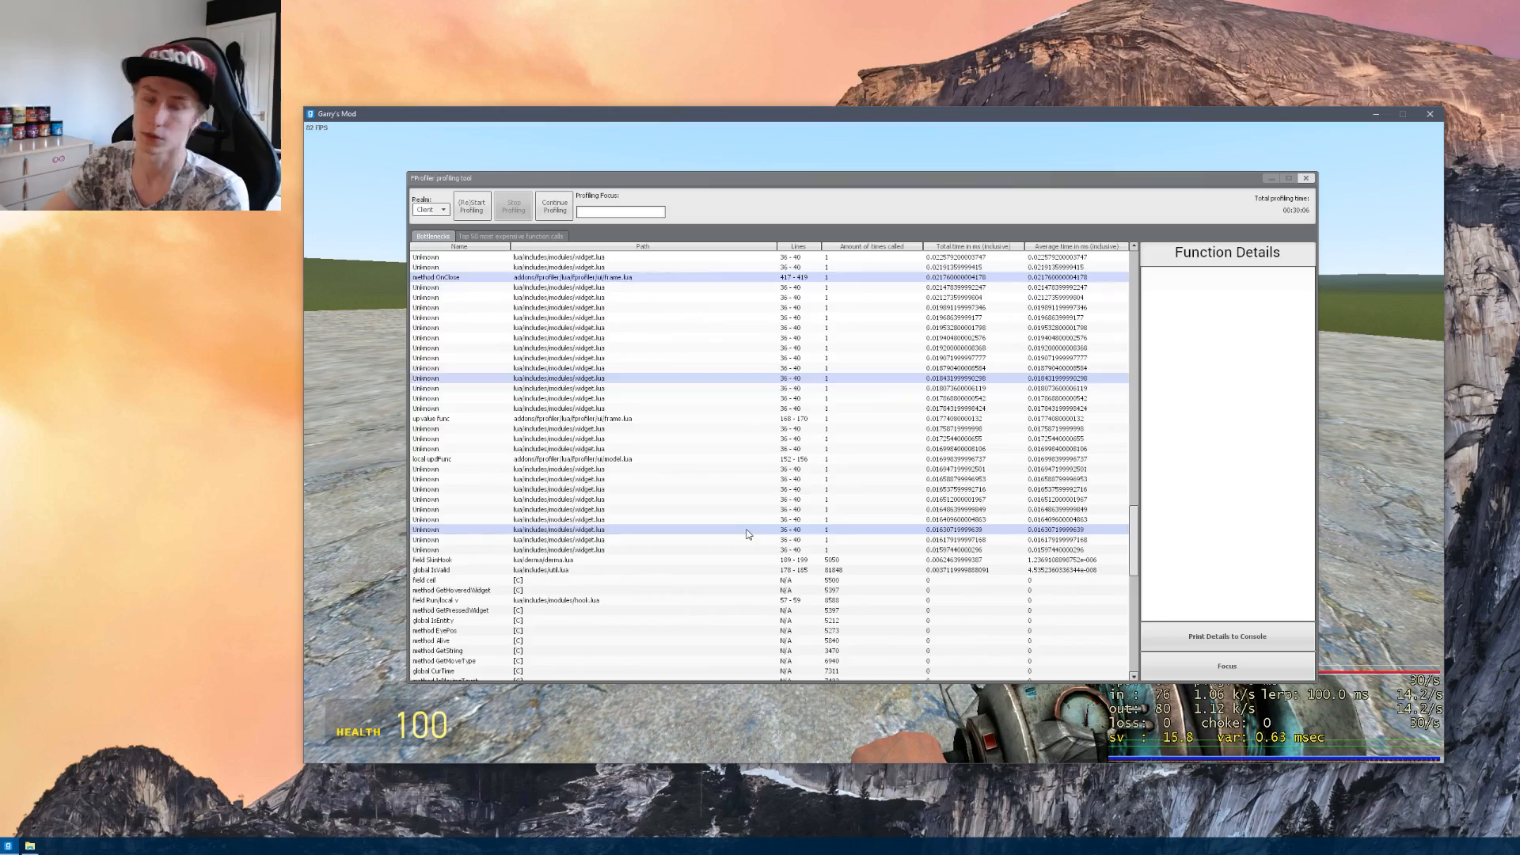
# Inspect further profiled functions including PlayerTick and the bind method's source.
pyautogui.scroll(-3)
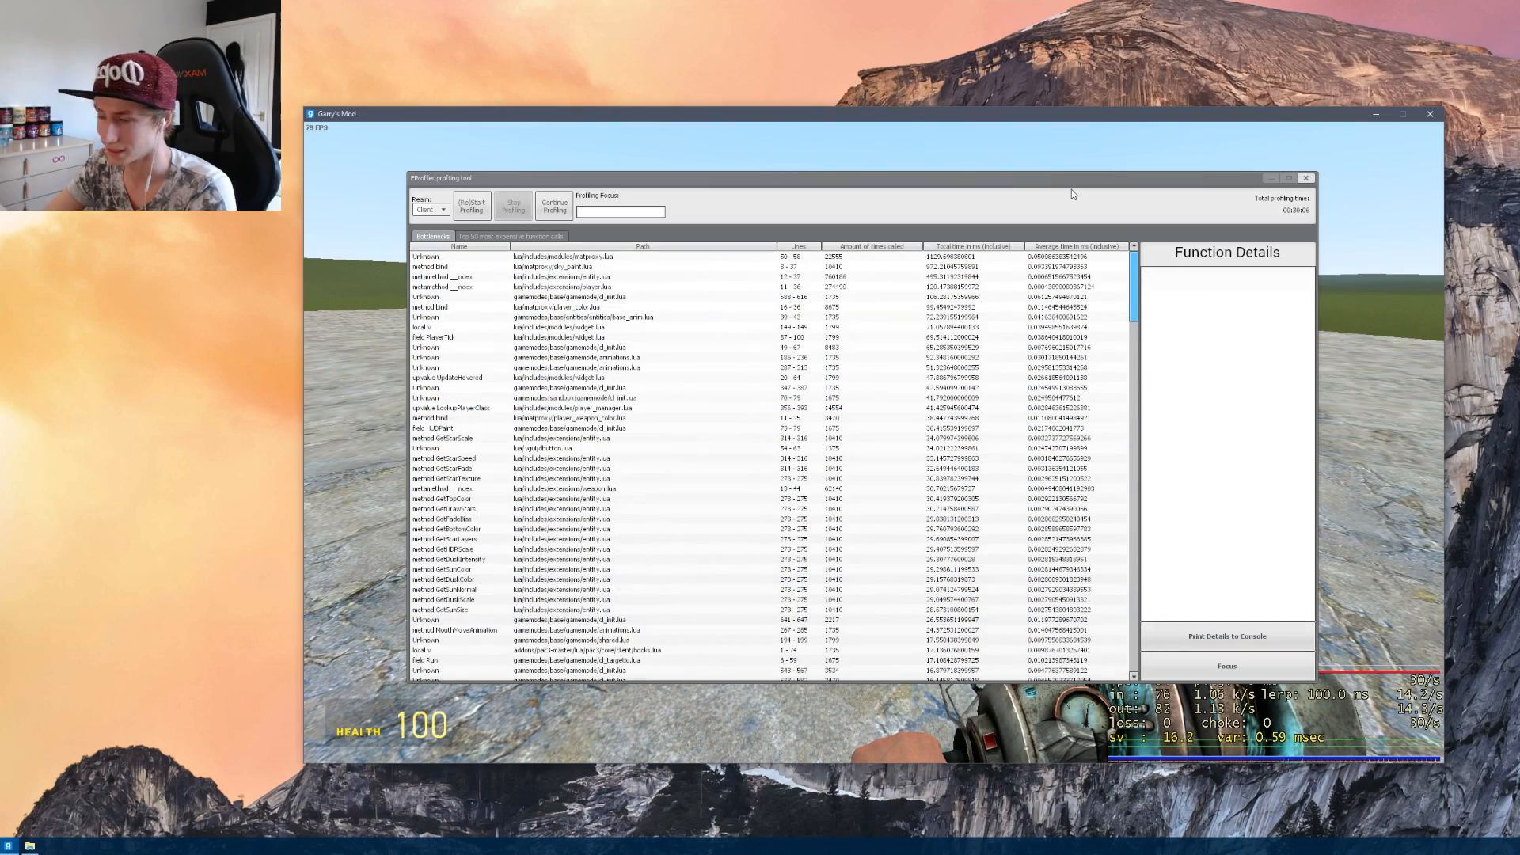
pyautogui.click(581, 336)
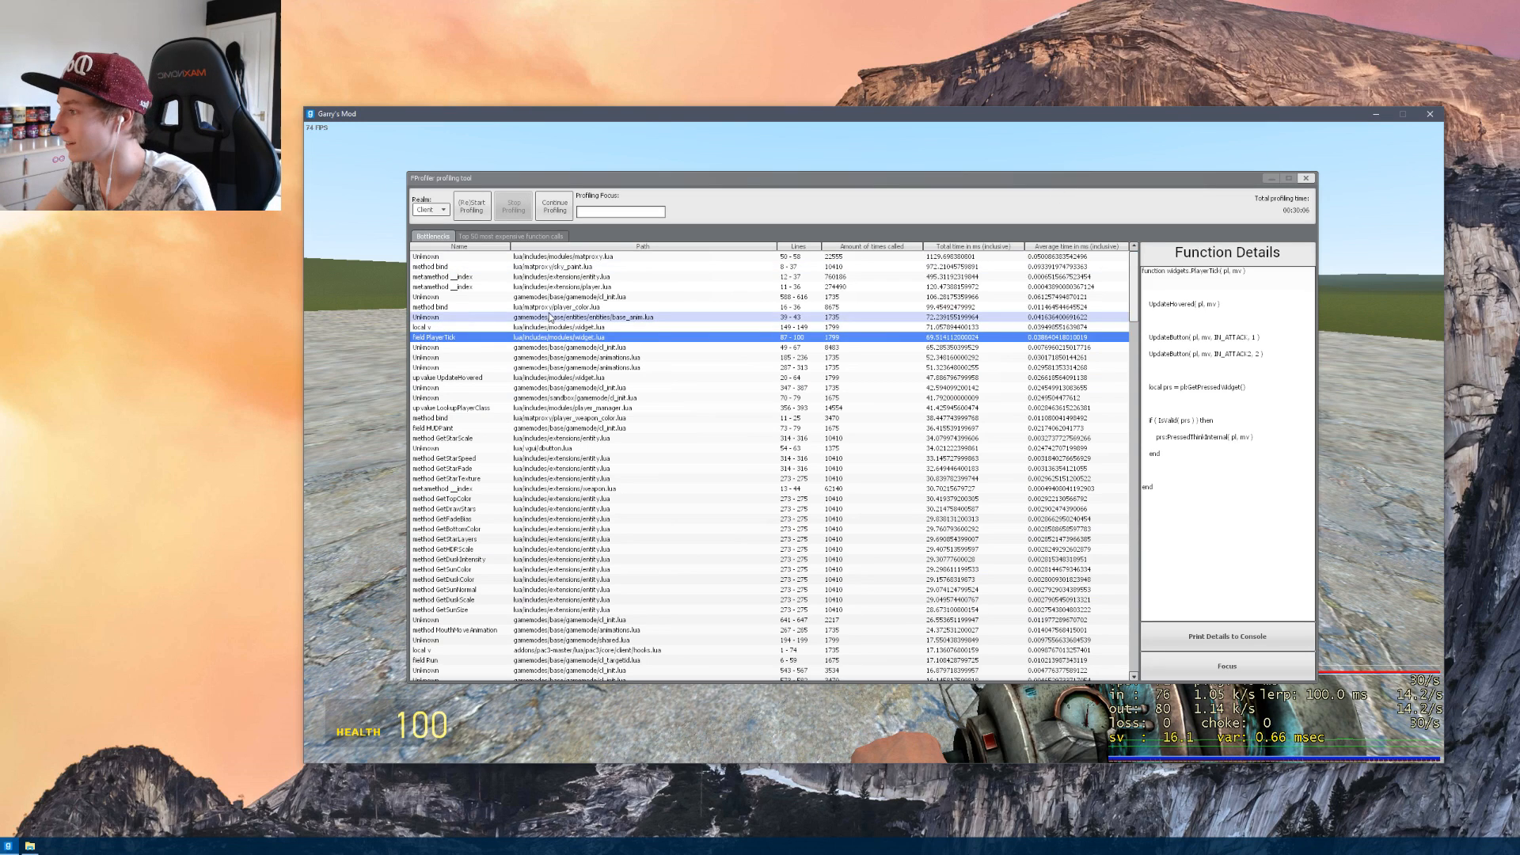
pyautogui.click(562, 256)
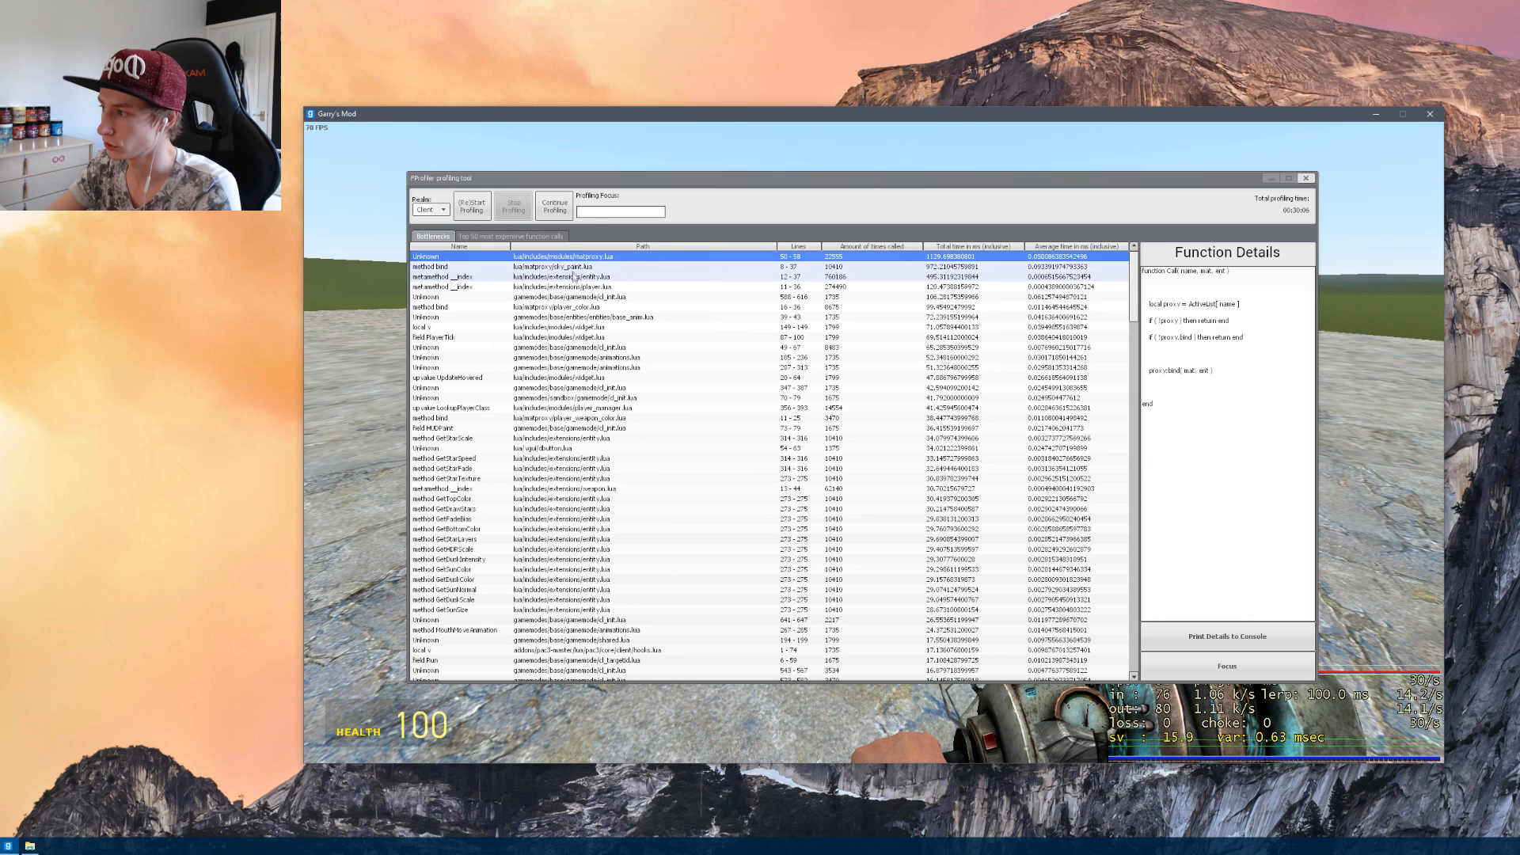
pyautogui.click(571, 286)
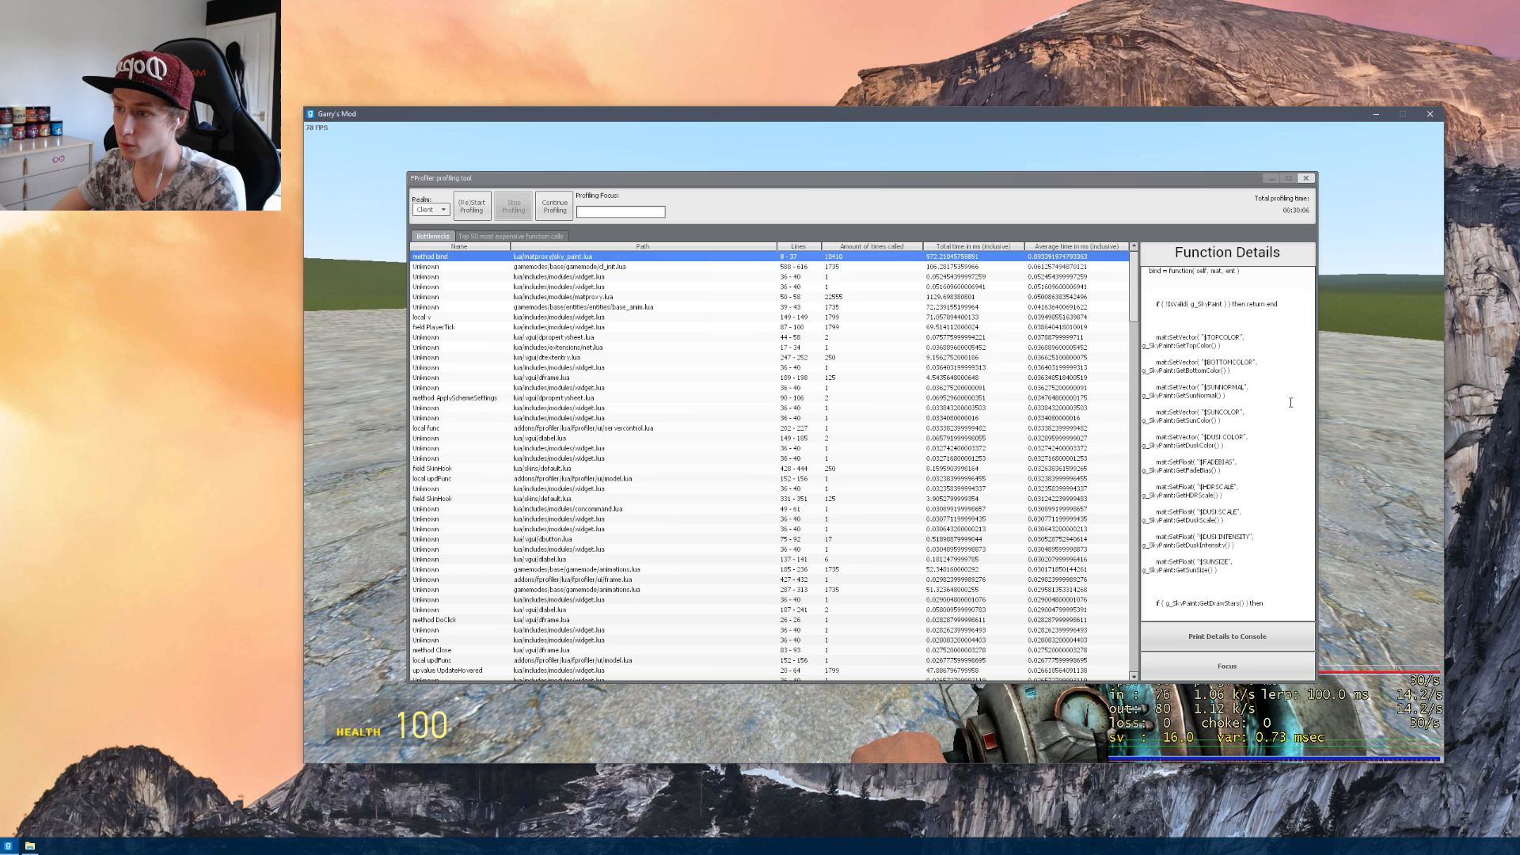
pyautogui.moveTo(1153, 258)
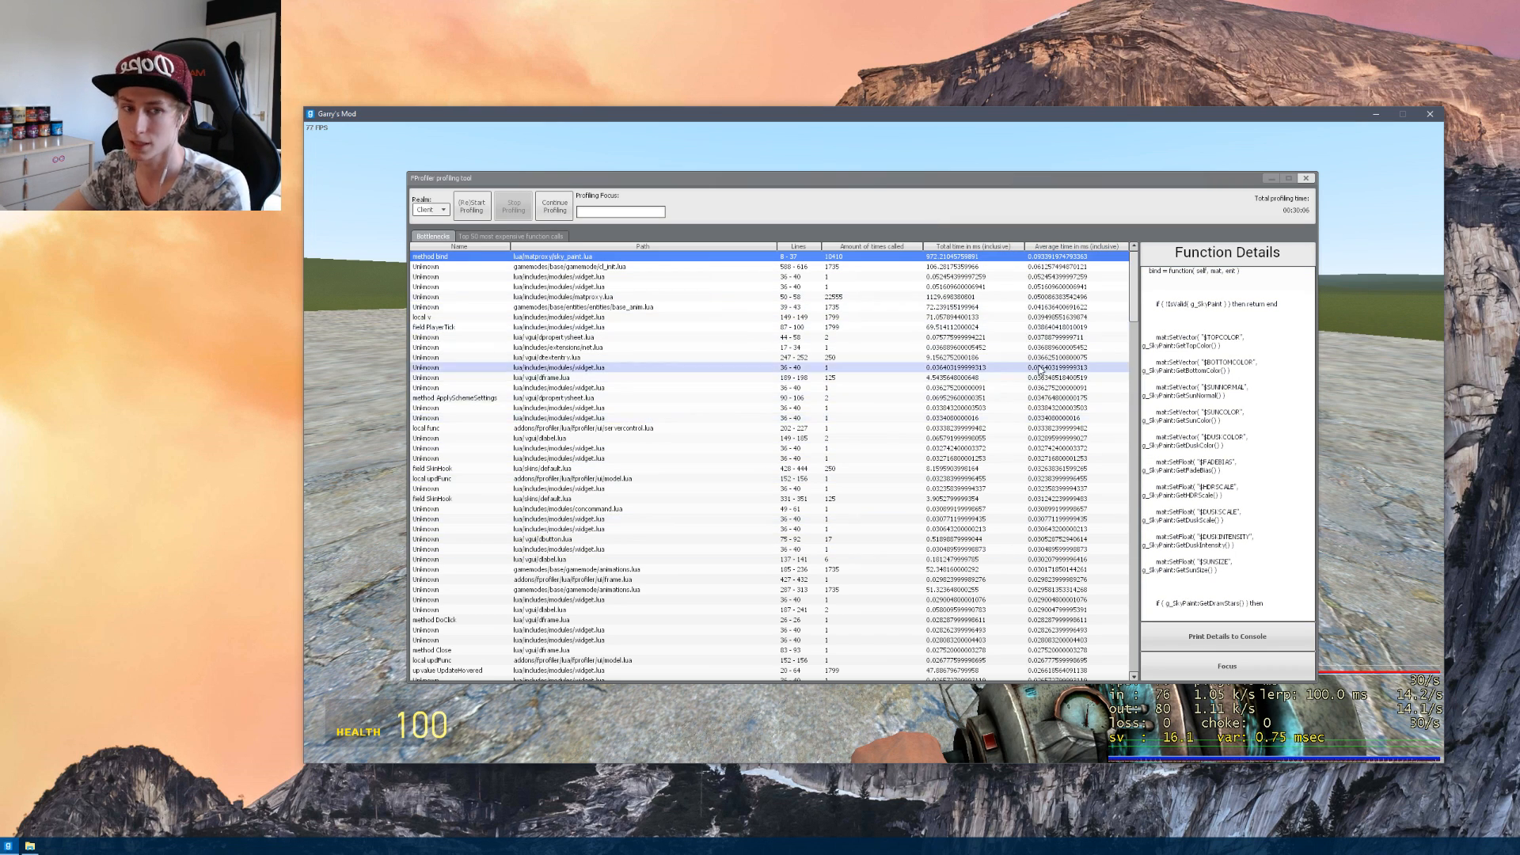
# Browse the Bottlenecks list and sort it descending by 'Total time in ms (inclusive)'.
pyautogui.click(566, 296)
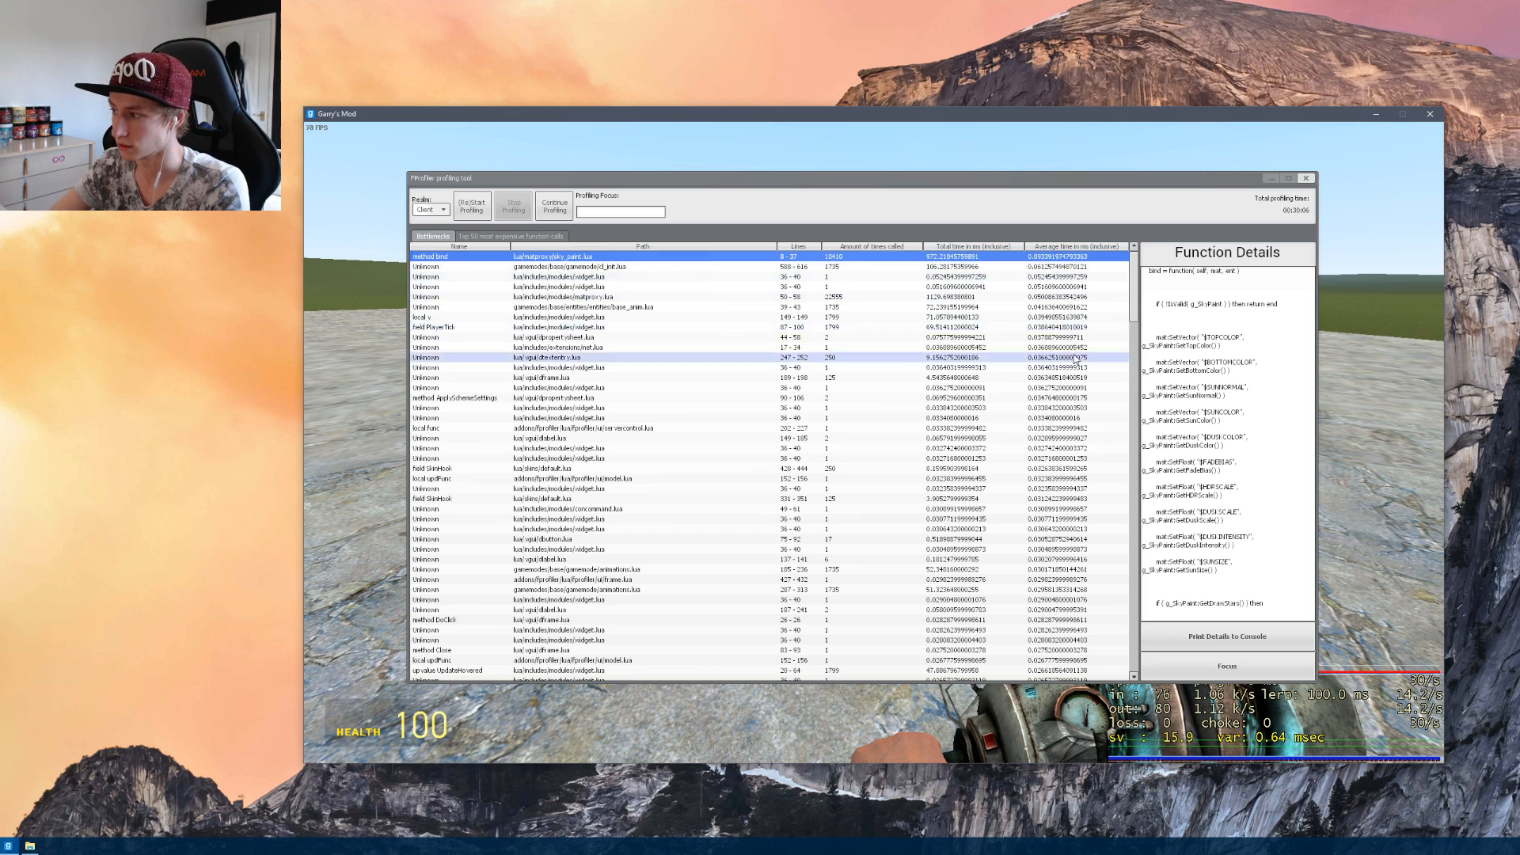
pyautogui.scroll(-3)
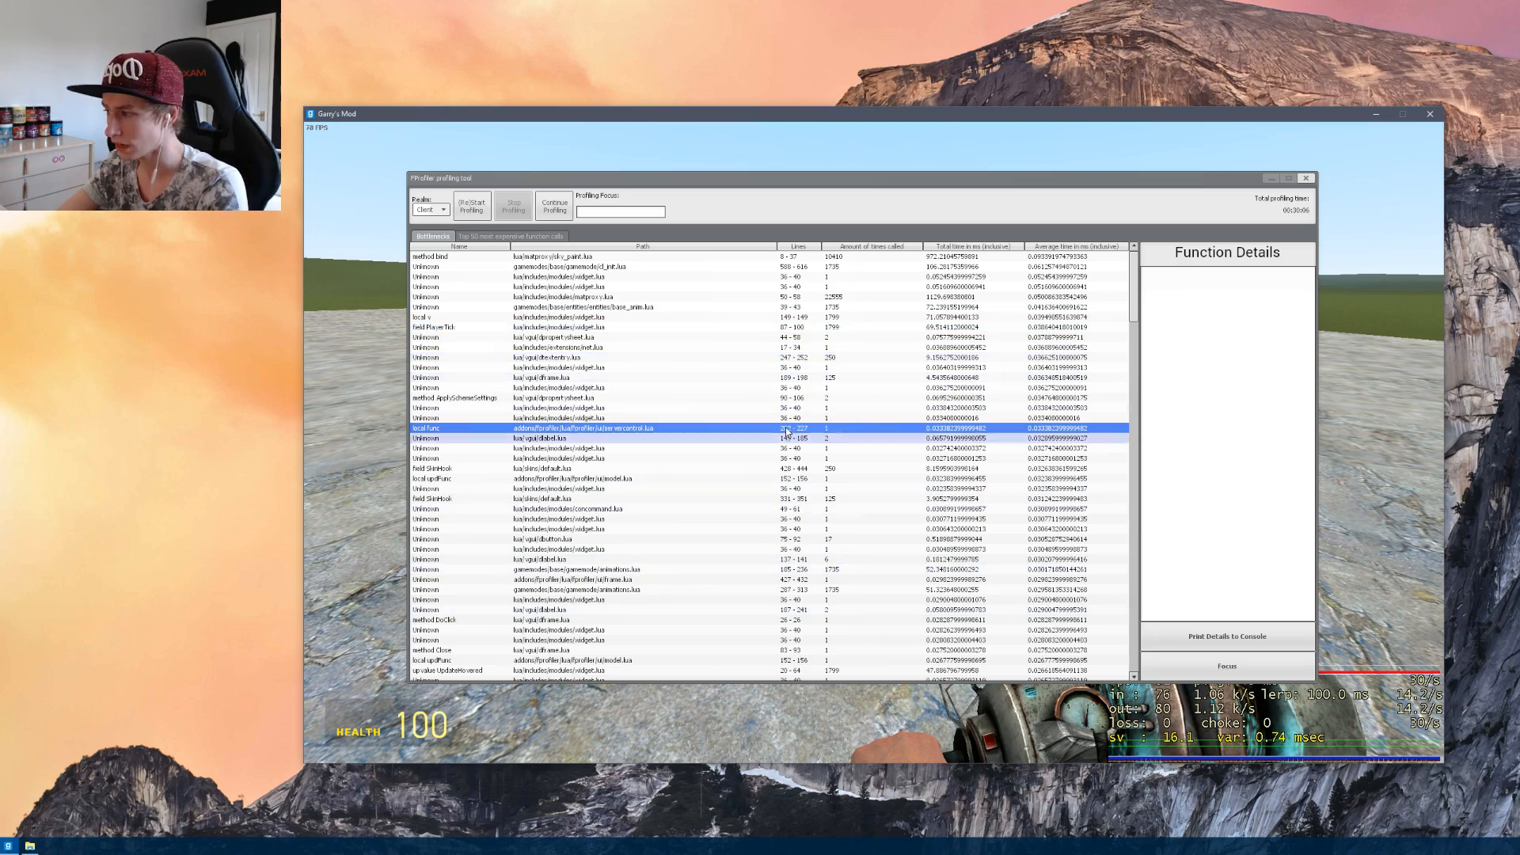
pyautogui.scroll(-3)
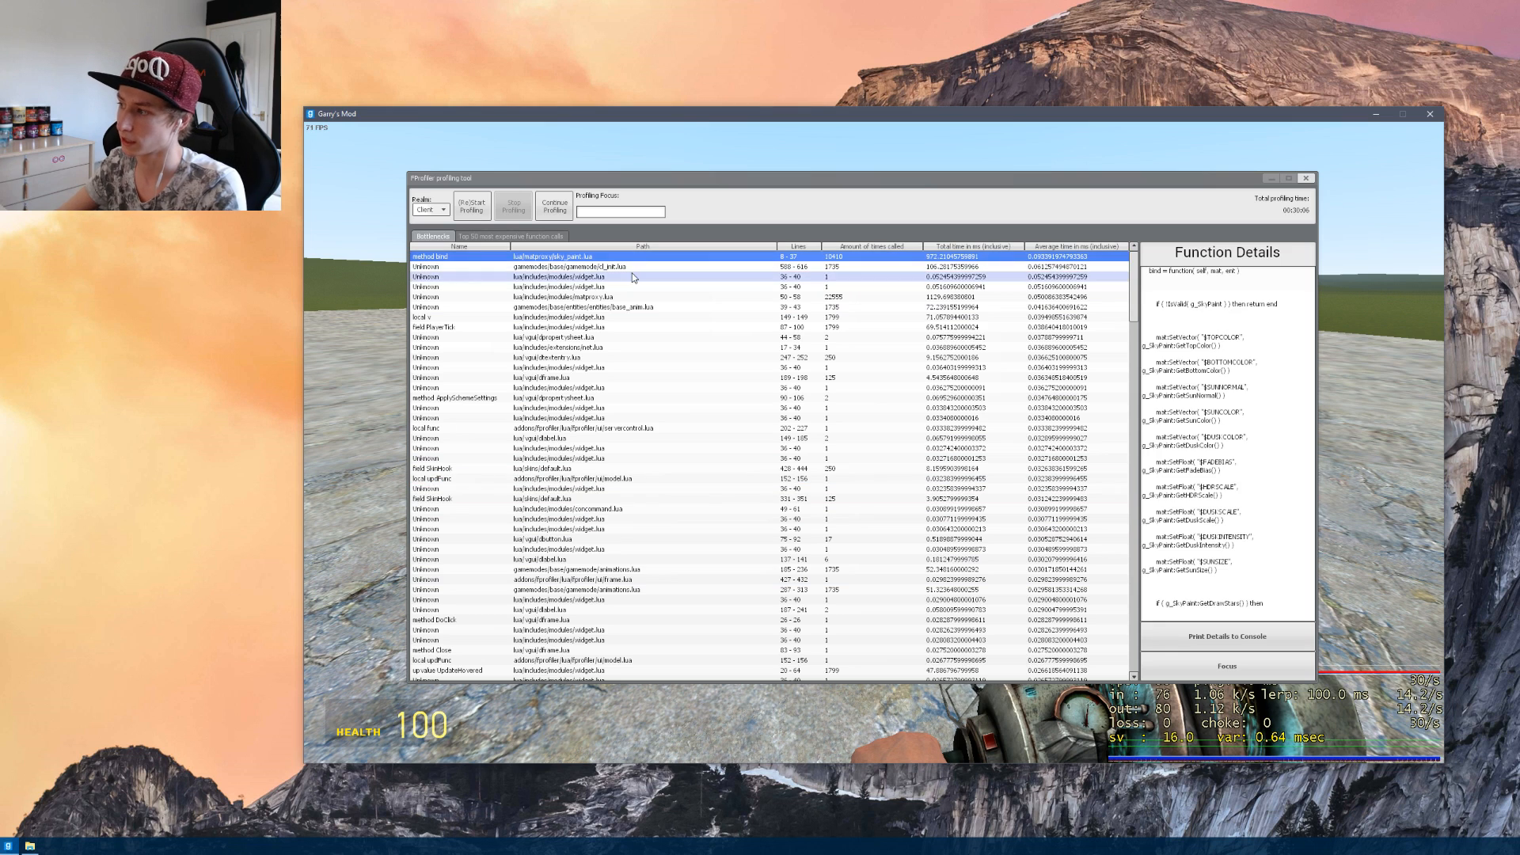
pyautogui.click(563, 276)
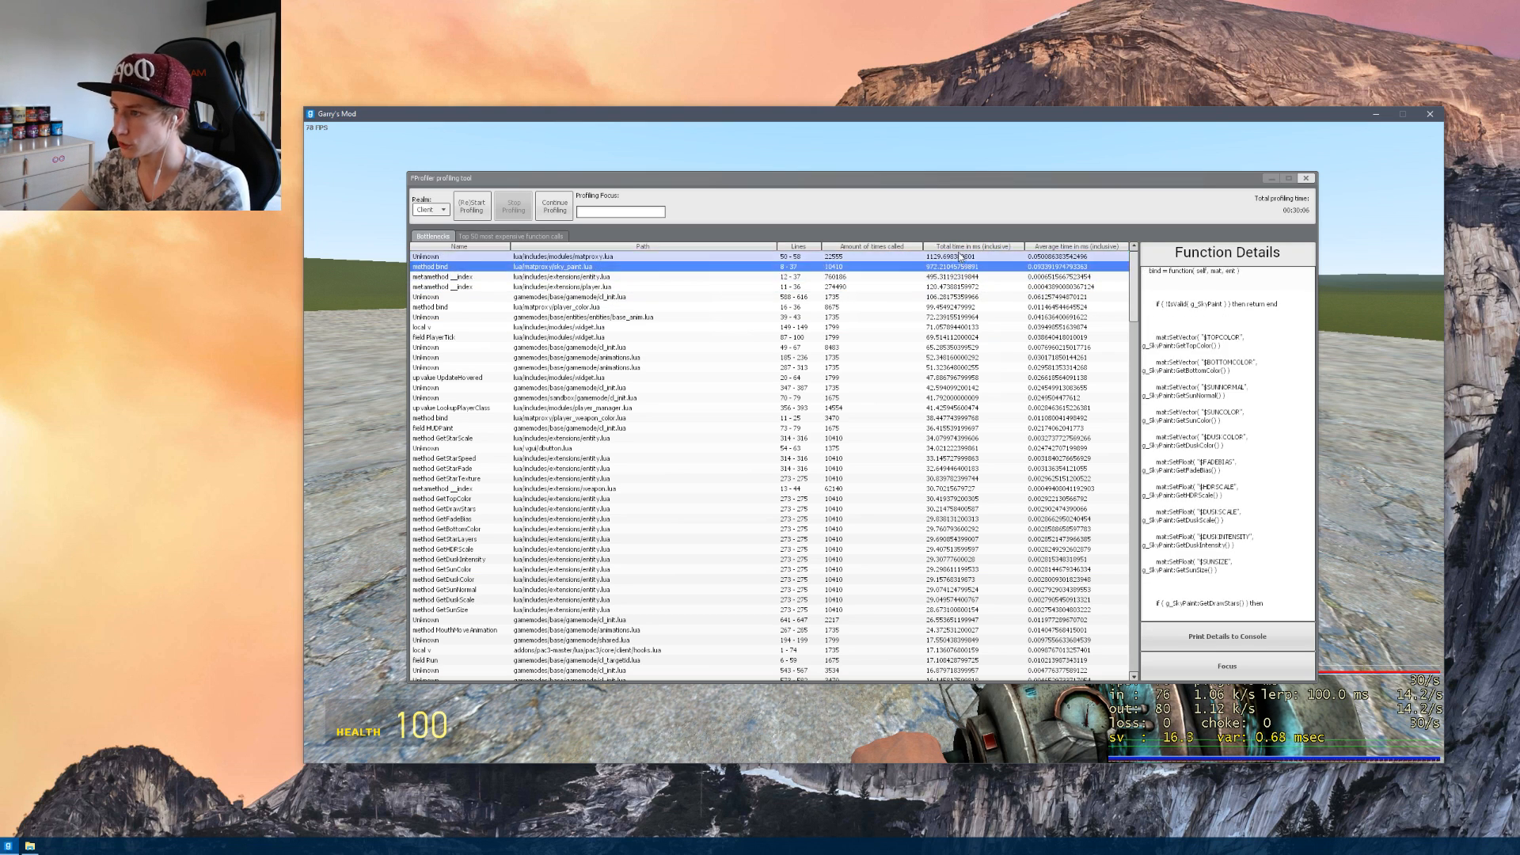
# Show a widget.lua filter function's Lua source in Function Details.
pyautogui.click(456, 335)
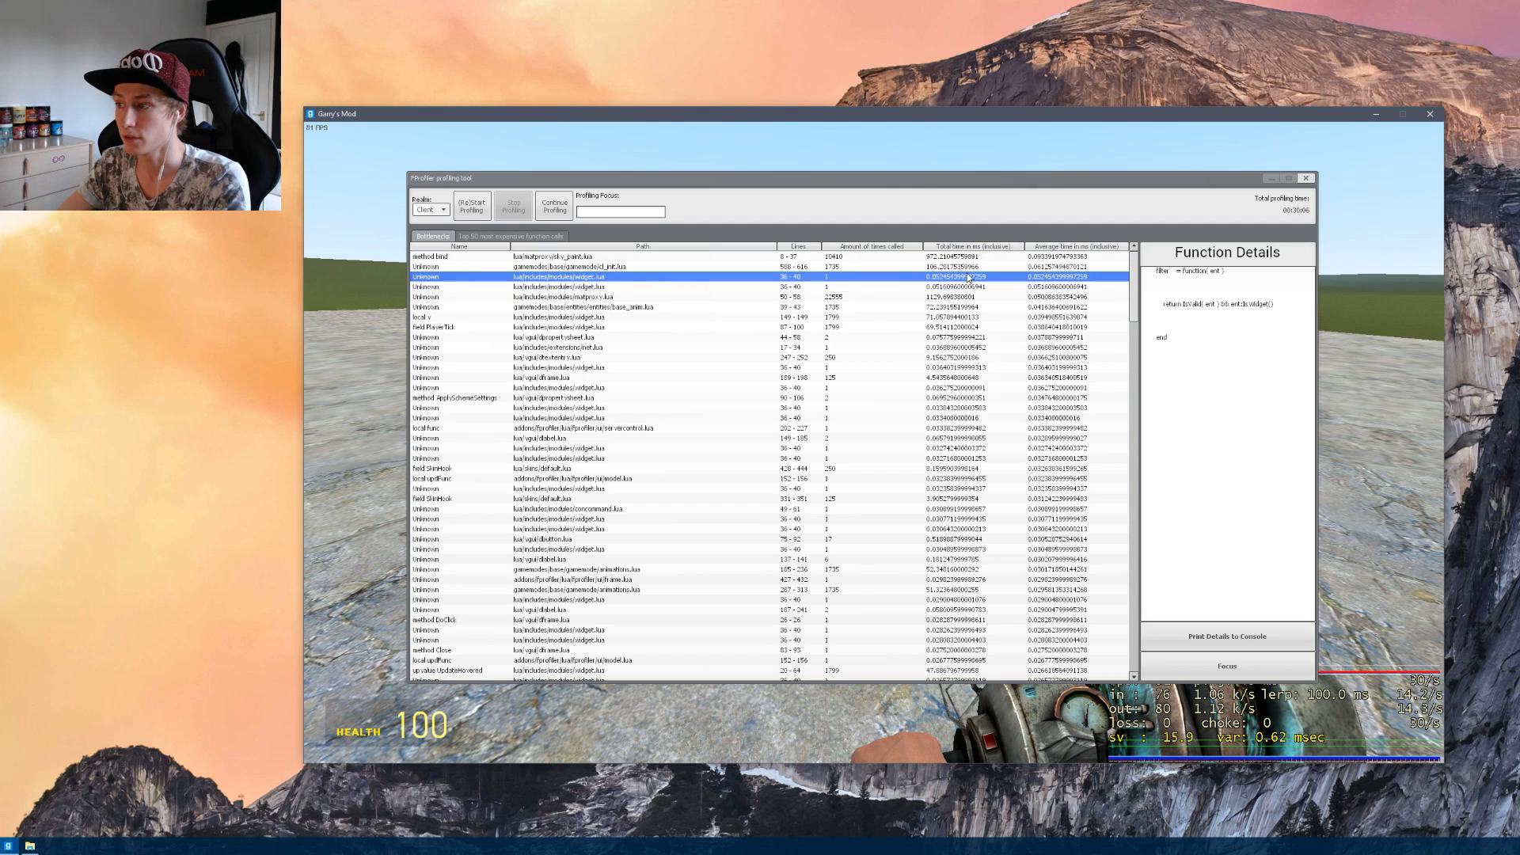
# Sort by 'Amount of times called' descending and inspect the bind and GetTable entries.
pyautogui.click(869, 245)
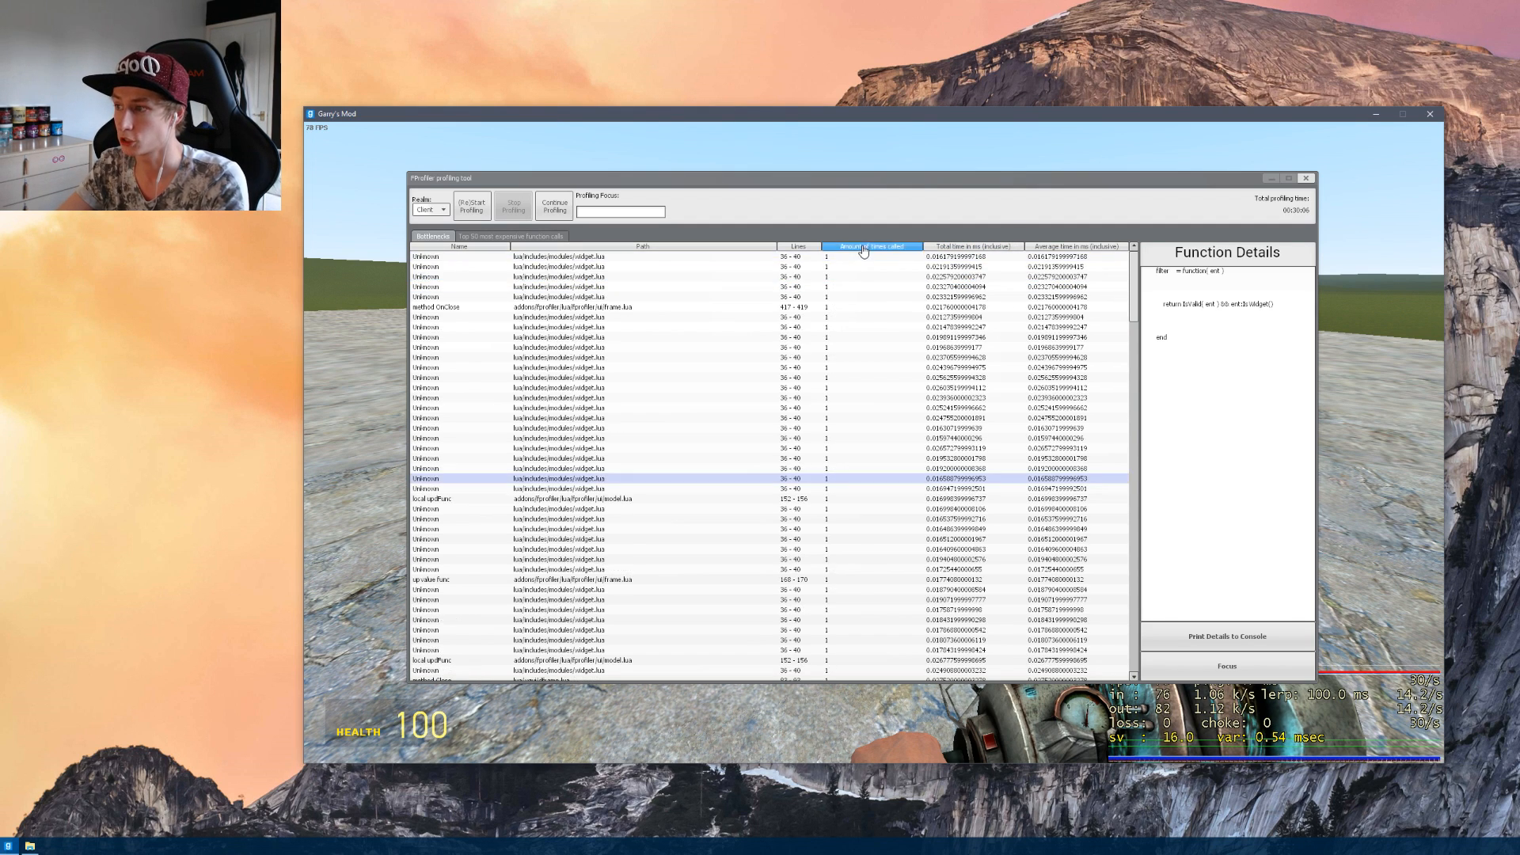
pyautogui.click(871, 247)
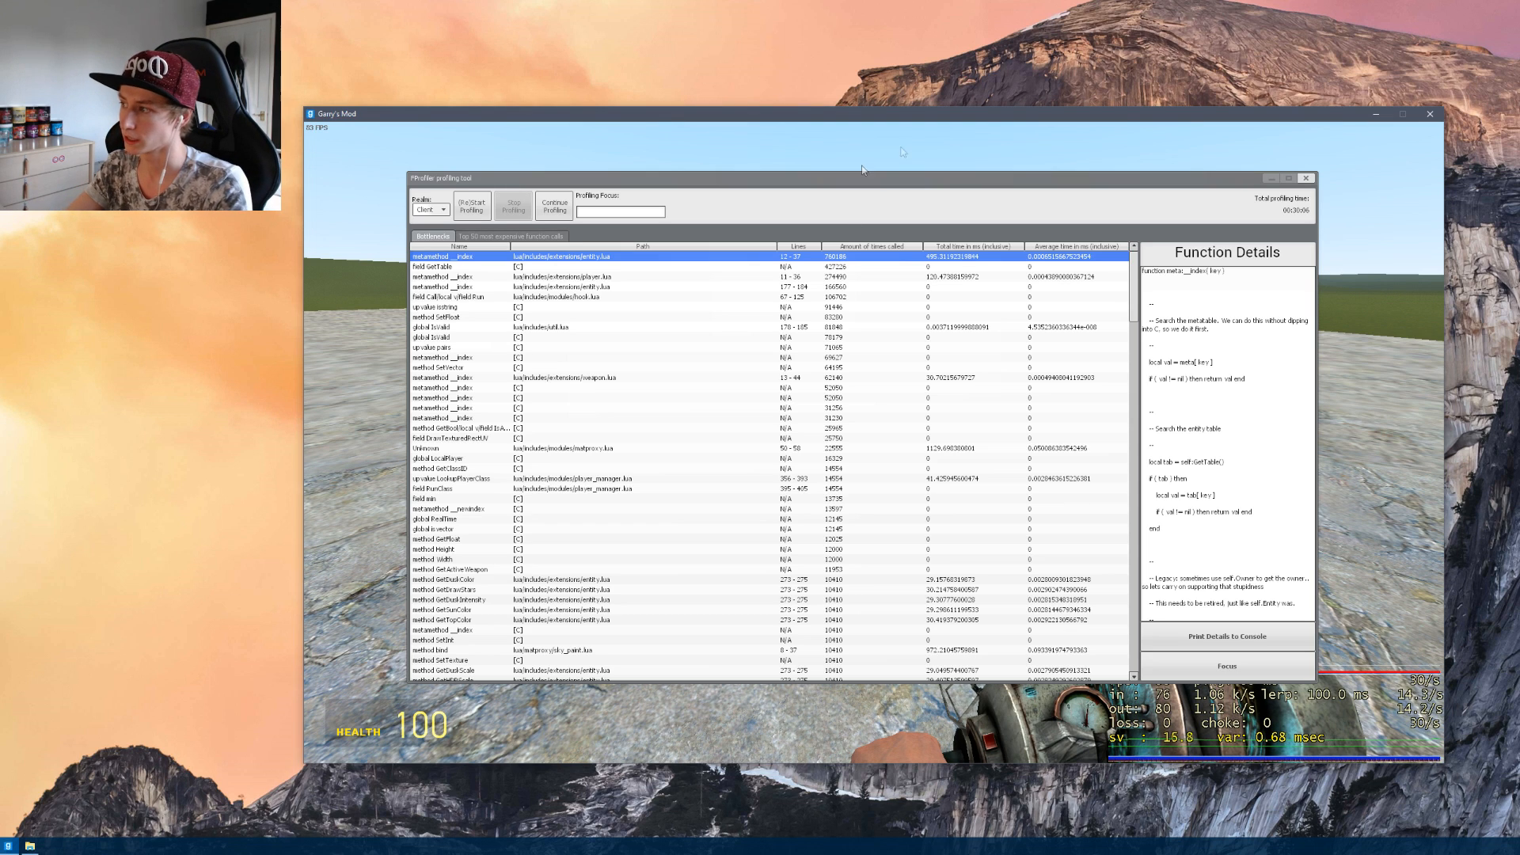
pyautogui.click(1077, 245)
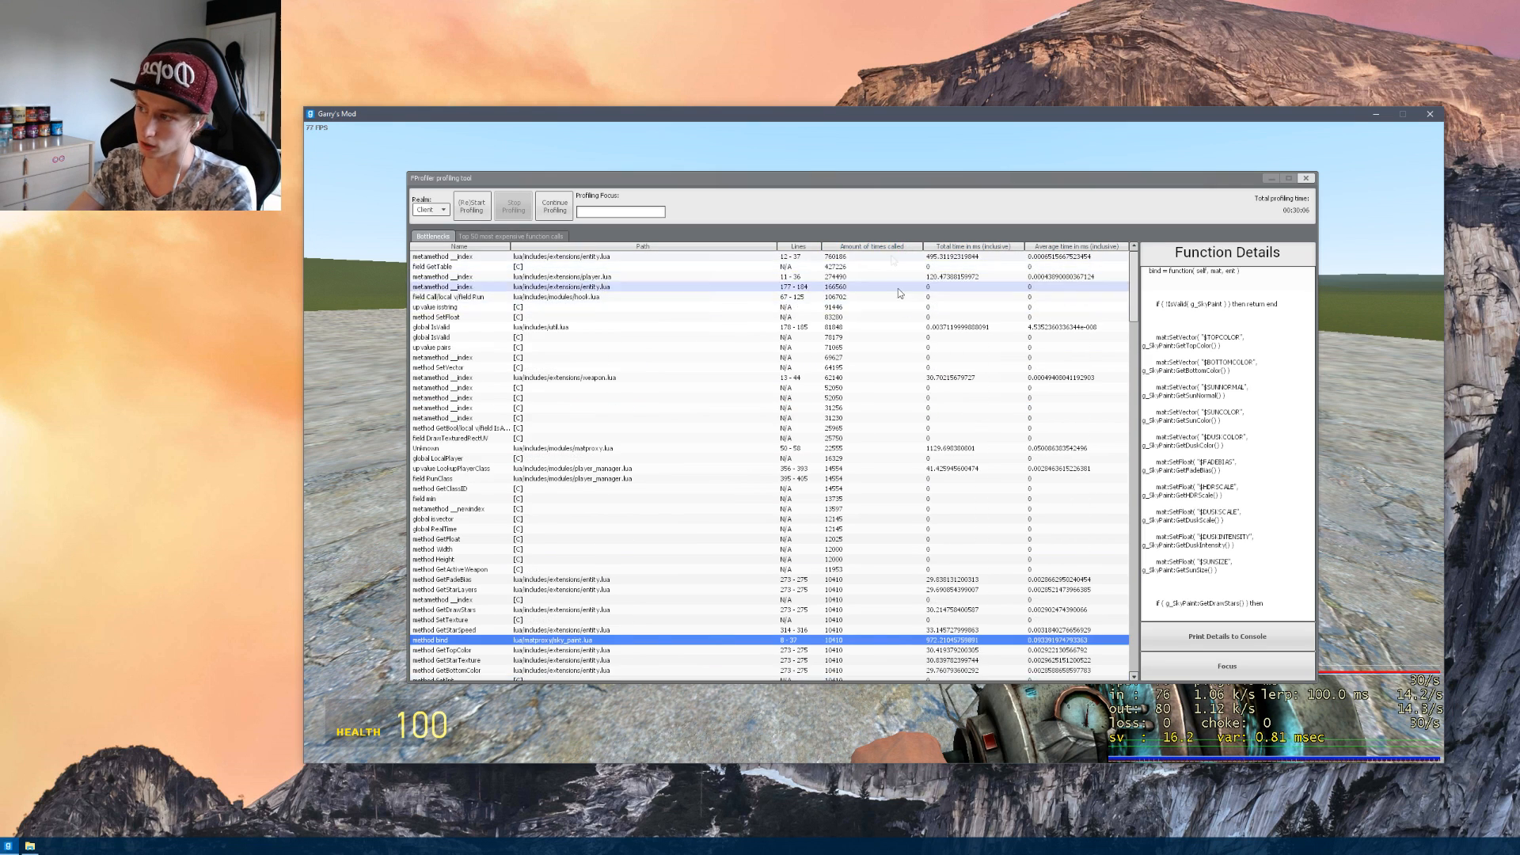
pyautogui.click(456, 257)
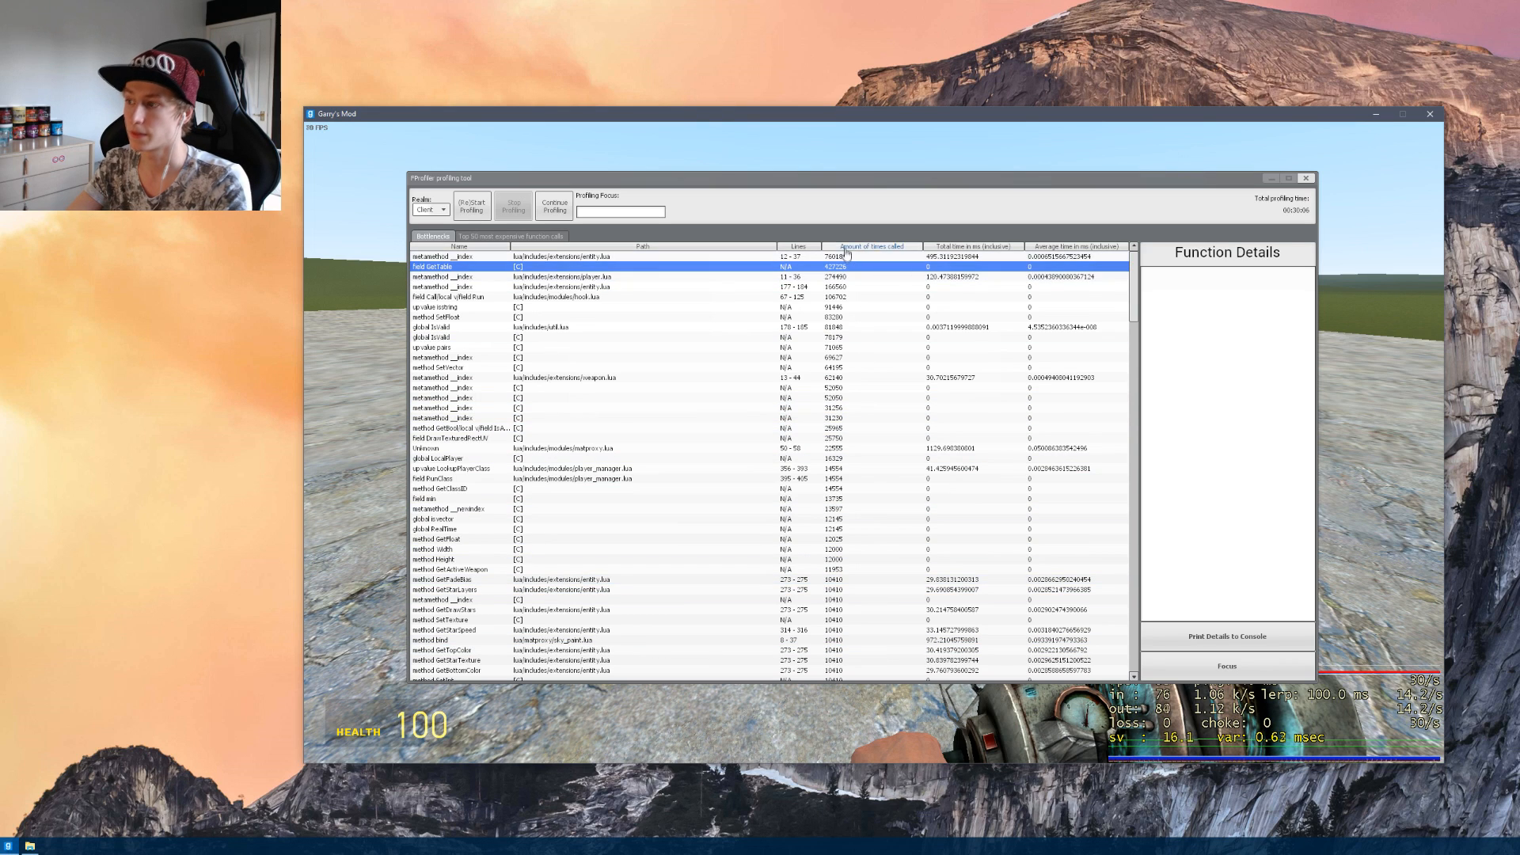
# Sort by total time again and show the hook Call function from the top netprotocol row.
pyautogui.click(969, 246)
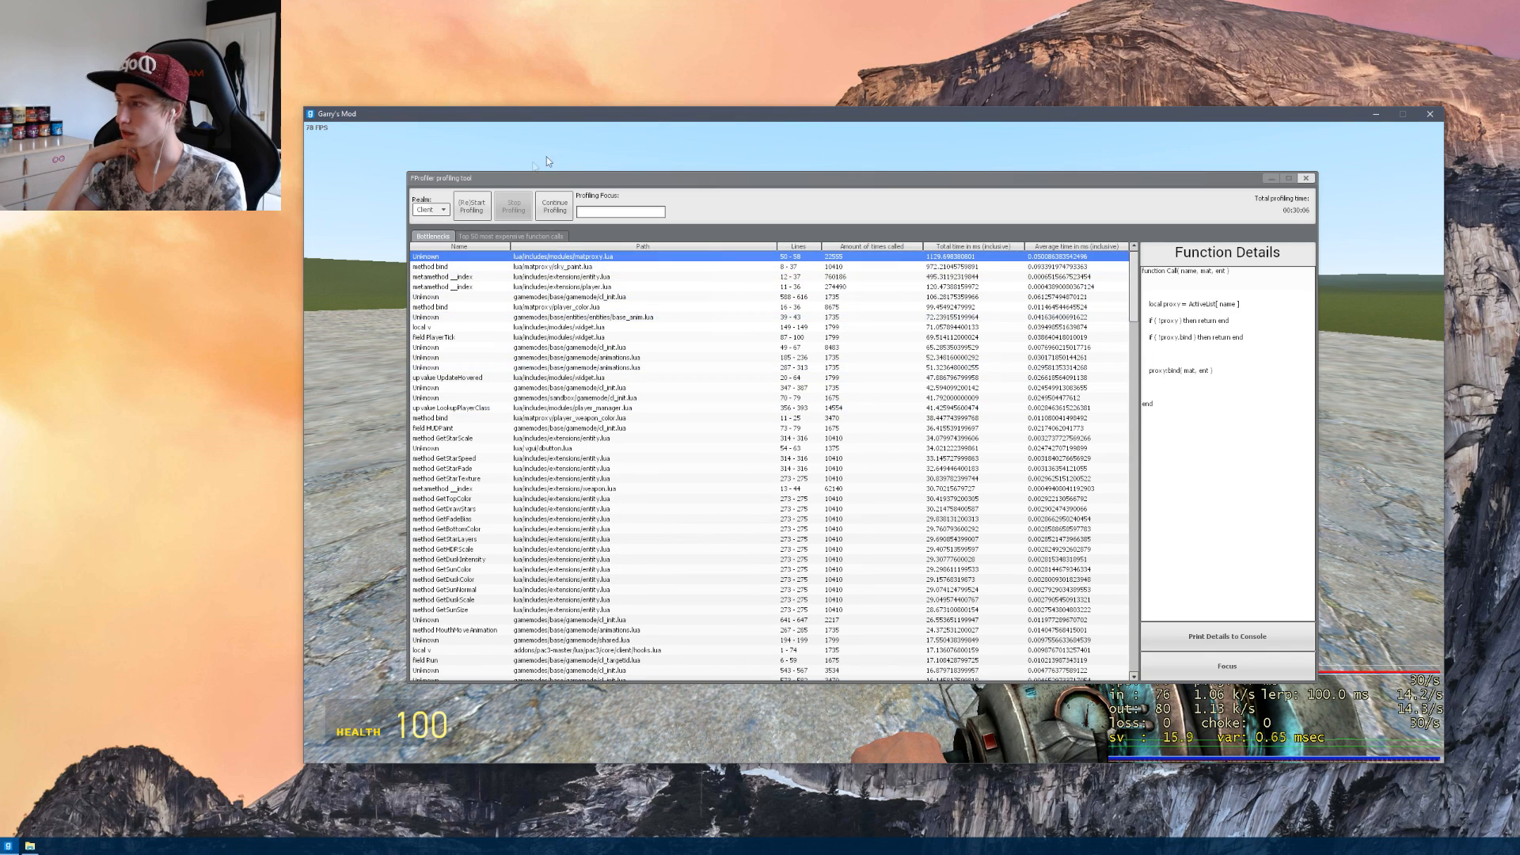
pyautogui.click(429, 209)
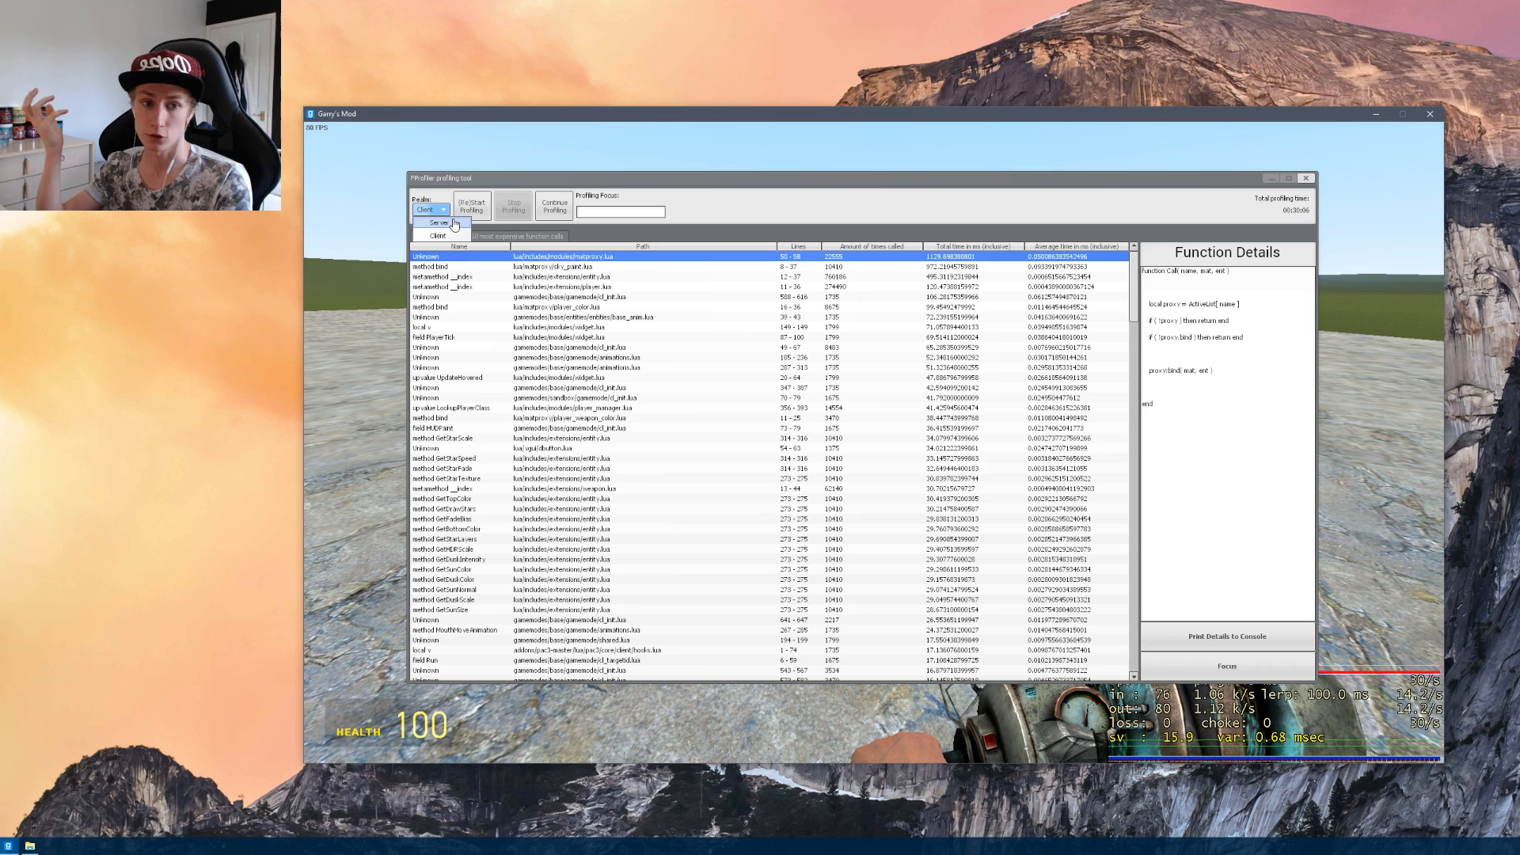
pyautogui.moveTo(453, 226)
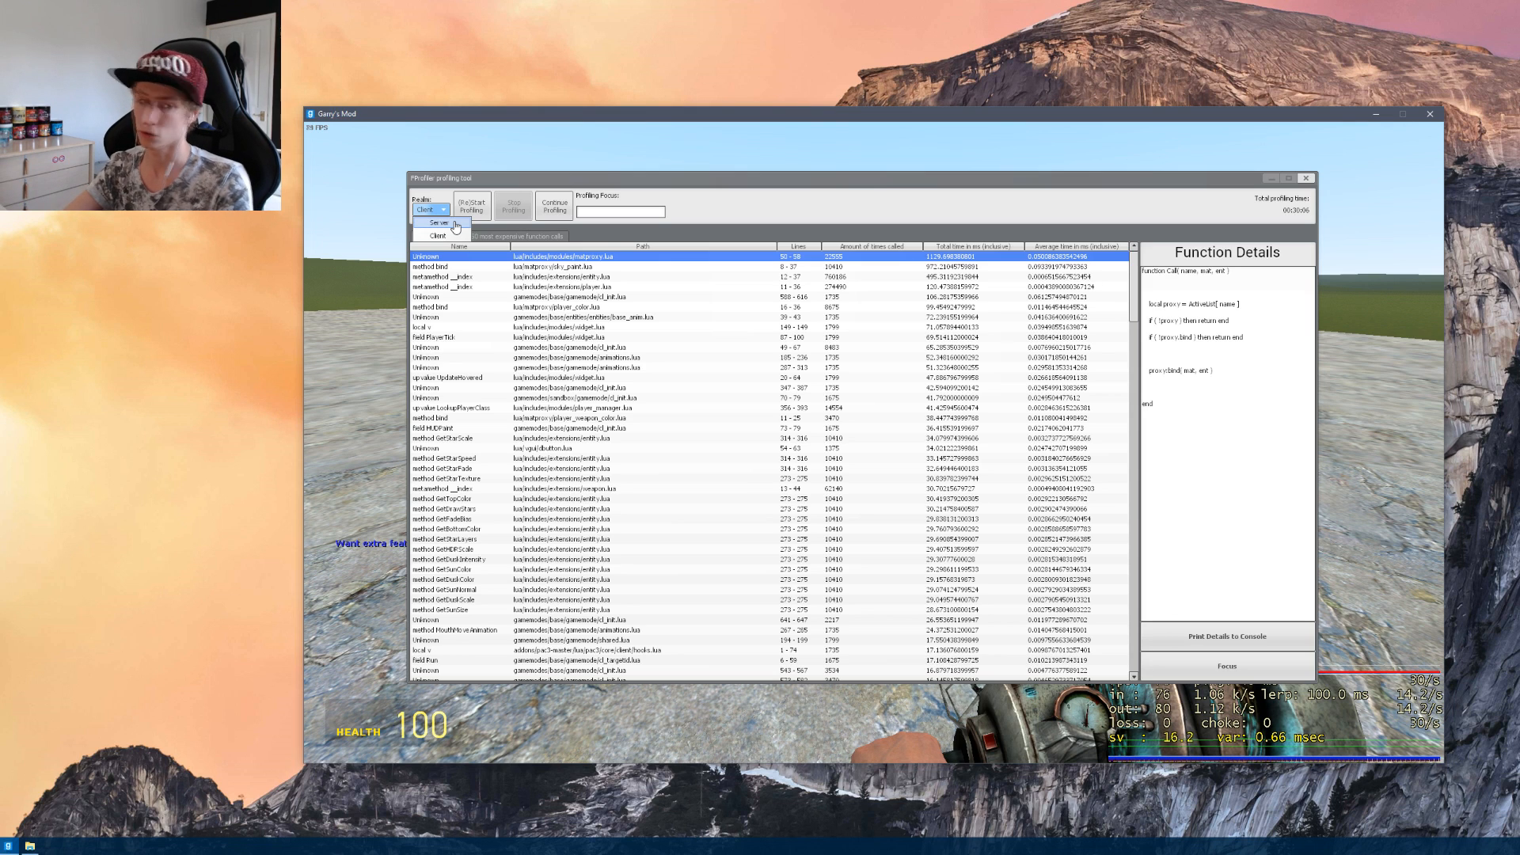
pyautogui.click(437, 234)
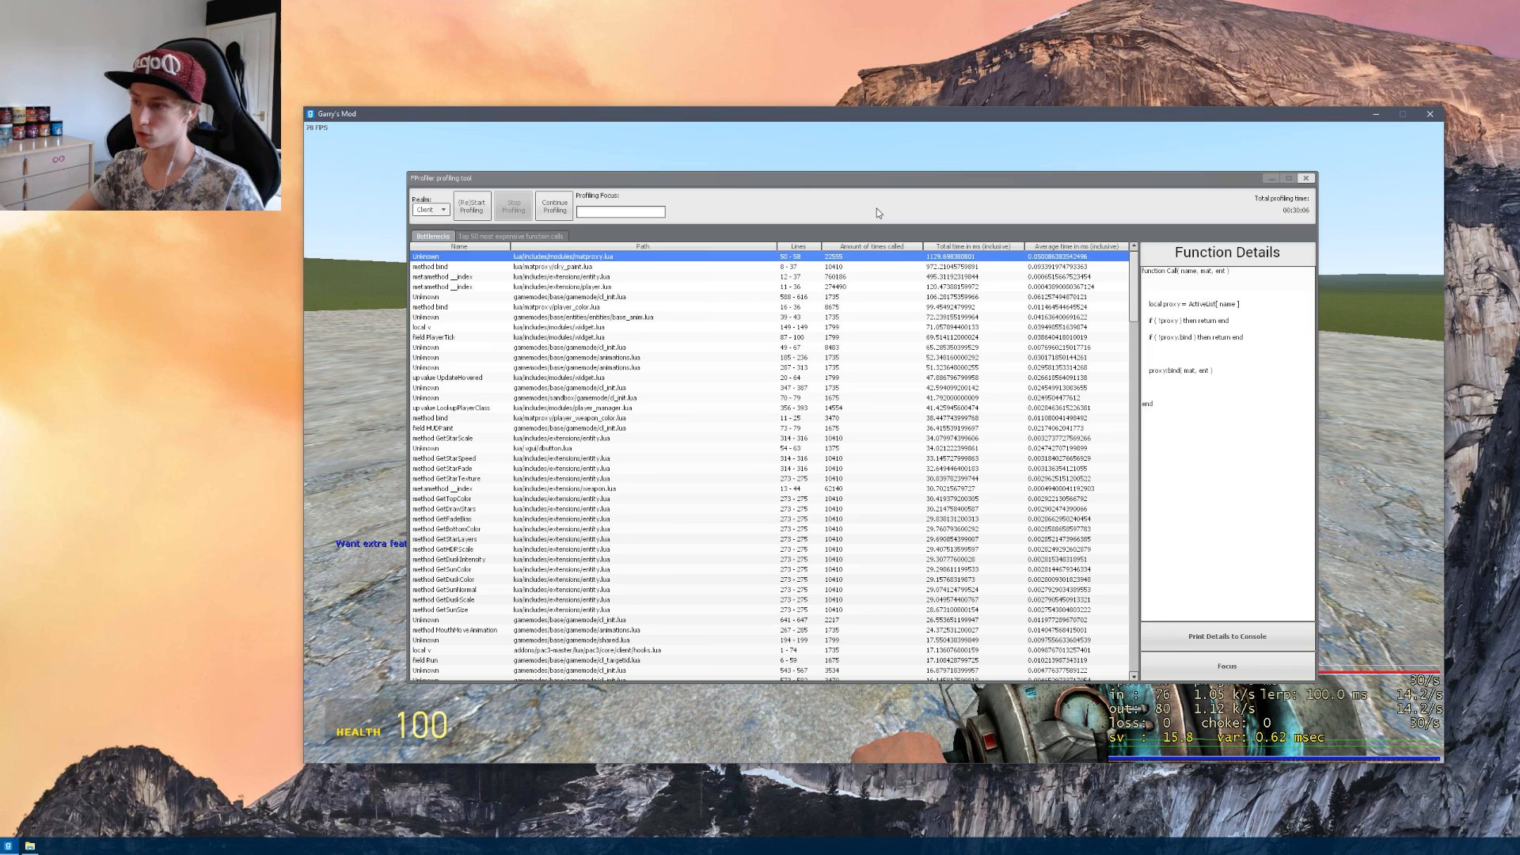
# Close the FProfiler window and enter net_graph 4 in the developer console.
pyautogui.click(1307, 178)
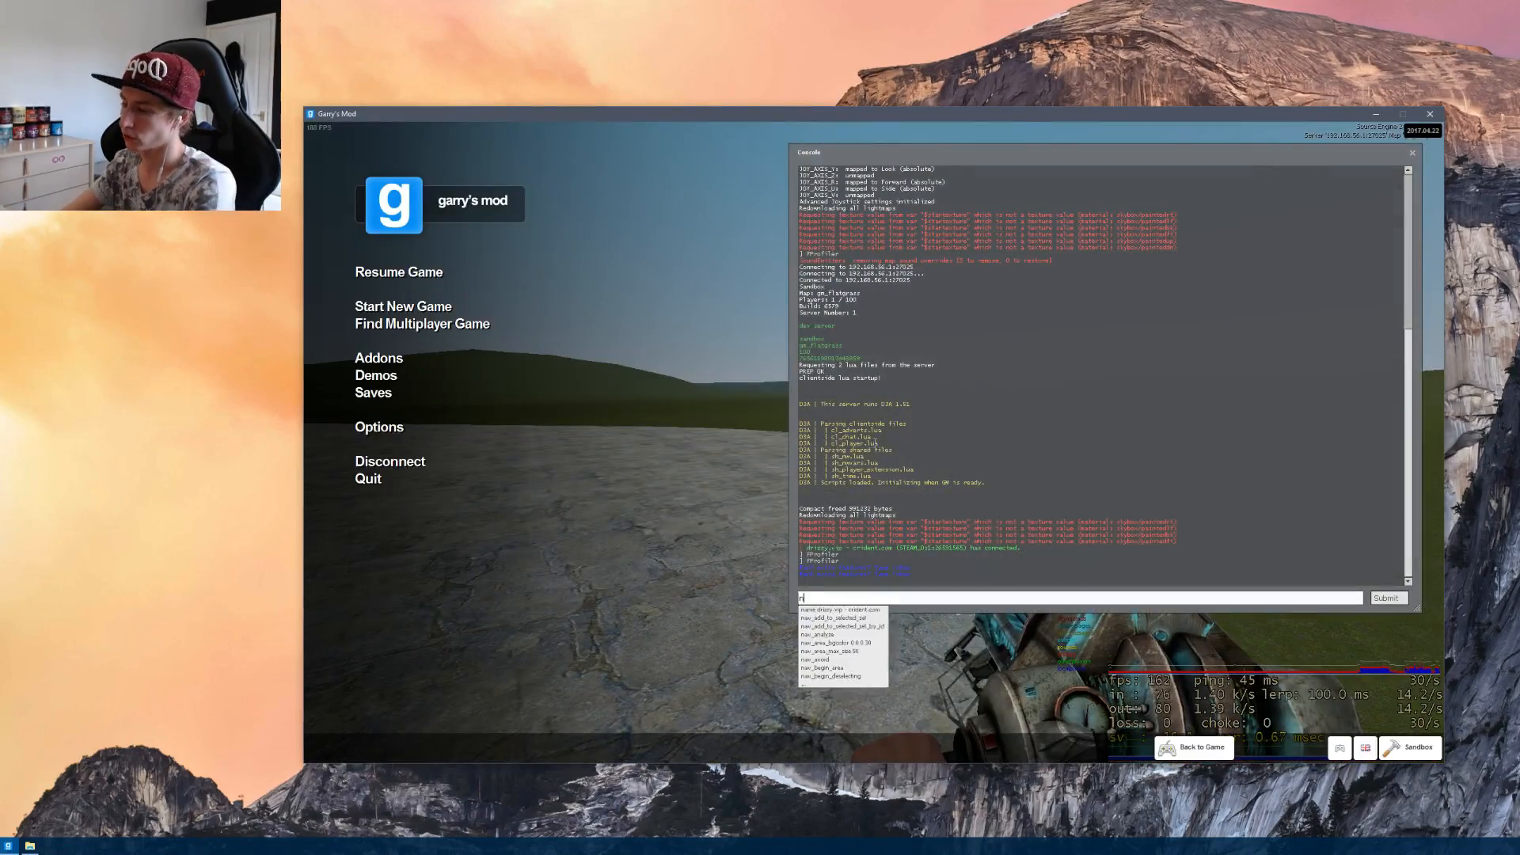
pyautogui.write('et_ge')
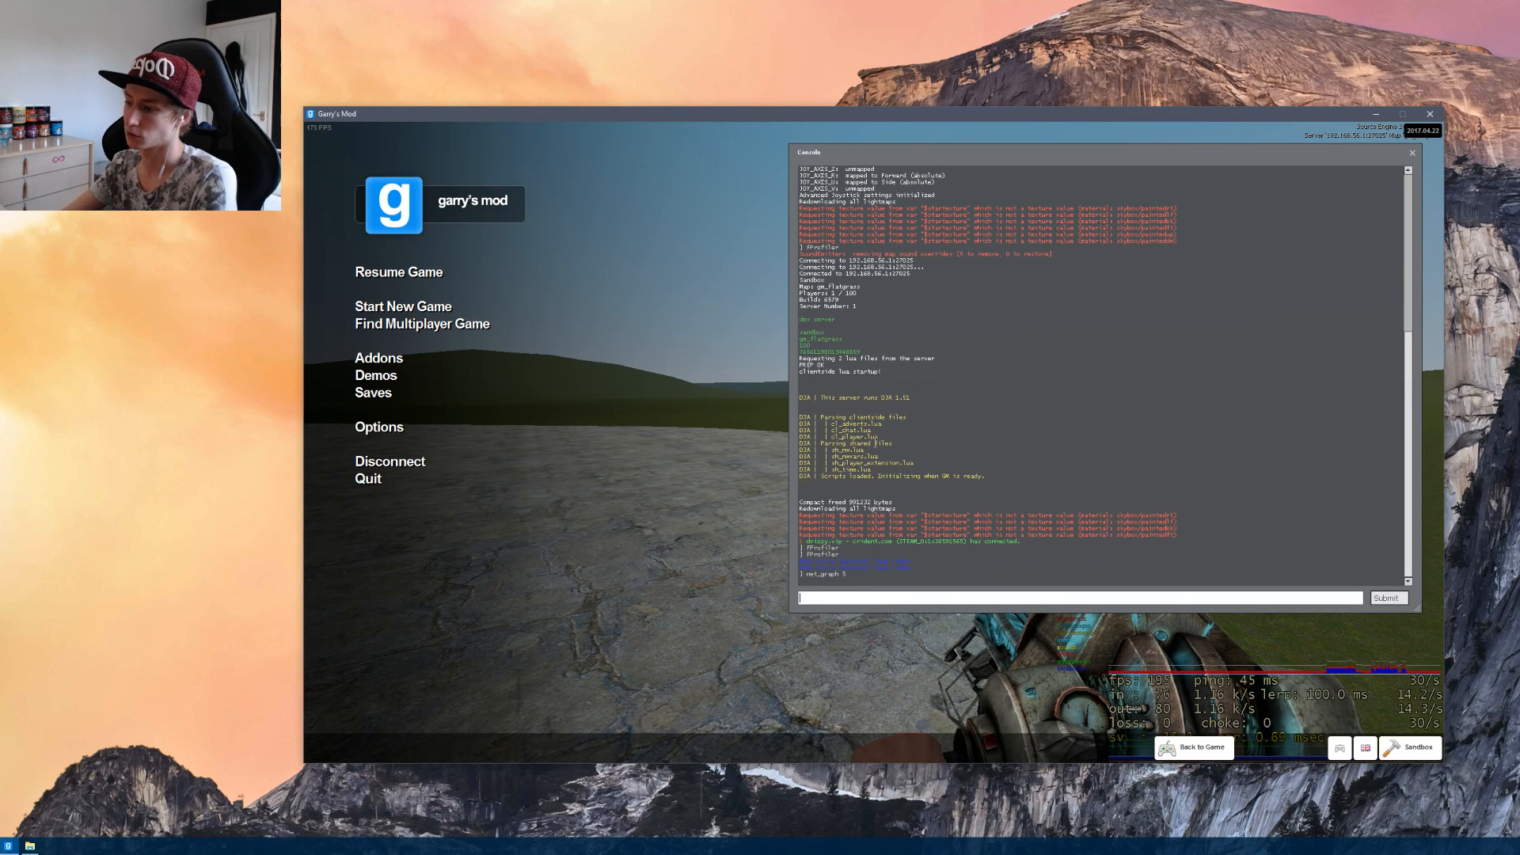
pyautogui.write('net_graph 4')
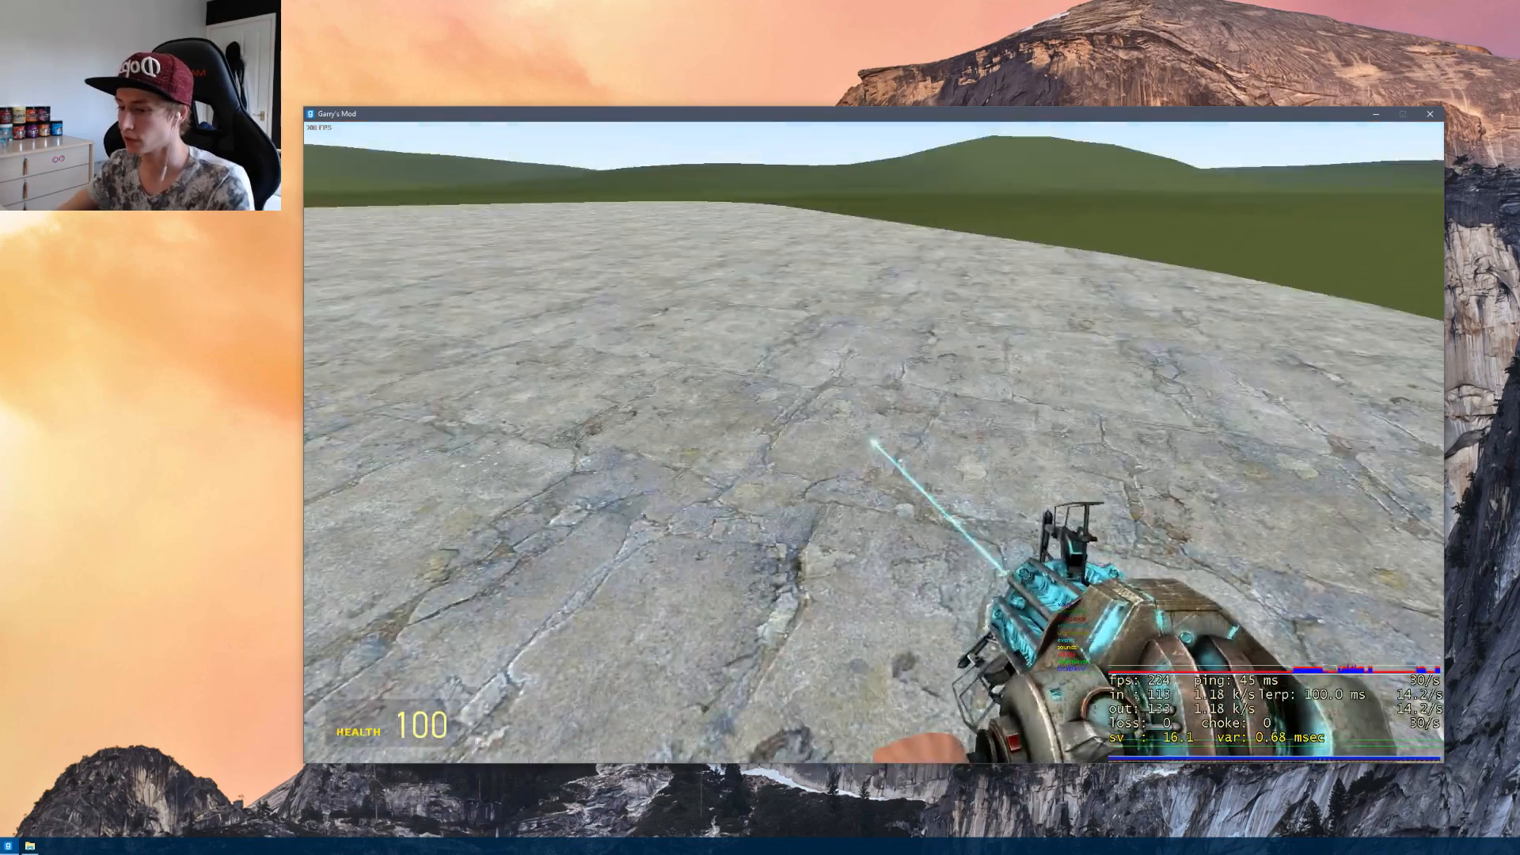
# Bring up the game menu and console while the net graph stays on screen.
pyautogui.press('q')
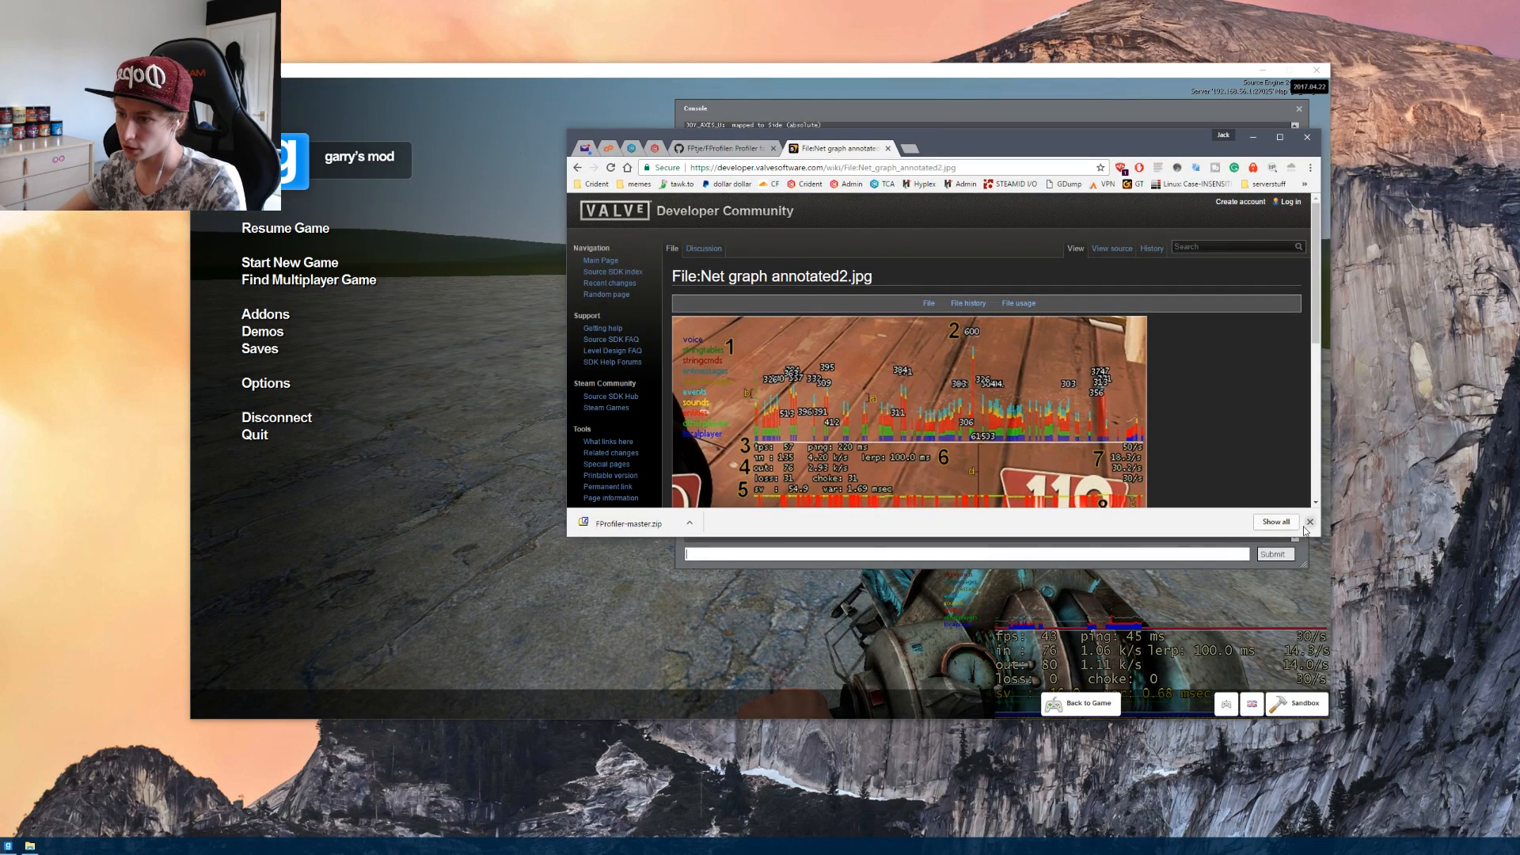
# Dismiss Chrome's download notice and scroll to the full annotated net graph image.
pyautogui.click(1310, 521)
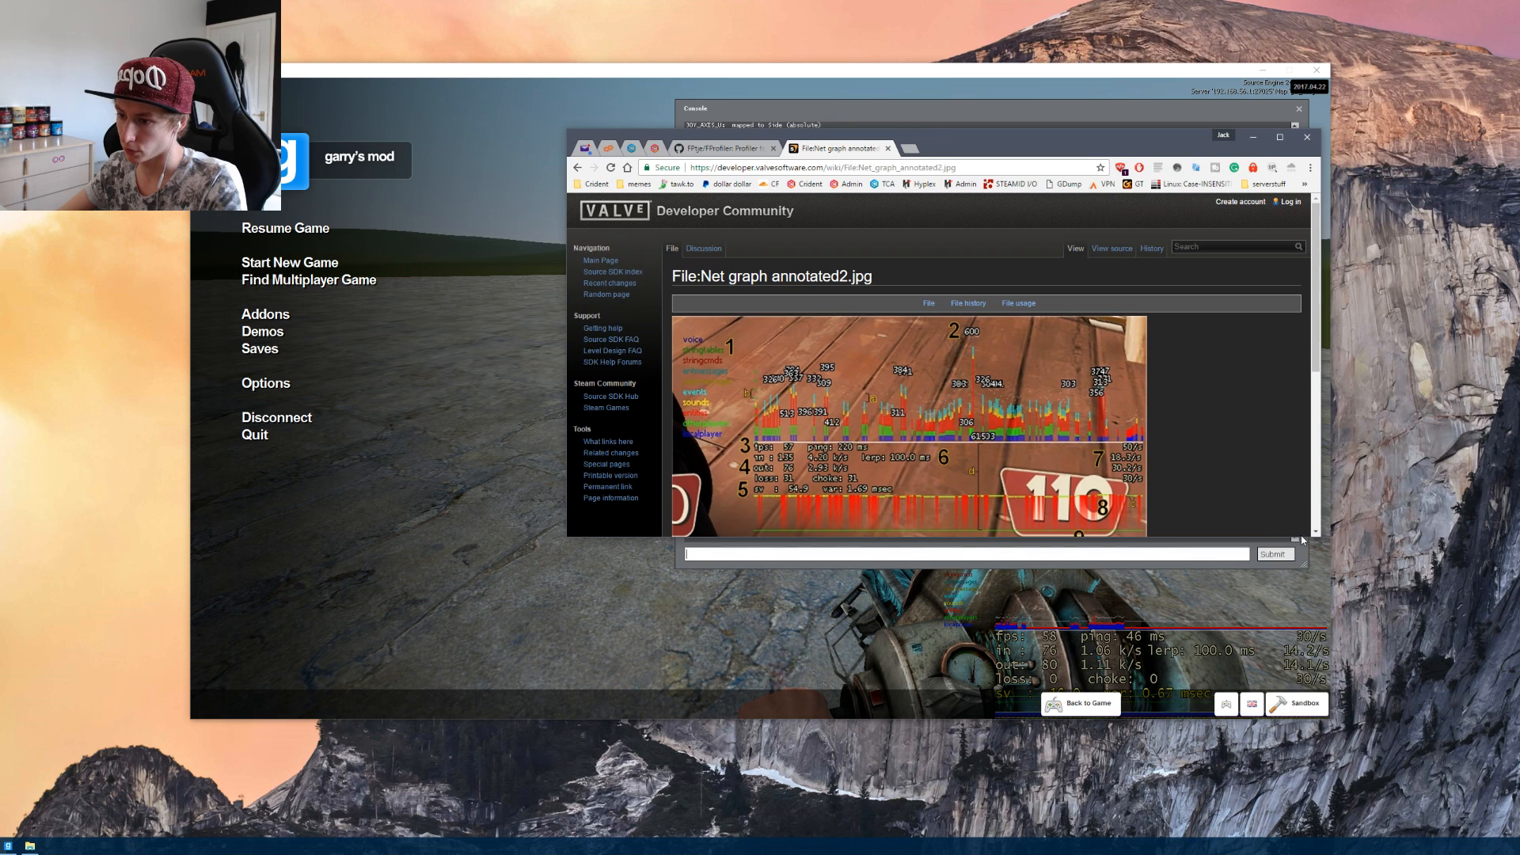
pyautogui.scroll(-3)
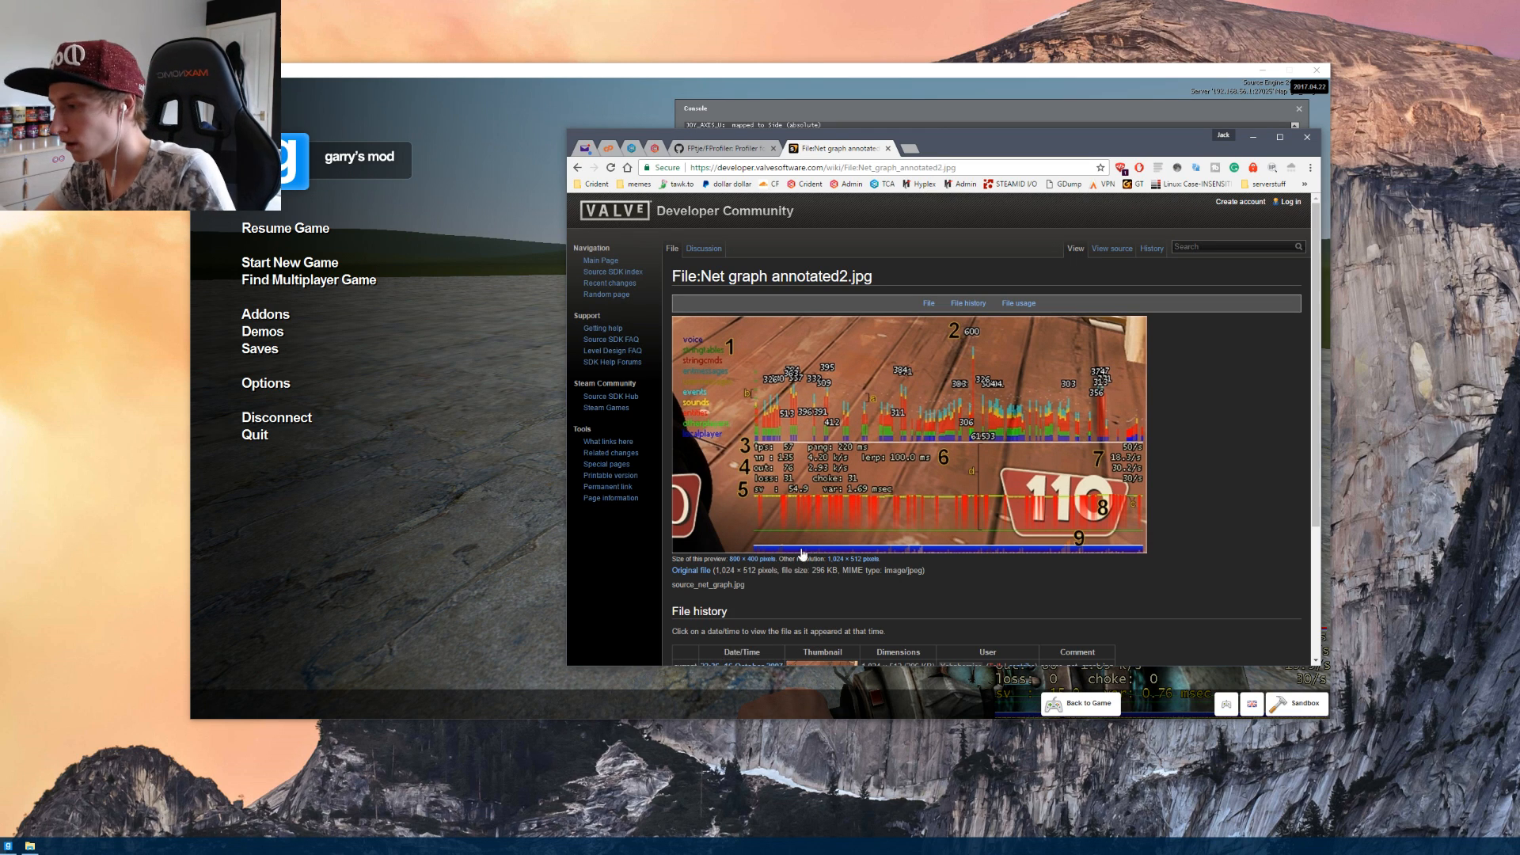
pyautogui.moveTo(762, 438)
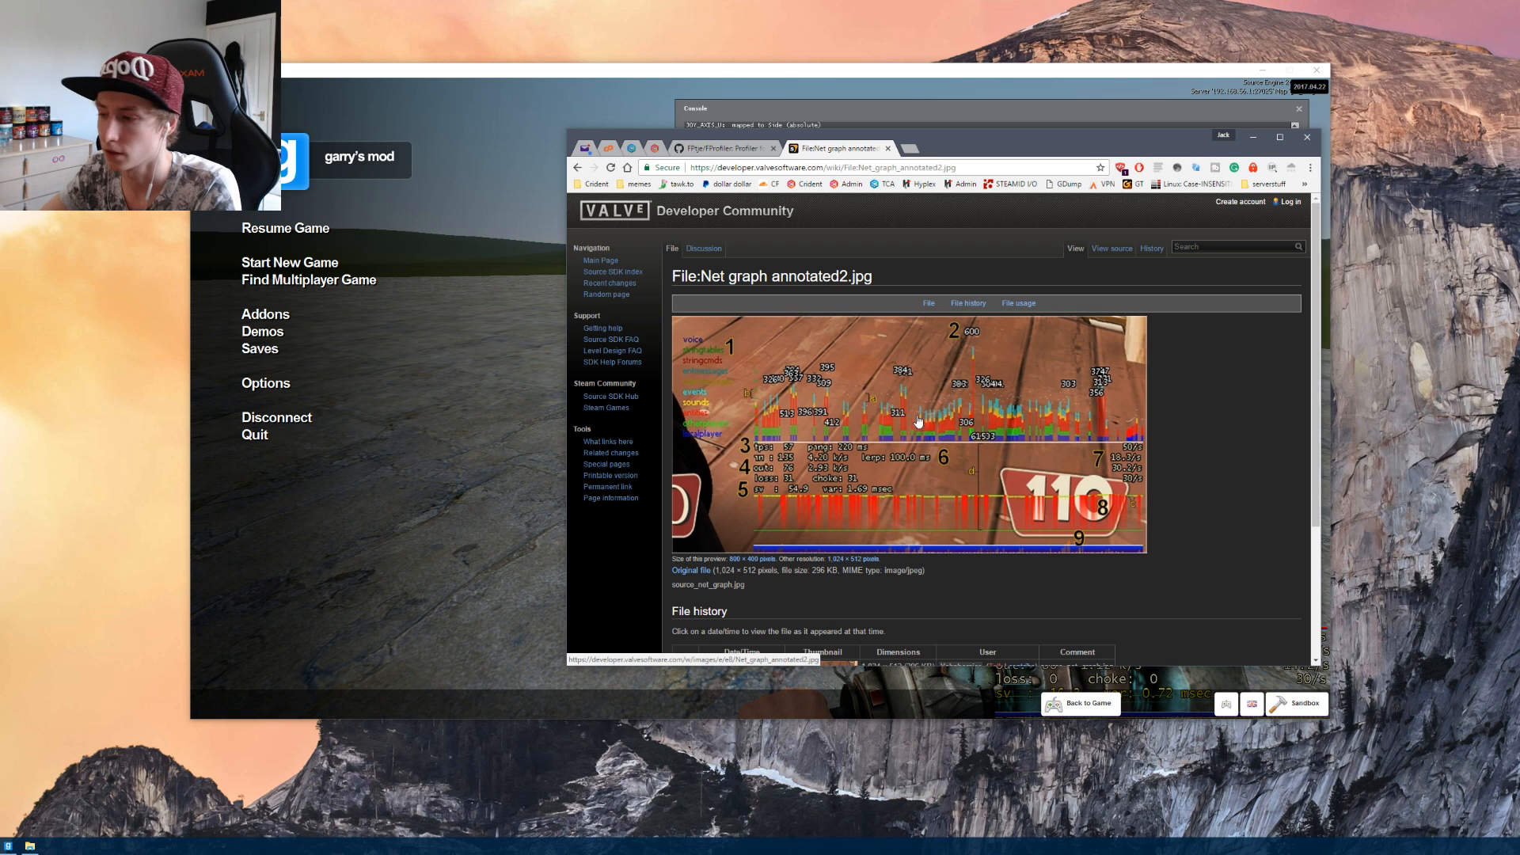
pyautogui.moveTo(751, 429)
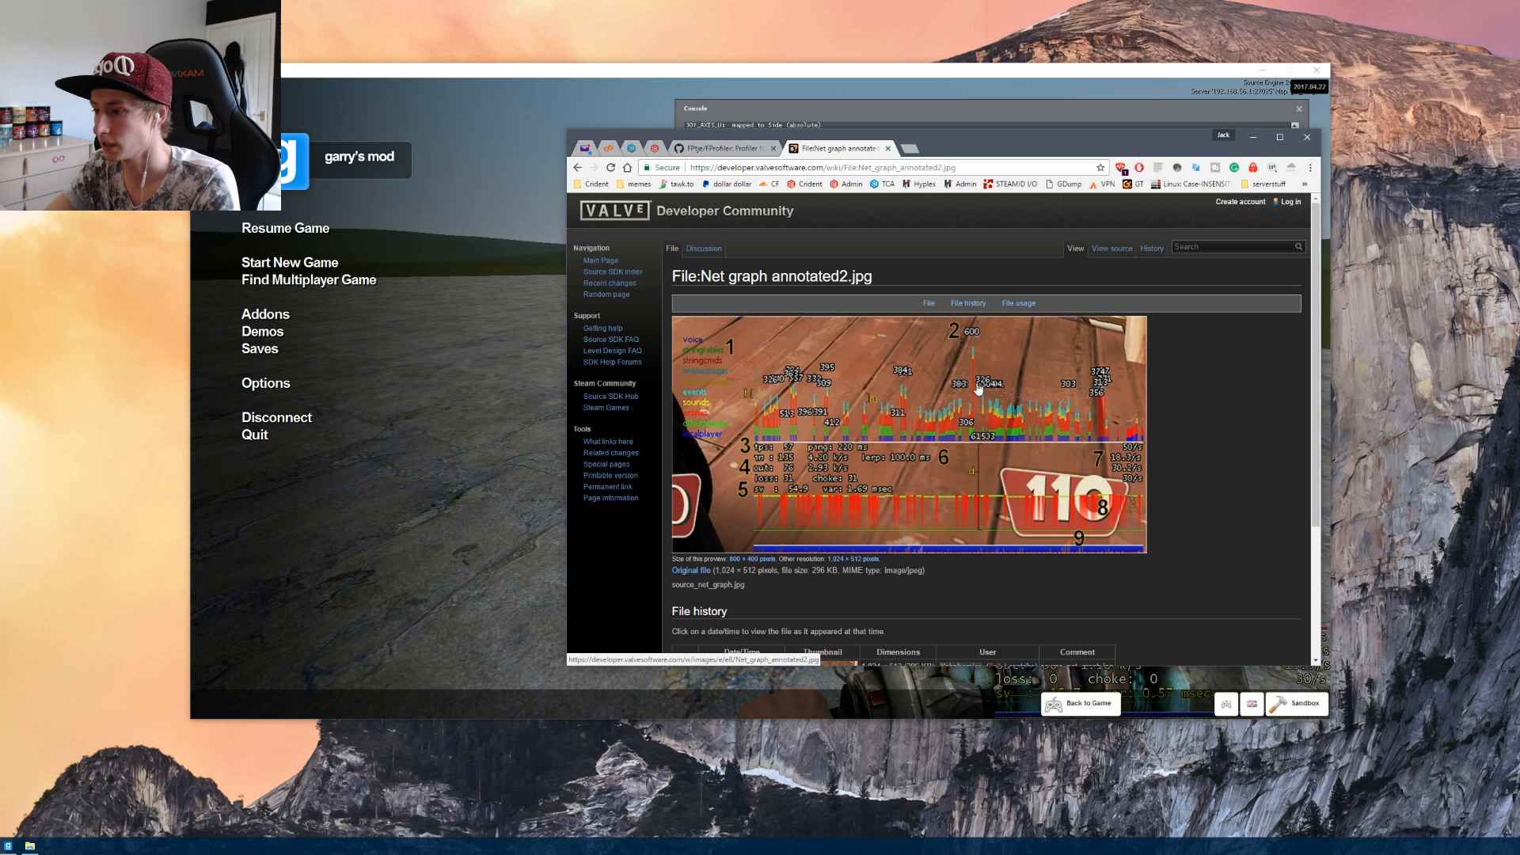
pyautogui.moveTo(901, 407)
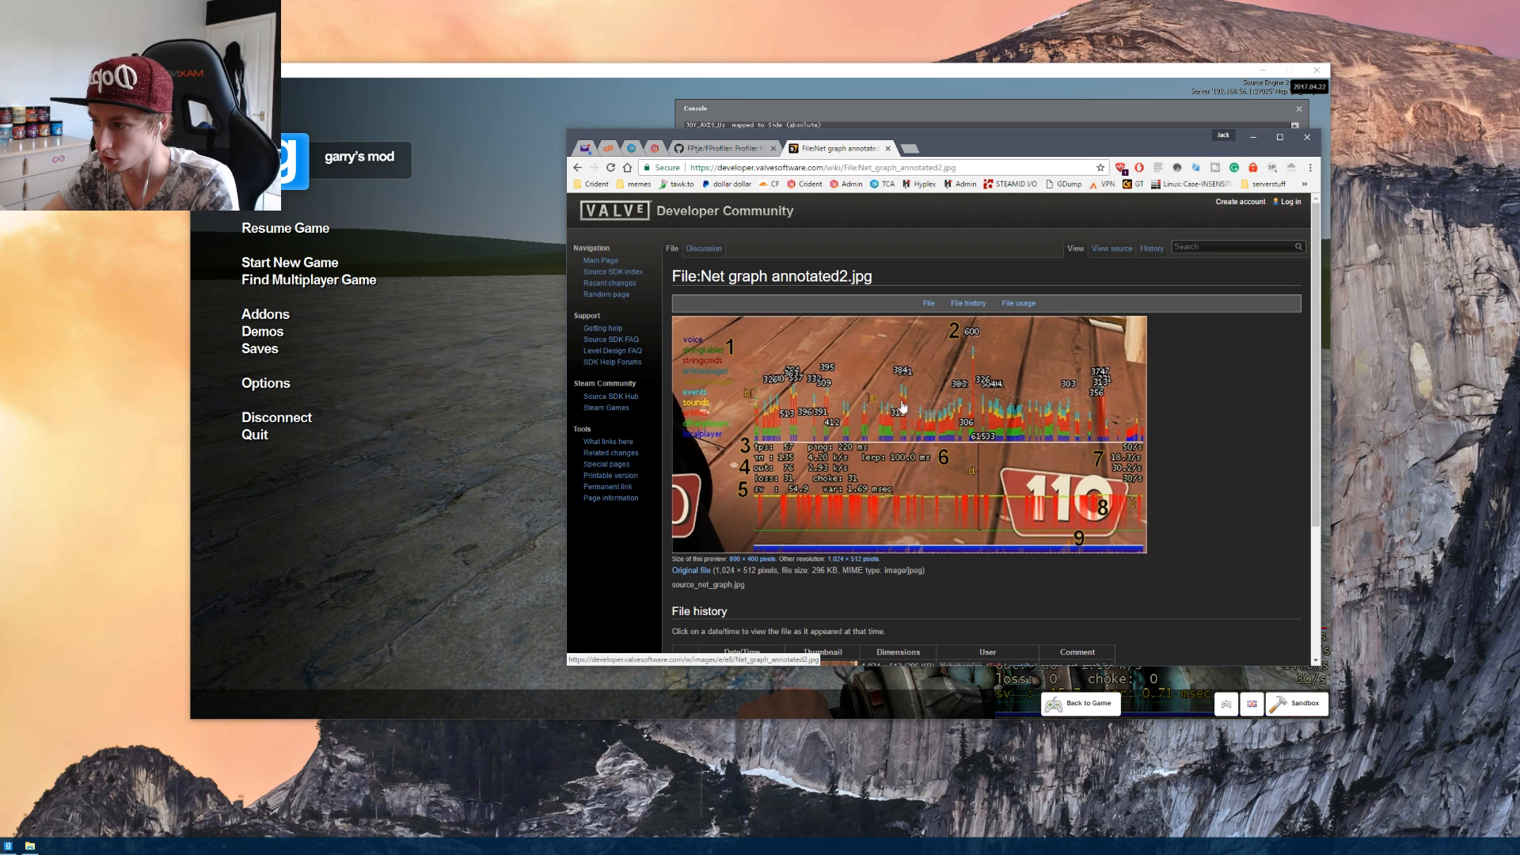
pyautogui.moveTo(860, 511)
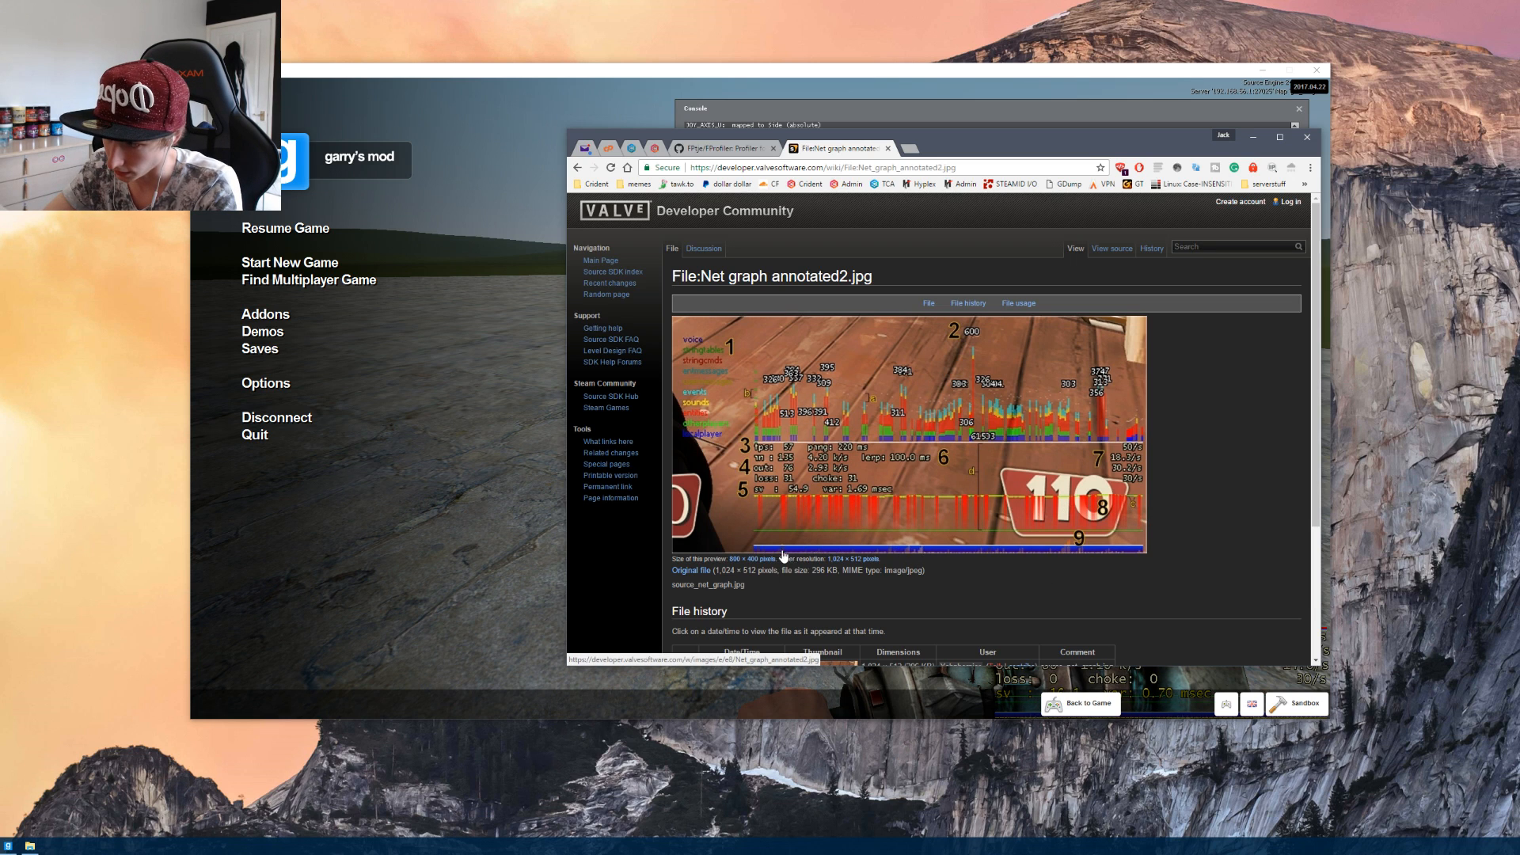
pyautogui.moveTo(1119, 557)
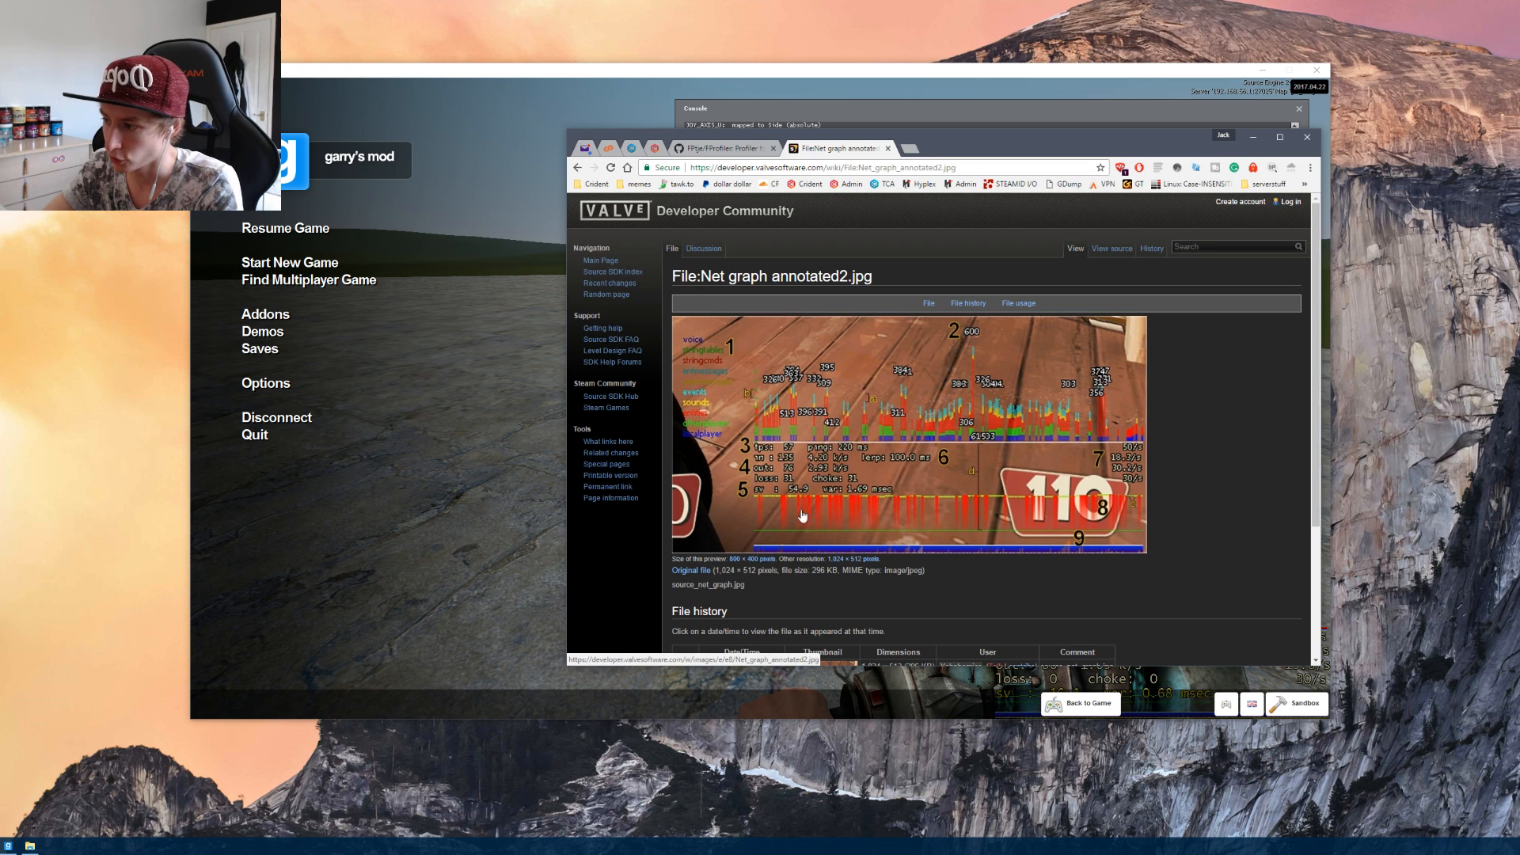
pyautogui.moveTo(1058, 550)
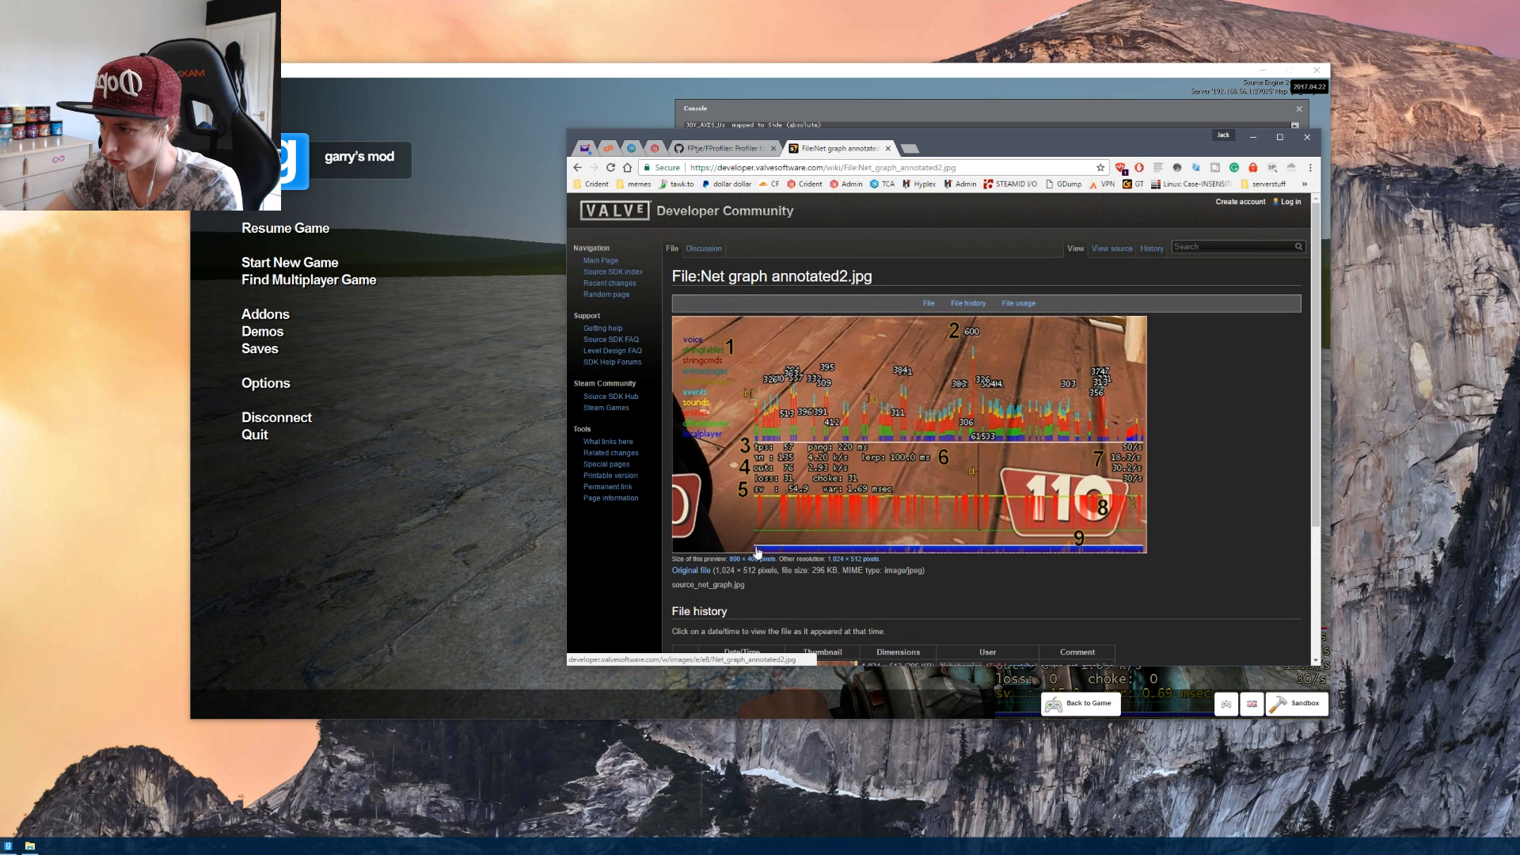
pyautogui.moveTo(1093, 549)
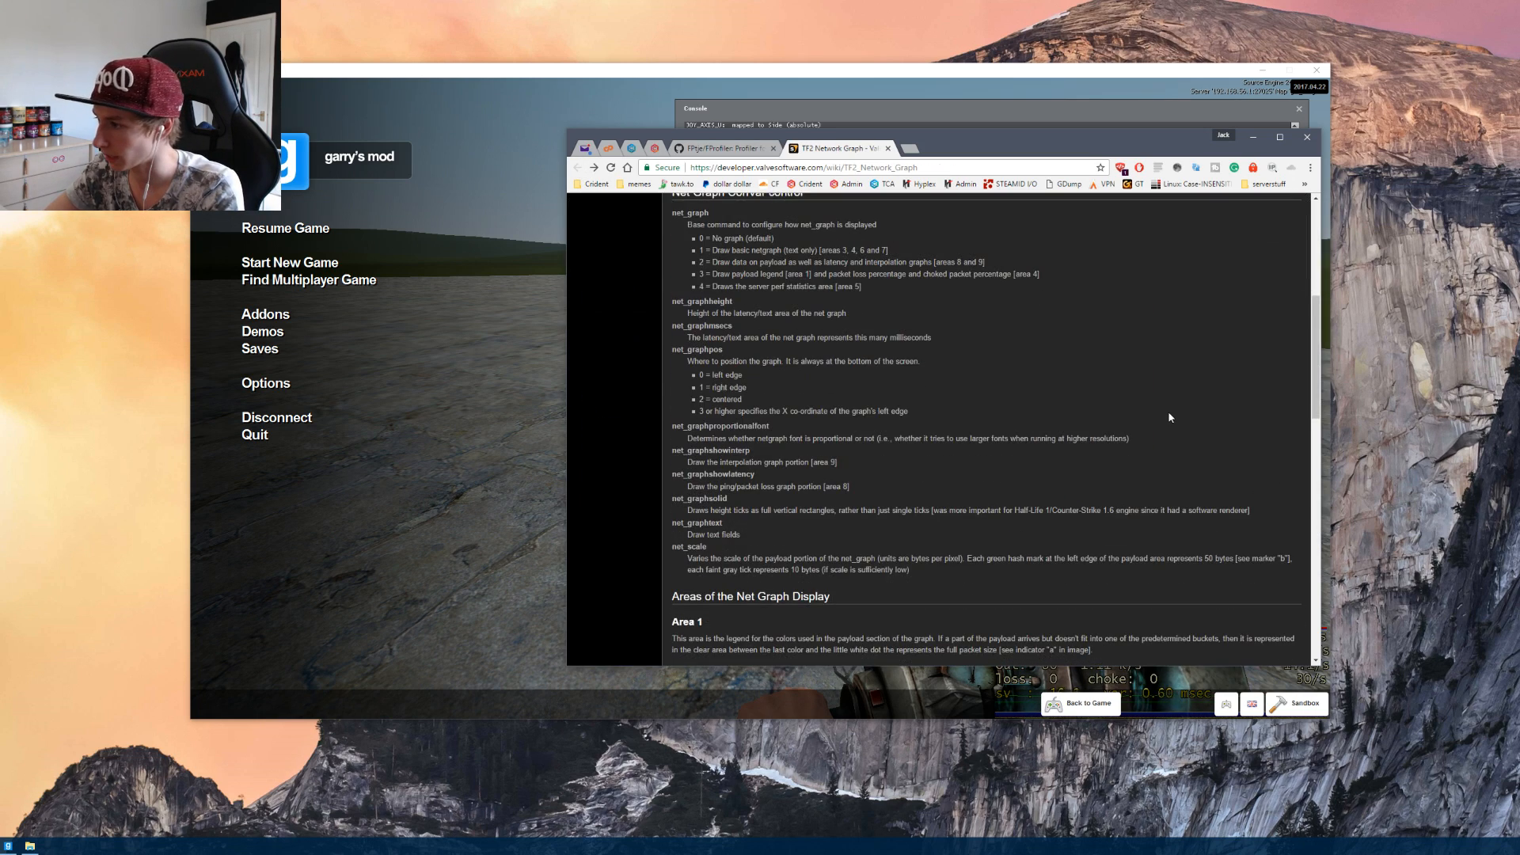
pyautogui.scroll(-3)
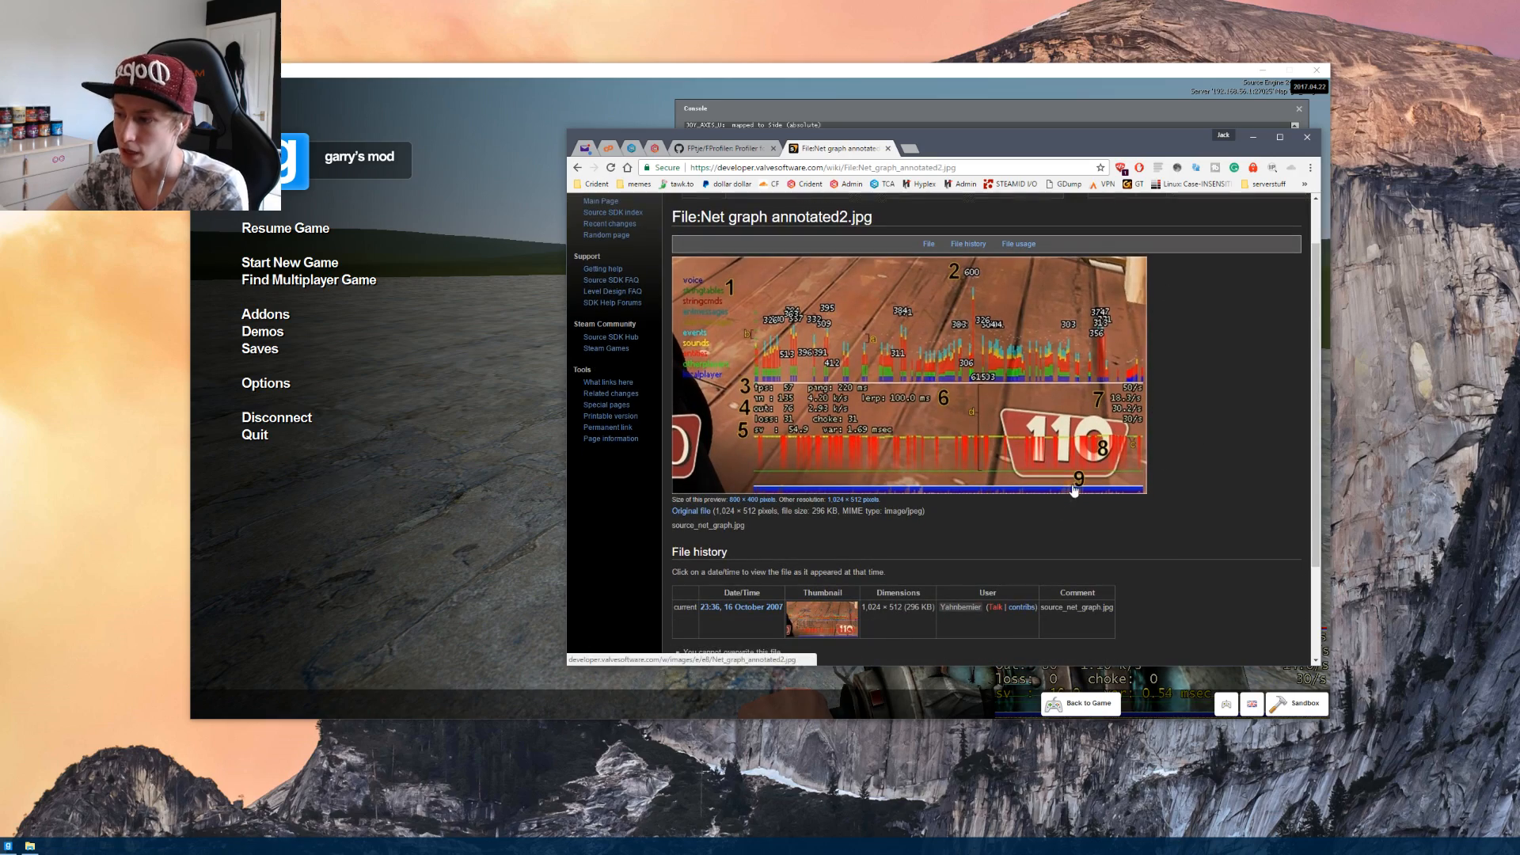
# Return to the game world, then bring the developer console back up for the FProfiler command.
pyautogui.click(1086, 704)
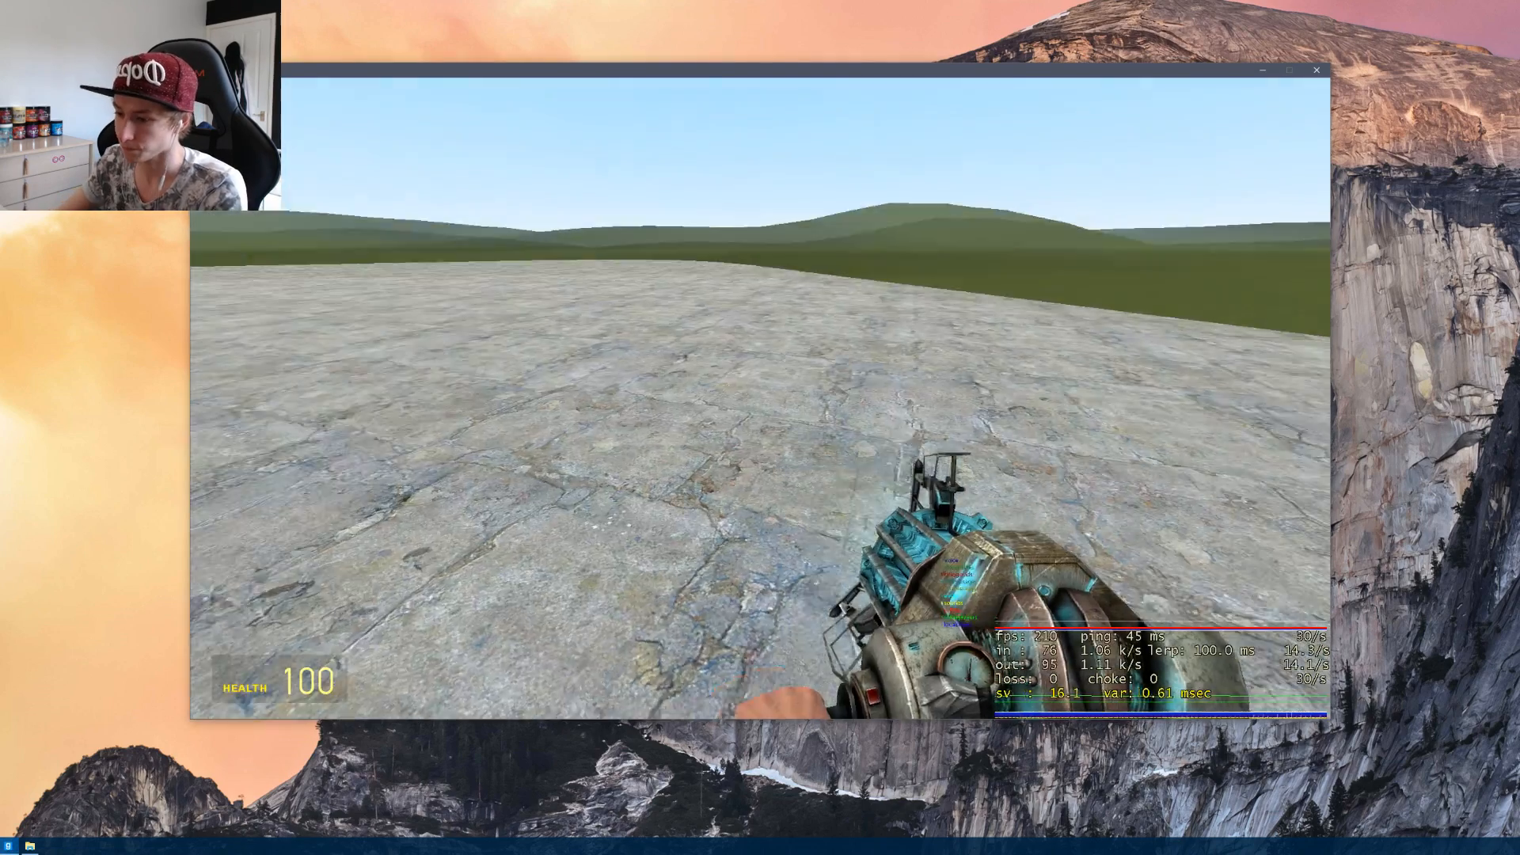
pyautogui.press('Escape')
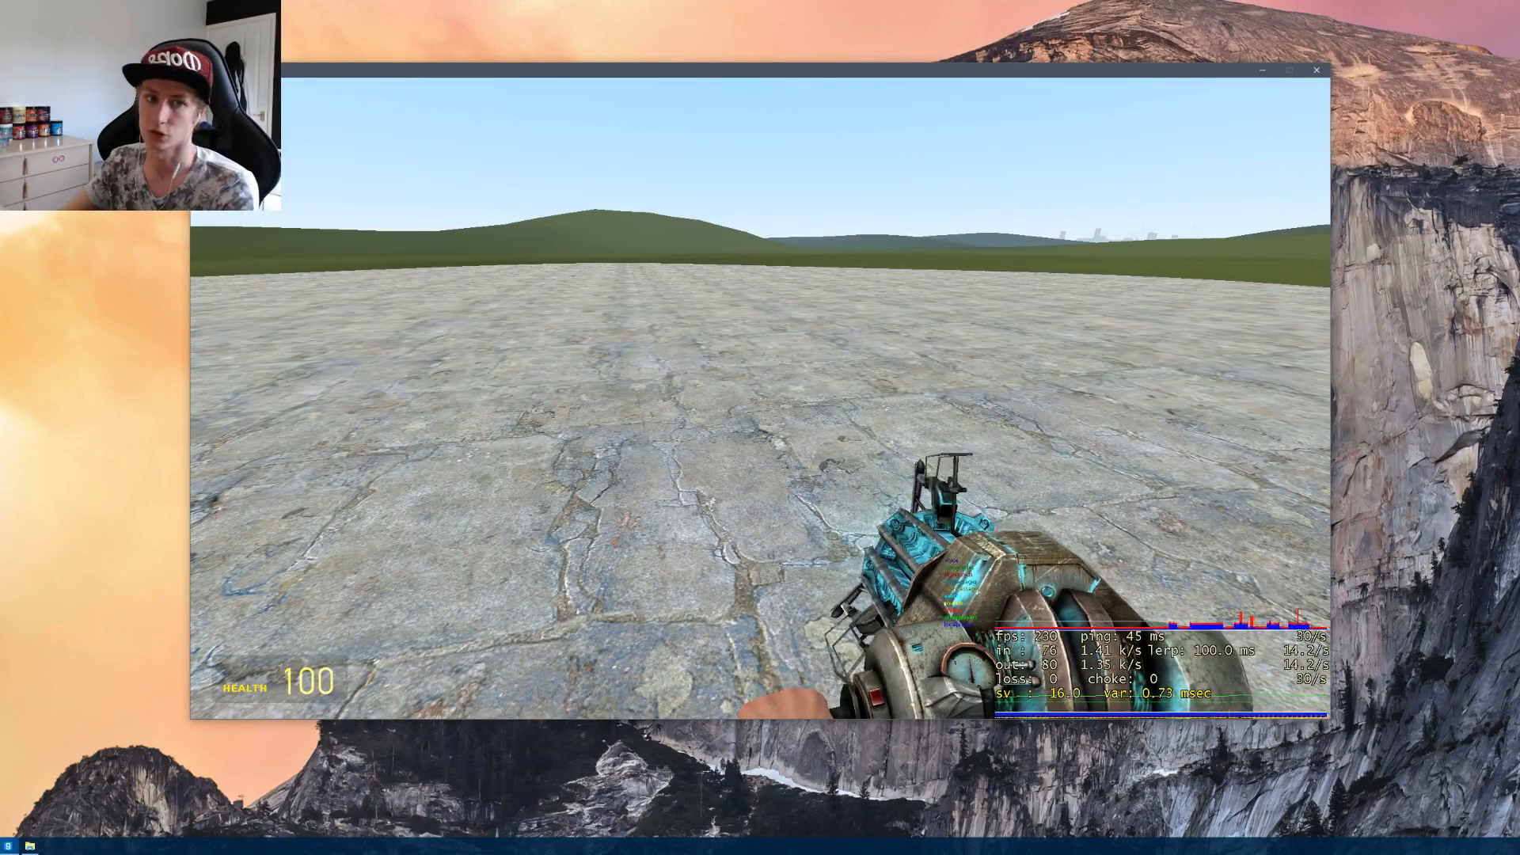
pyautogui.press('Escape')
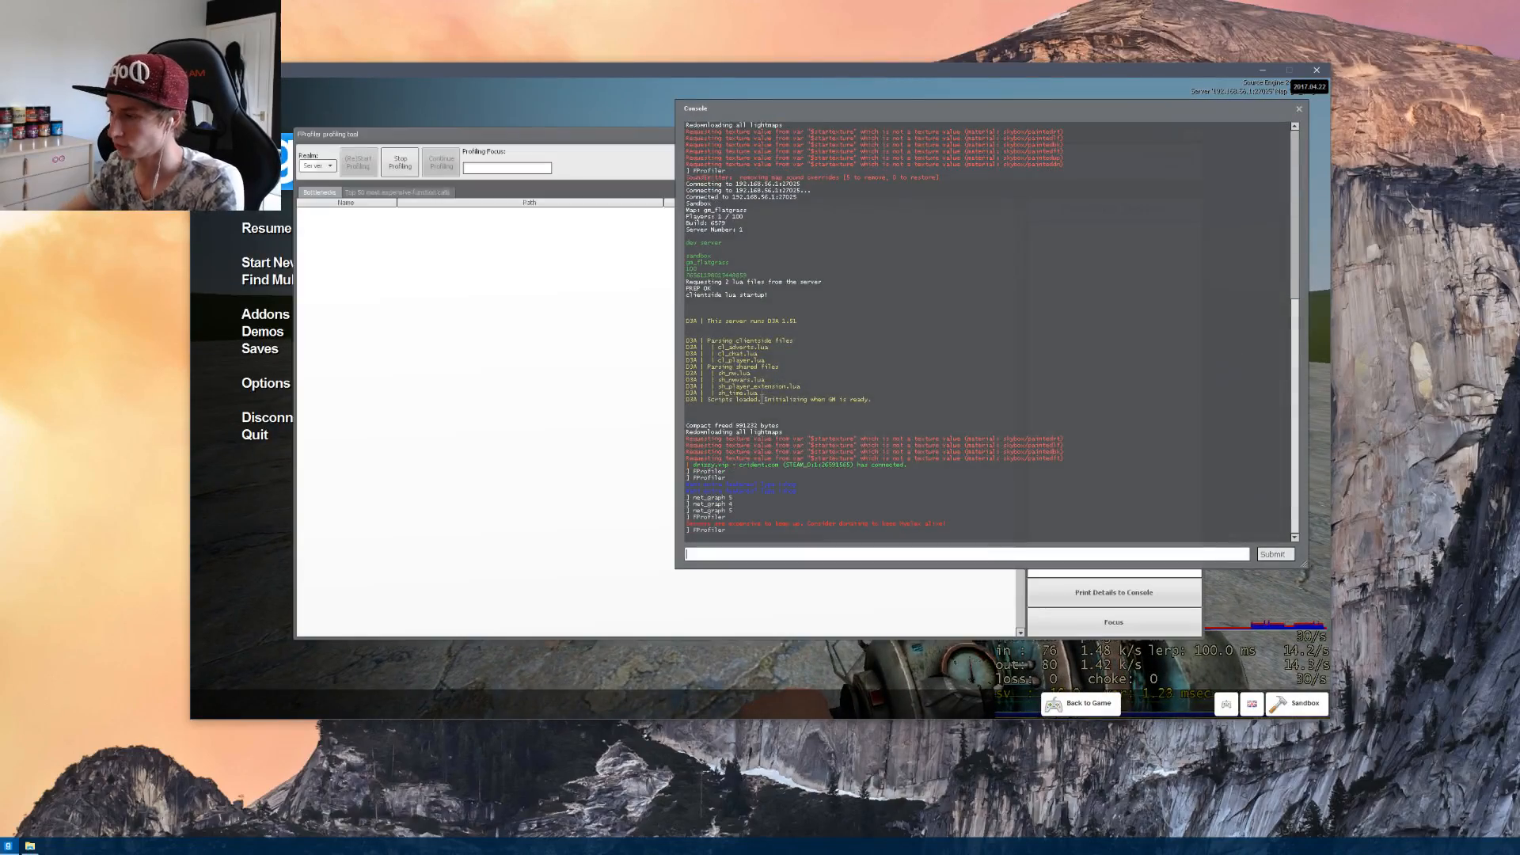
# Stop profiling, rank bottlenecks by average time per call, then by total time again.
pyautogui.click(1297, 110)
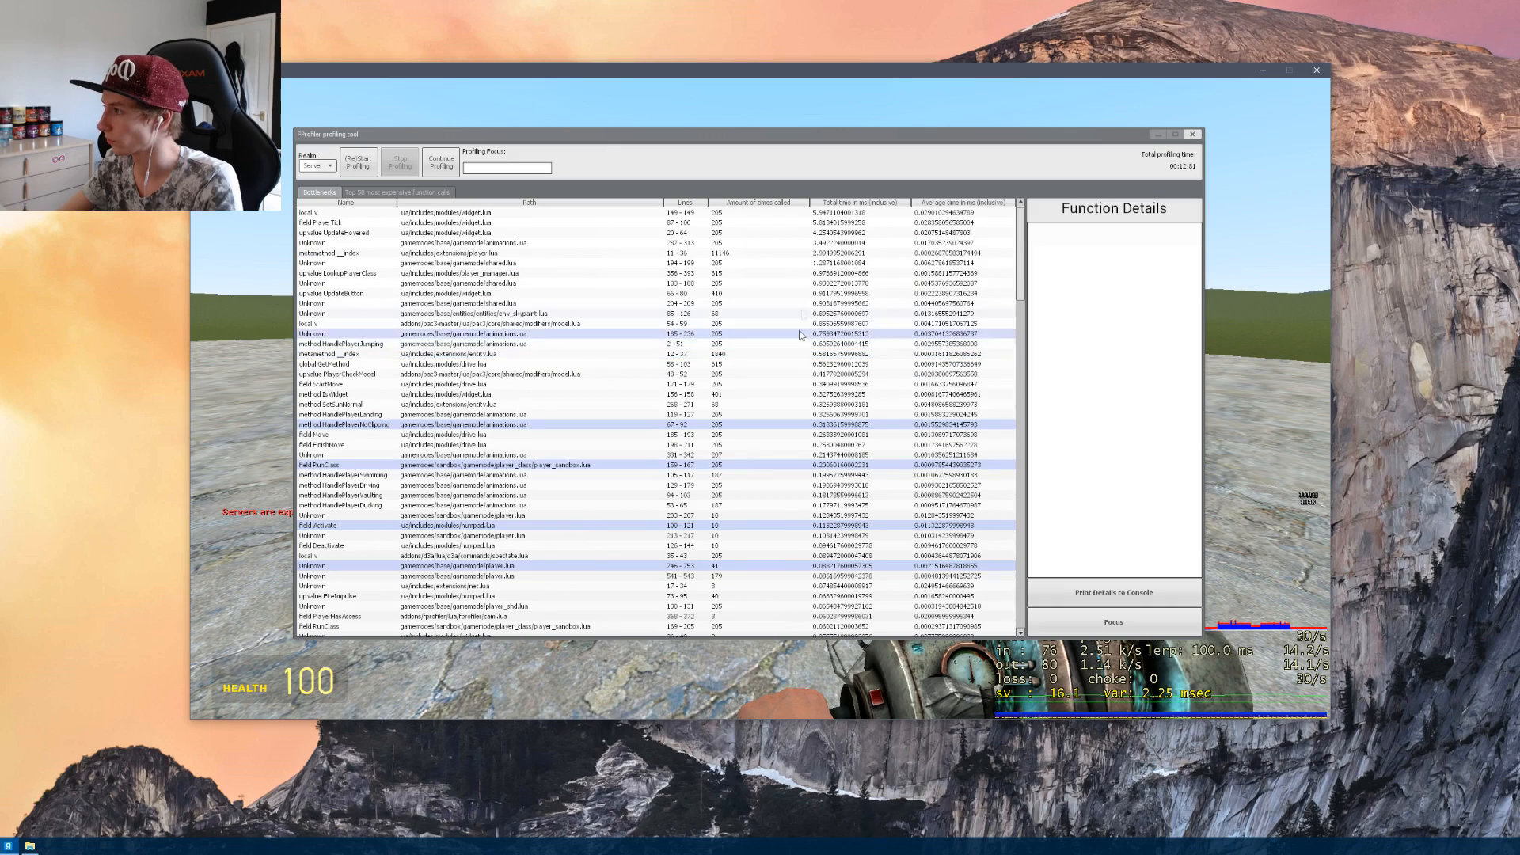
pyautogui.click(964, 203)
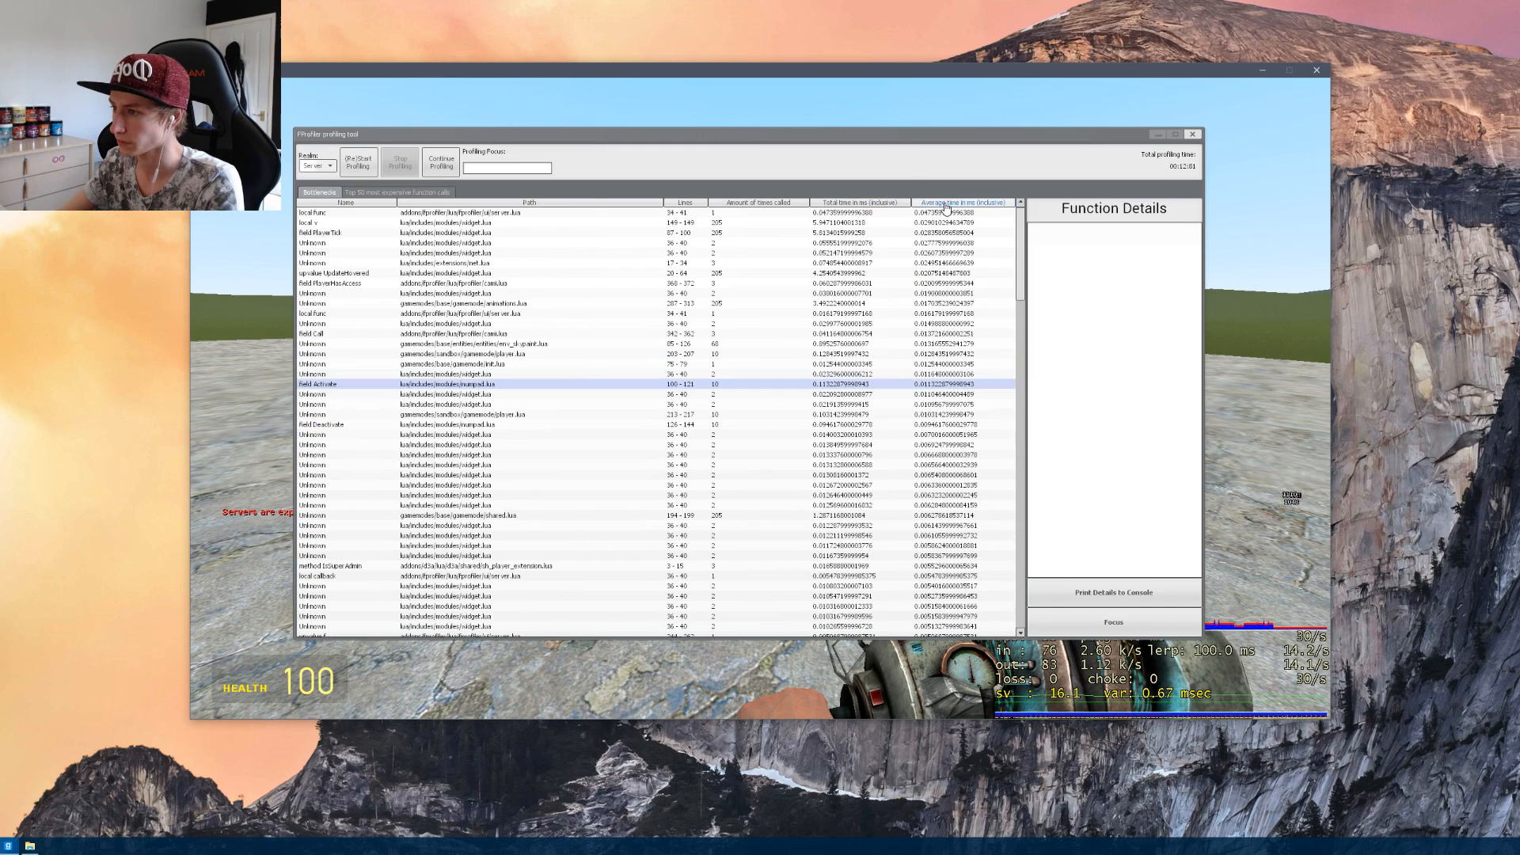
pyautogui.click(344, 212)
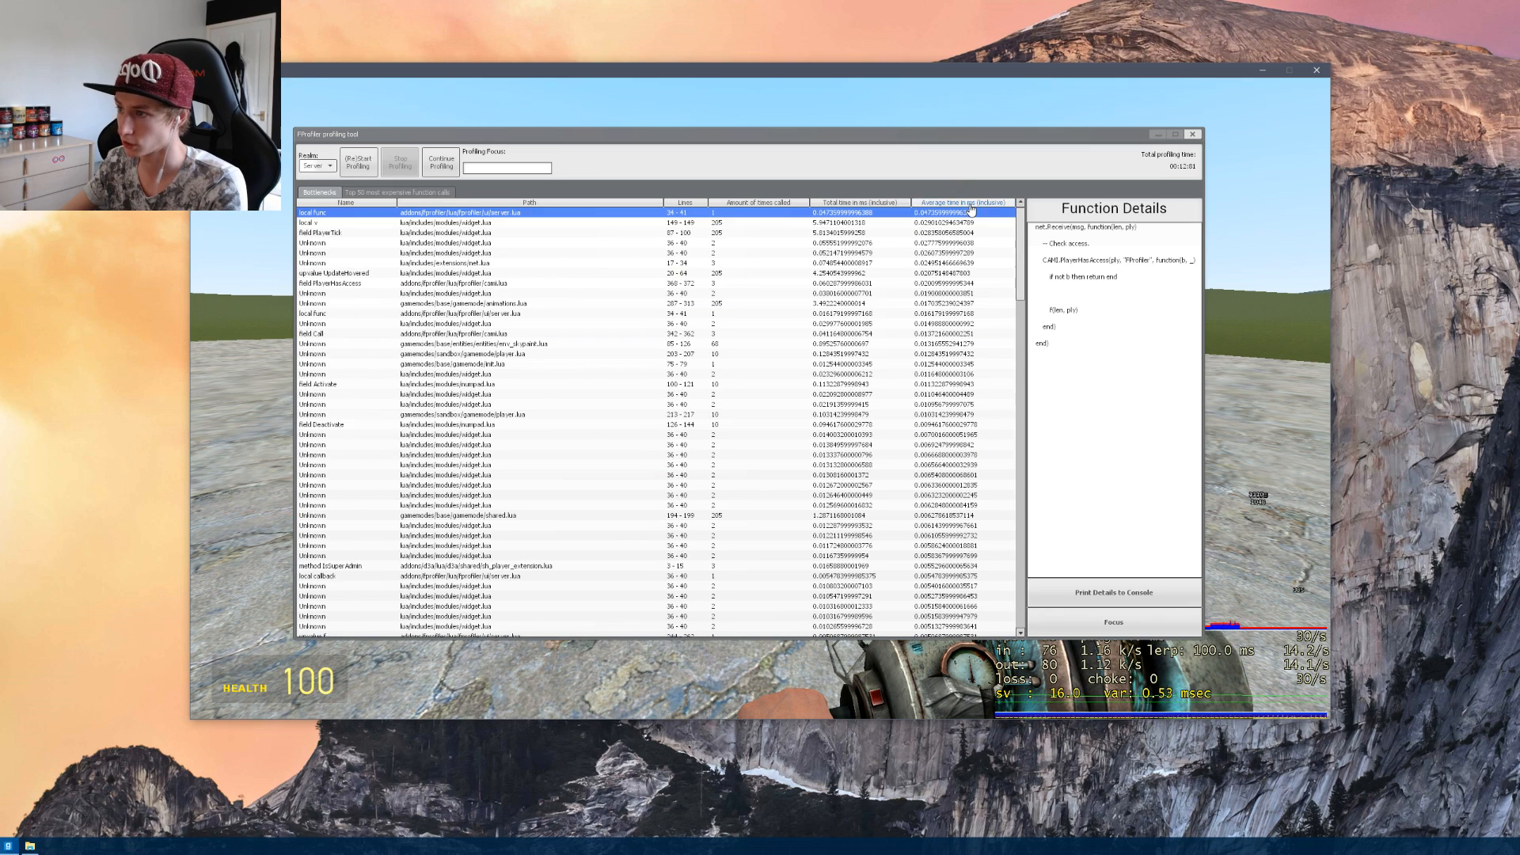
pyautogui.click(465, 302)
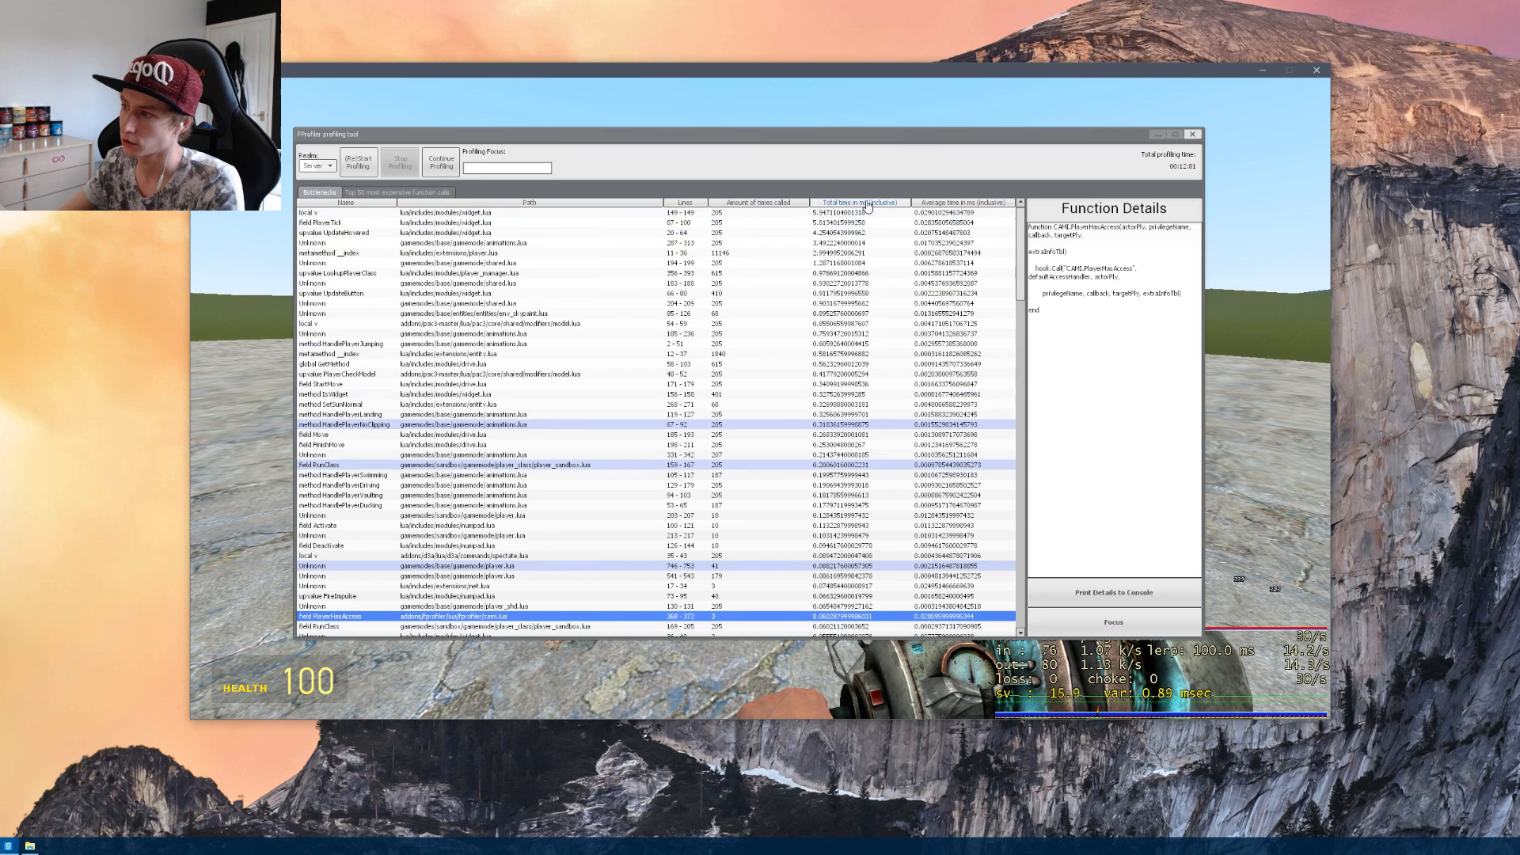
# Read the source of the costliest, animations.lua and widget-updating functions, then show the Top 50 calls list.
pyautogui.click(959, 201)
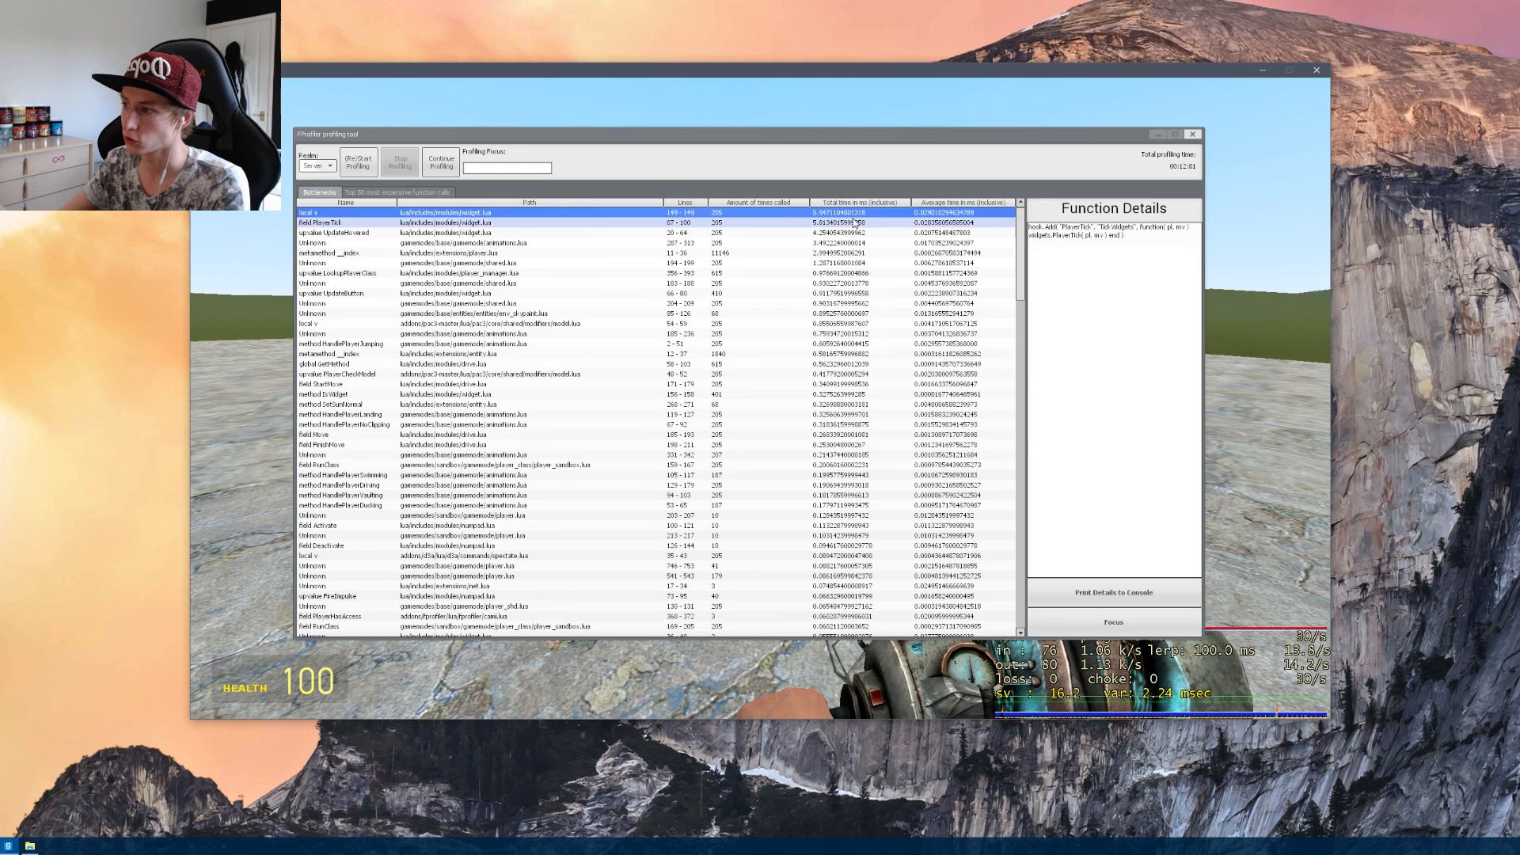
pyautogui.click(388, 233)
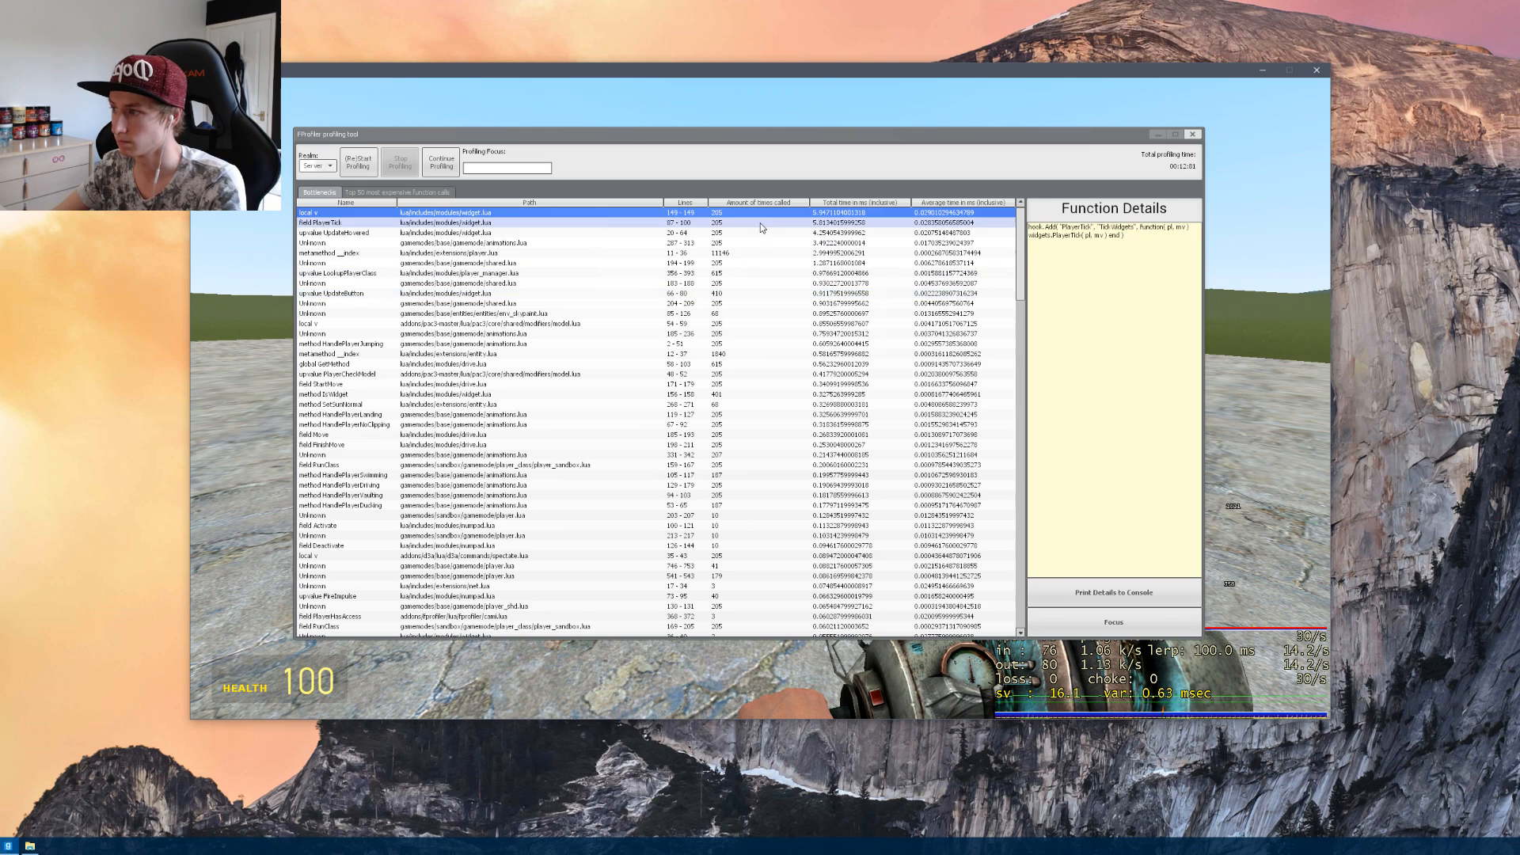
pyautogui.click(388, 233)
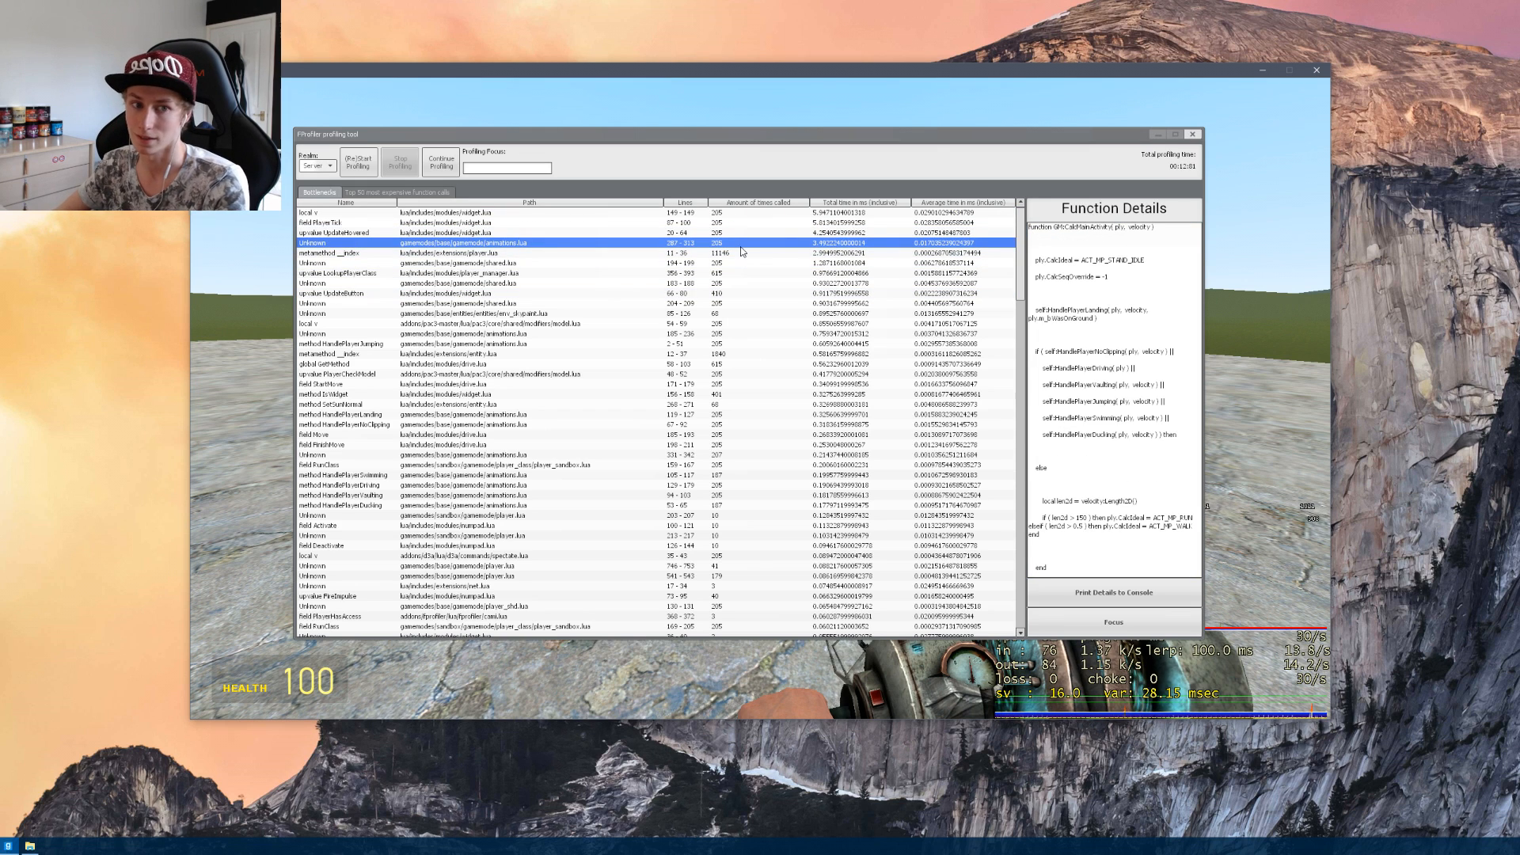
pyautogui.click(330, 254)
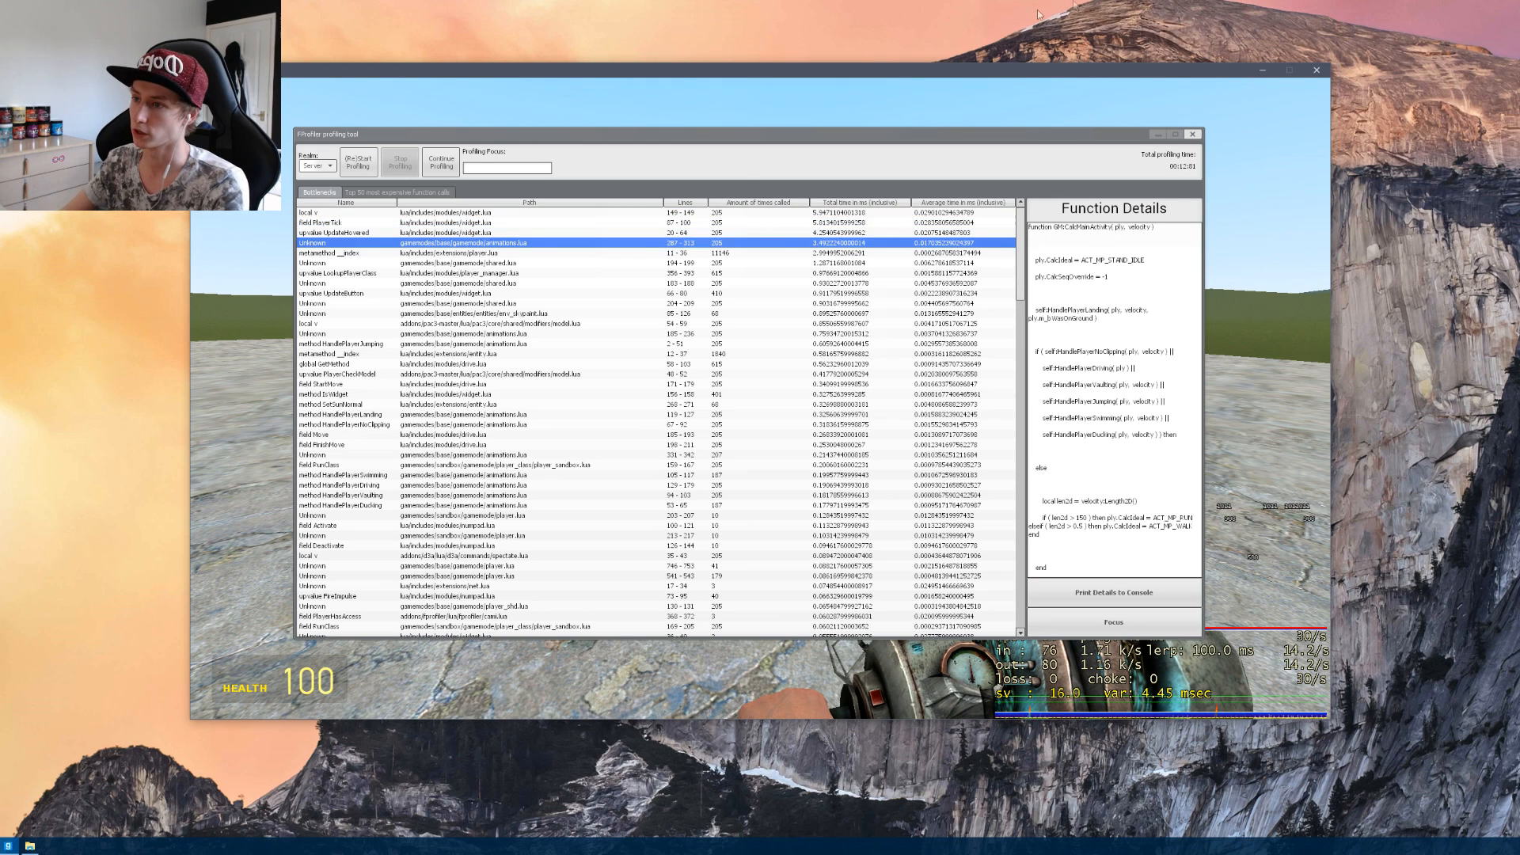
pyautogui.click(399, 192)
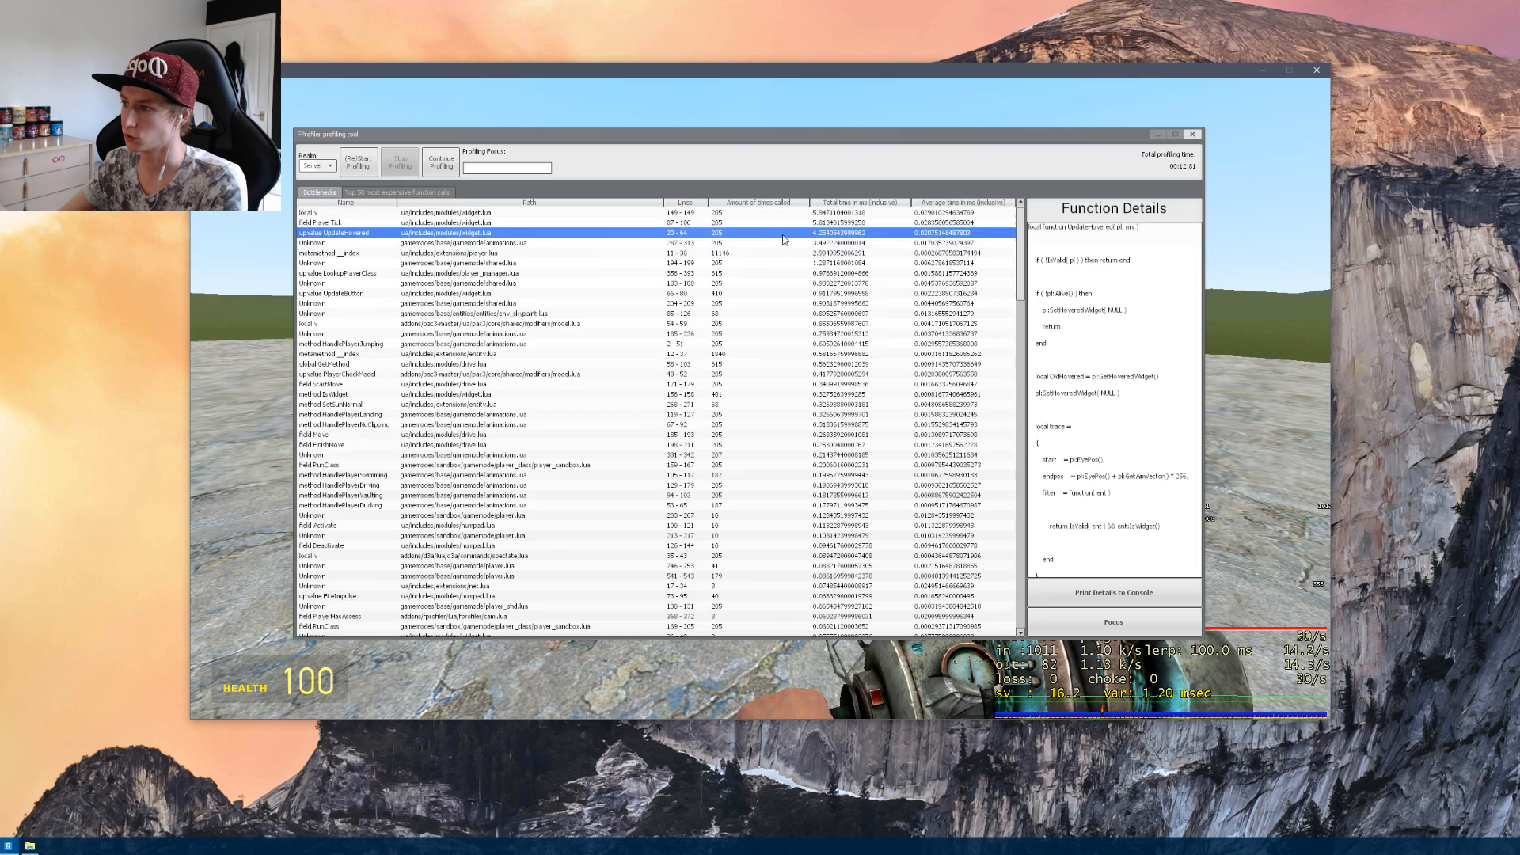
pyautogui.click(344, 214)
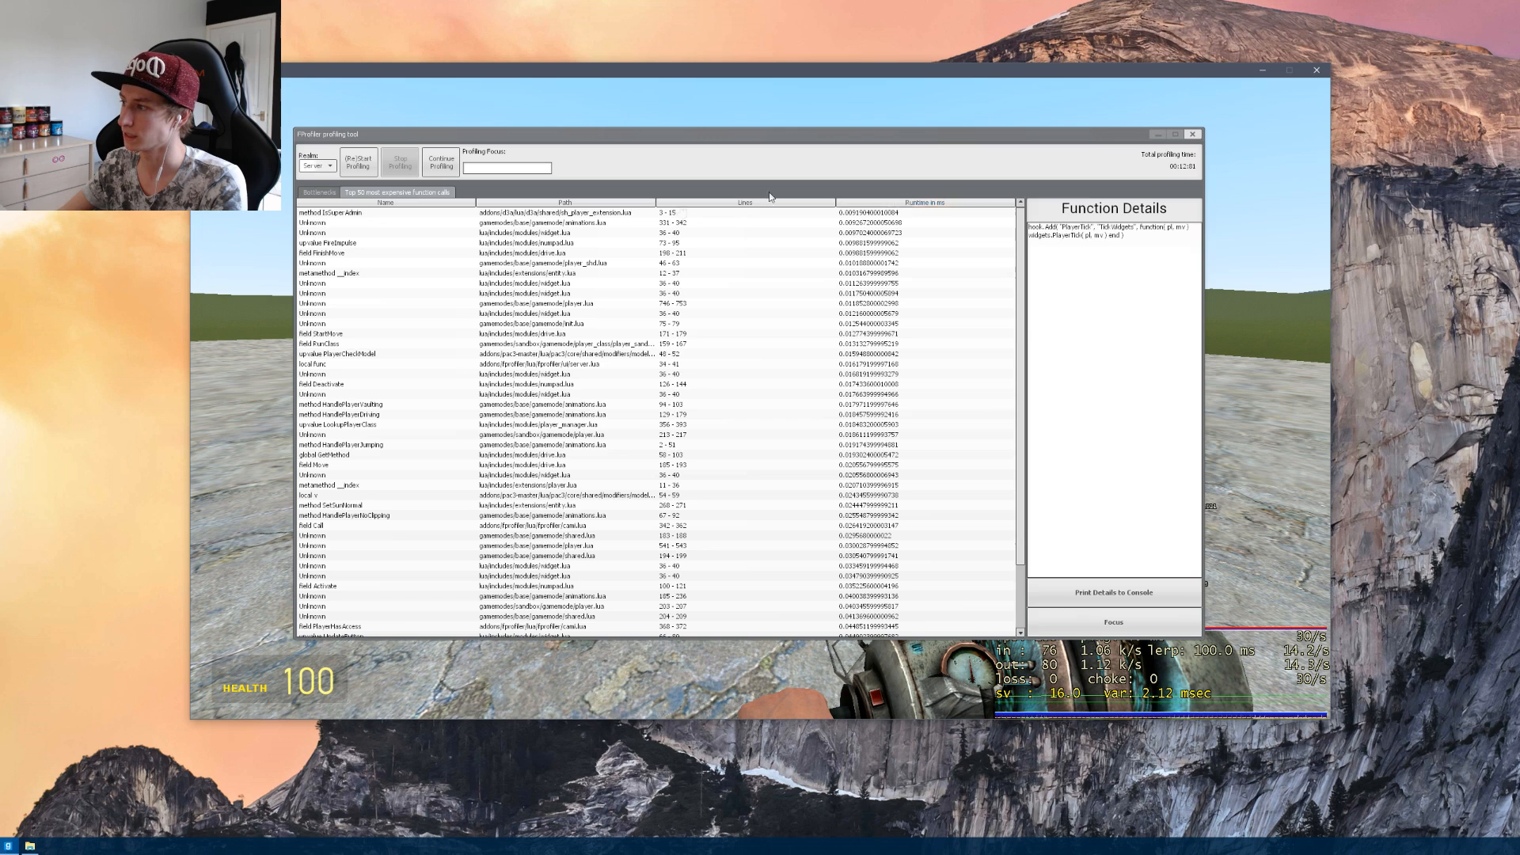
# Rank the top 50 calls by runtime, read the costliest call's source, and return to Bottlenecks.
pyautogui.click(386, 210)
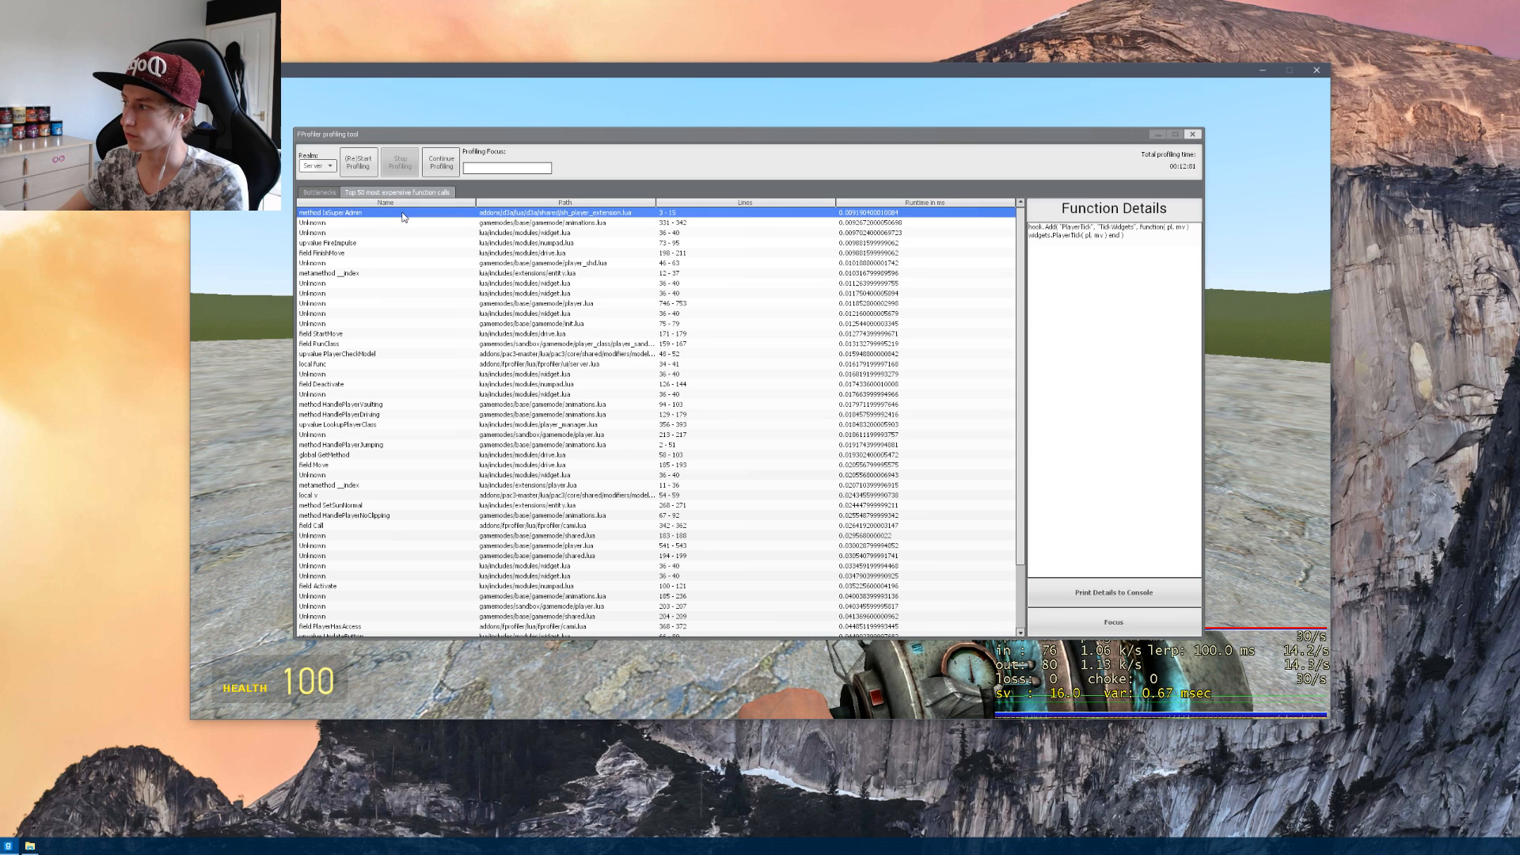
pyautogui.click(924, 202)
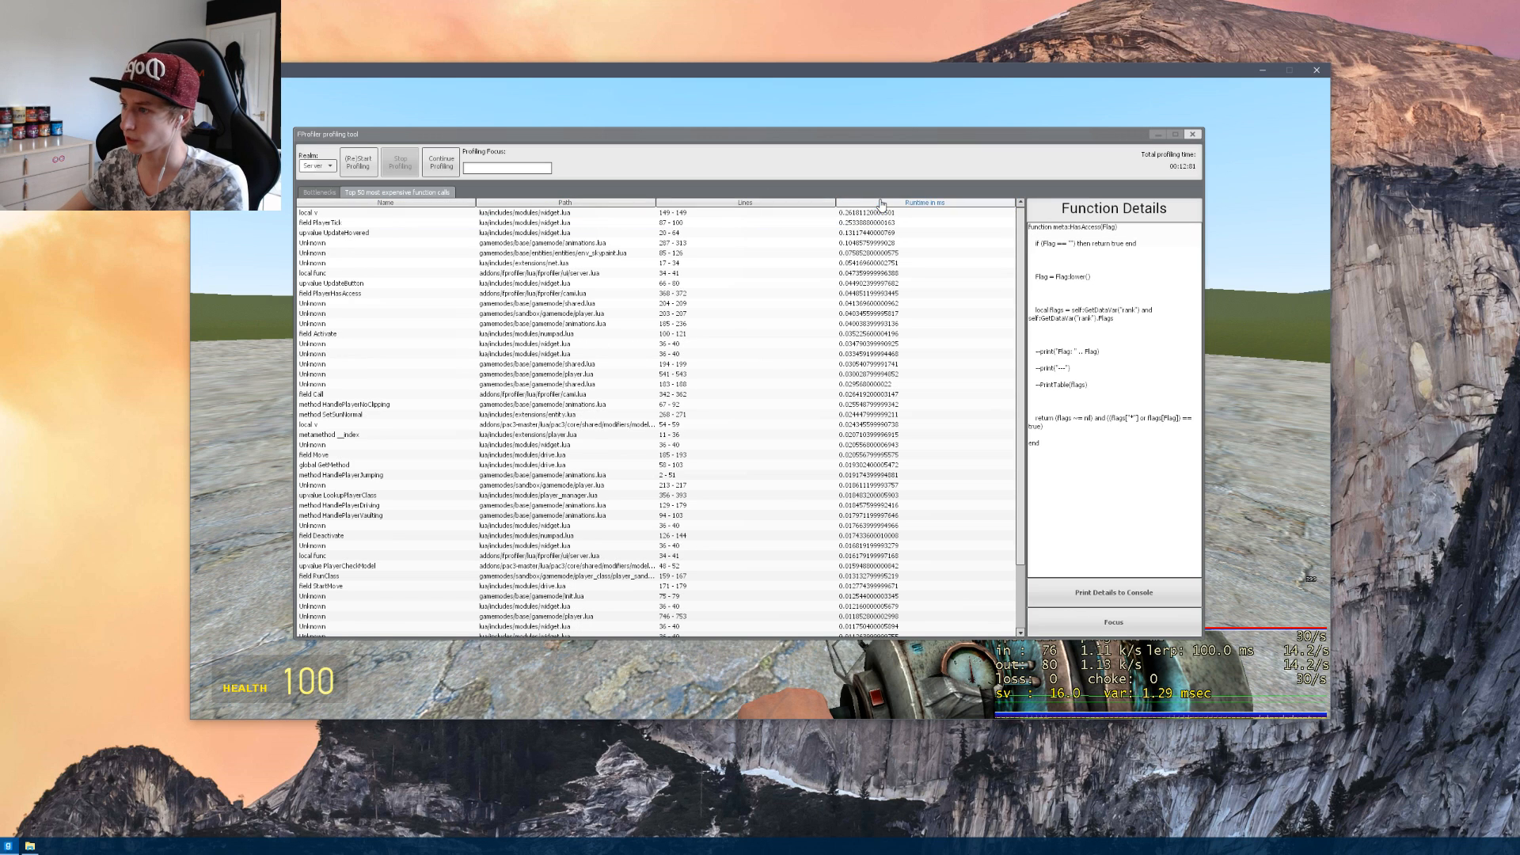
pyautogui.click(388, 212)
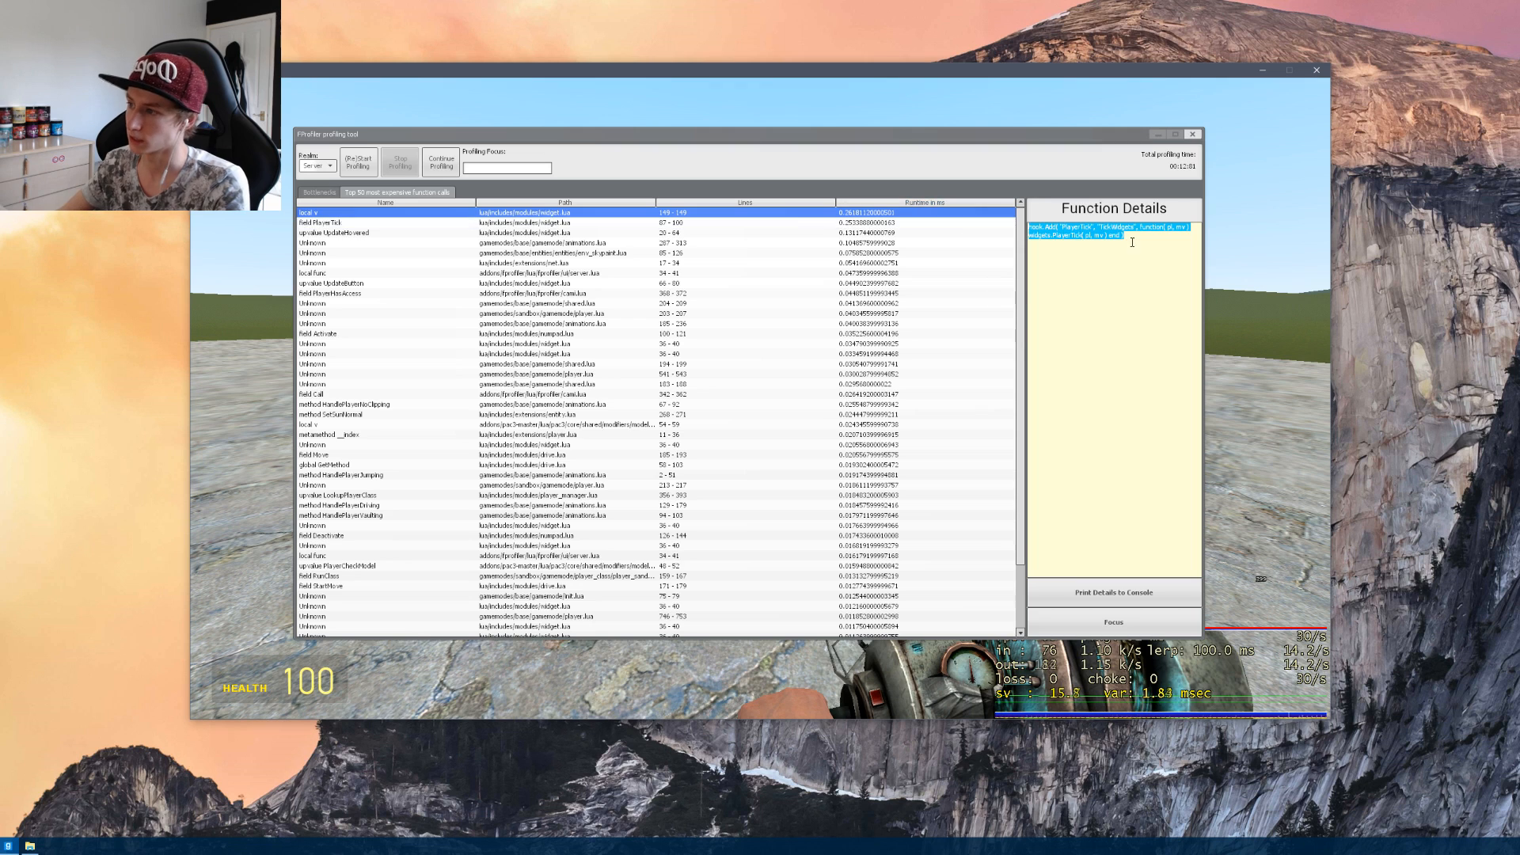
pyautogui.click(388, 222)
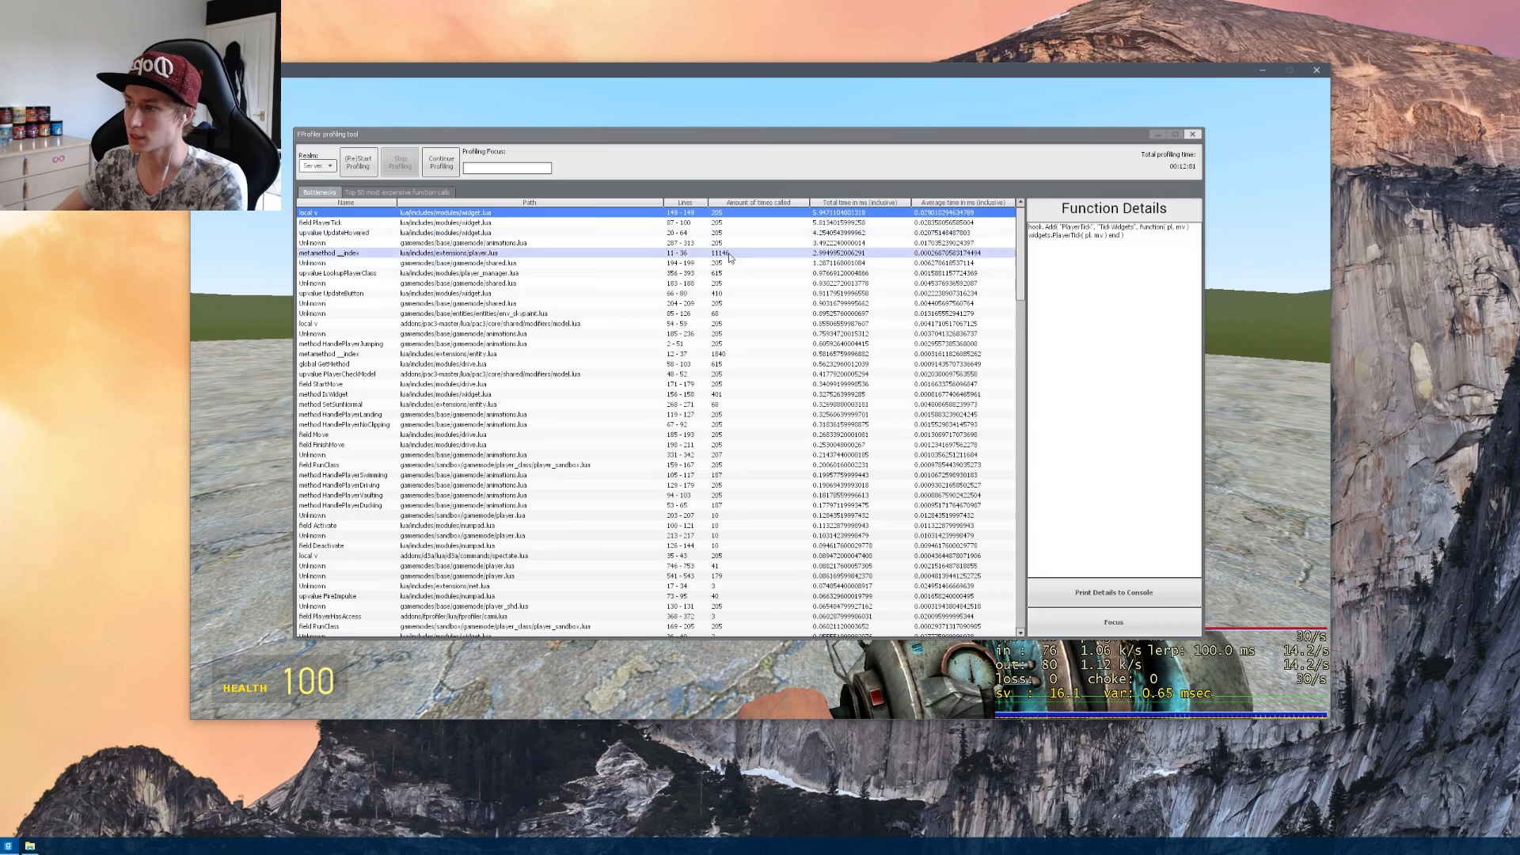
# Read the __index metamethod's source and the top bottleneck's, then close FProfiler to resume play.
pyautogui.click(437, 254)
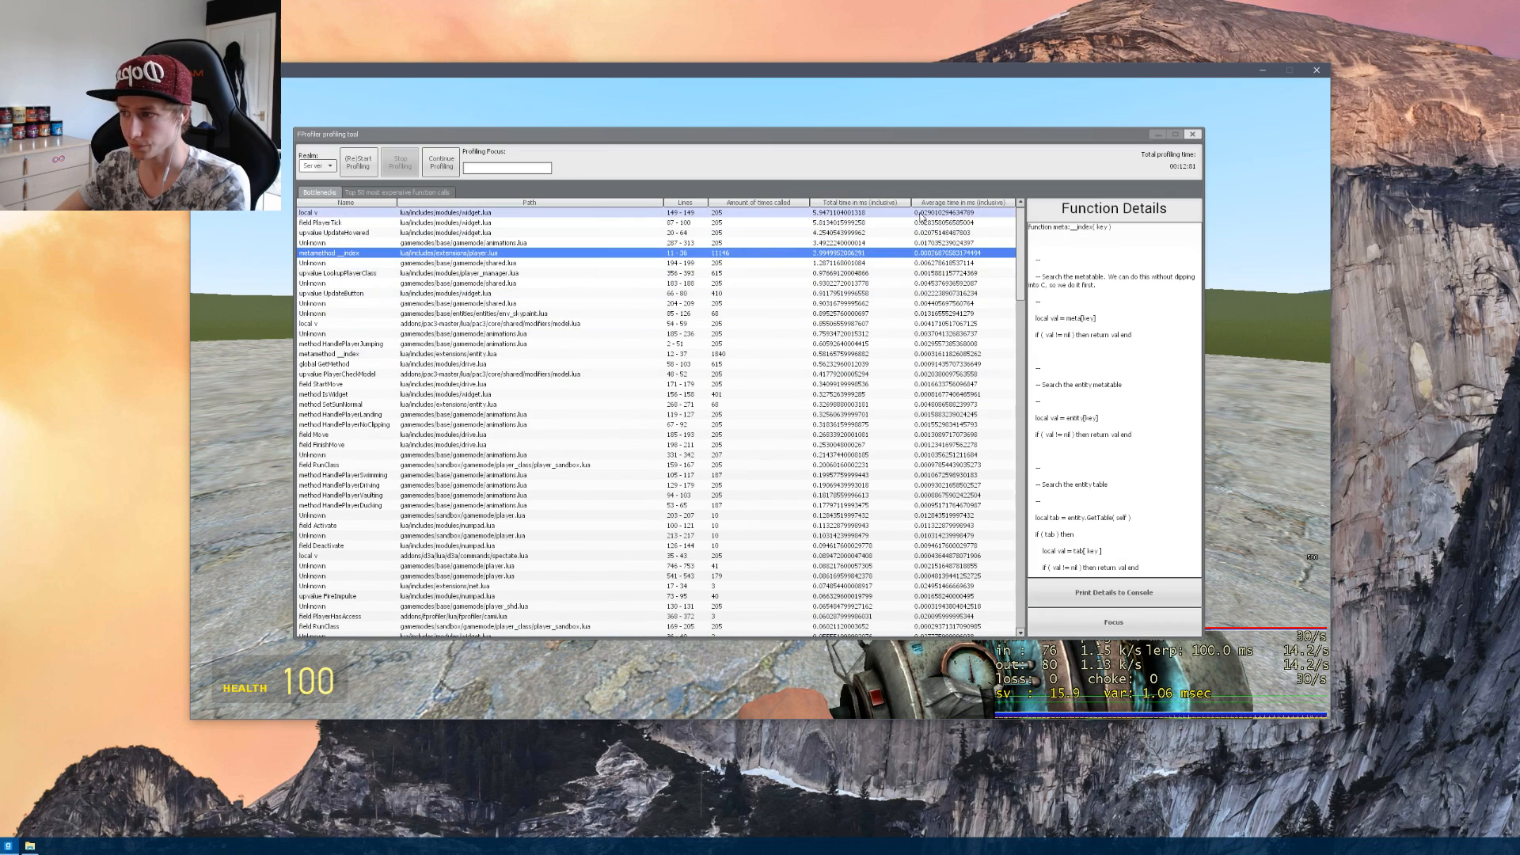
pyautogui.click(388, 212)
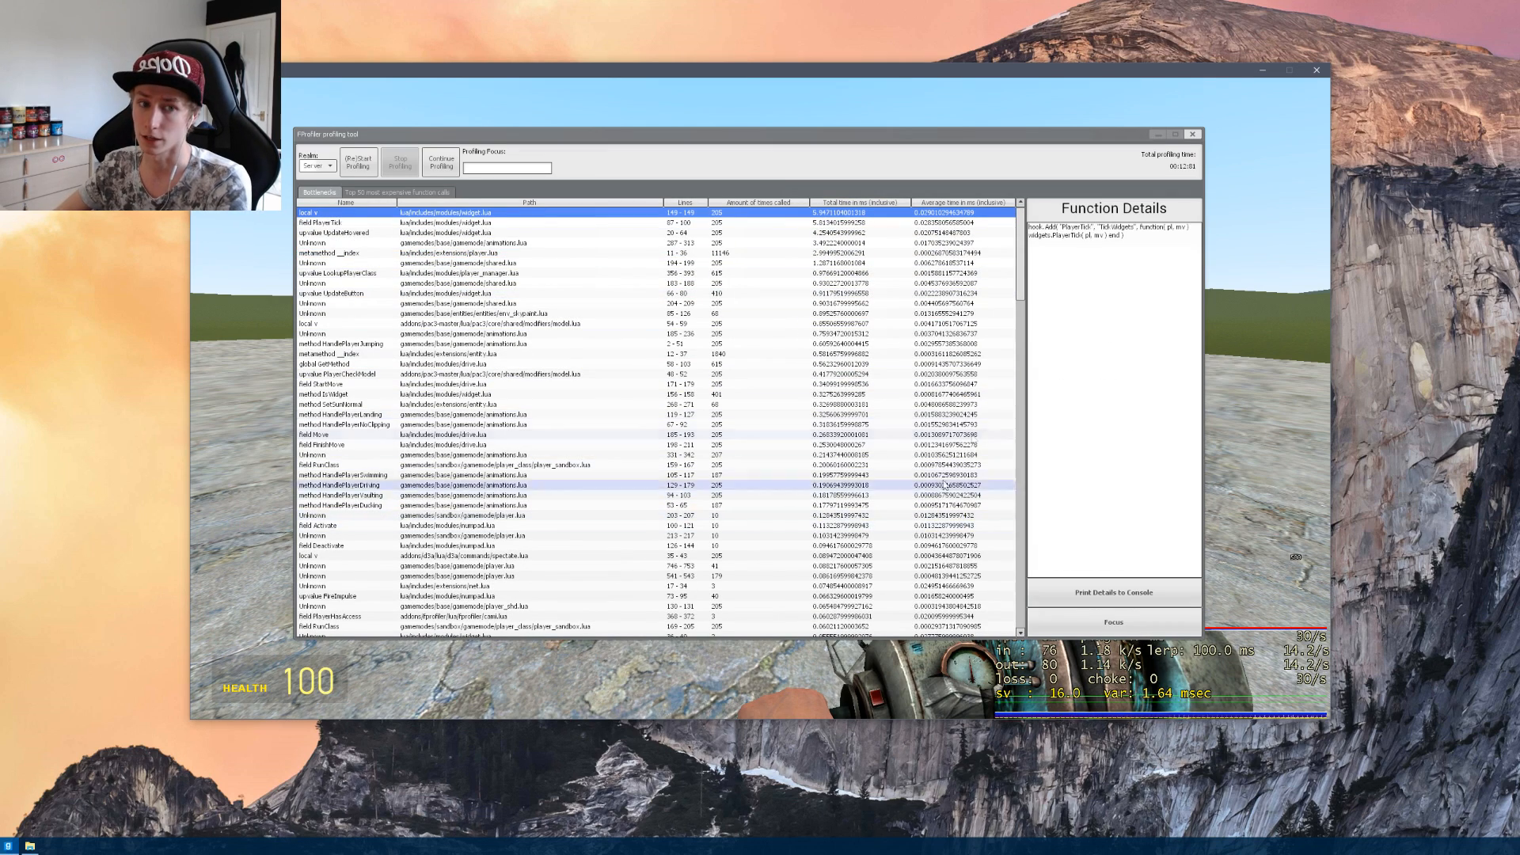
pyautogui.scroll(-3)
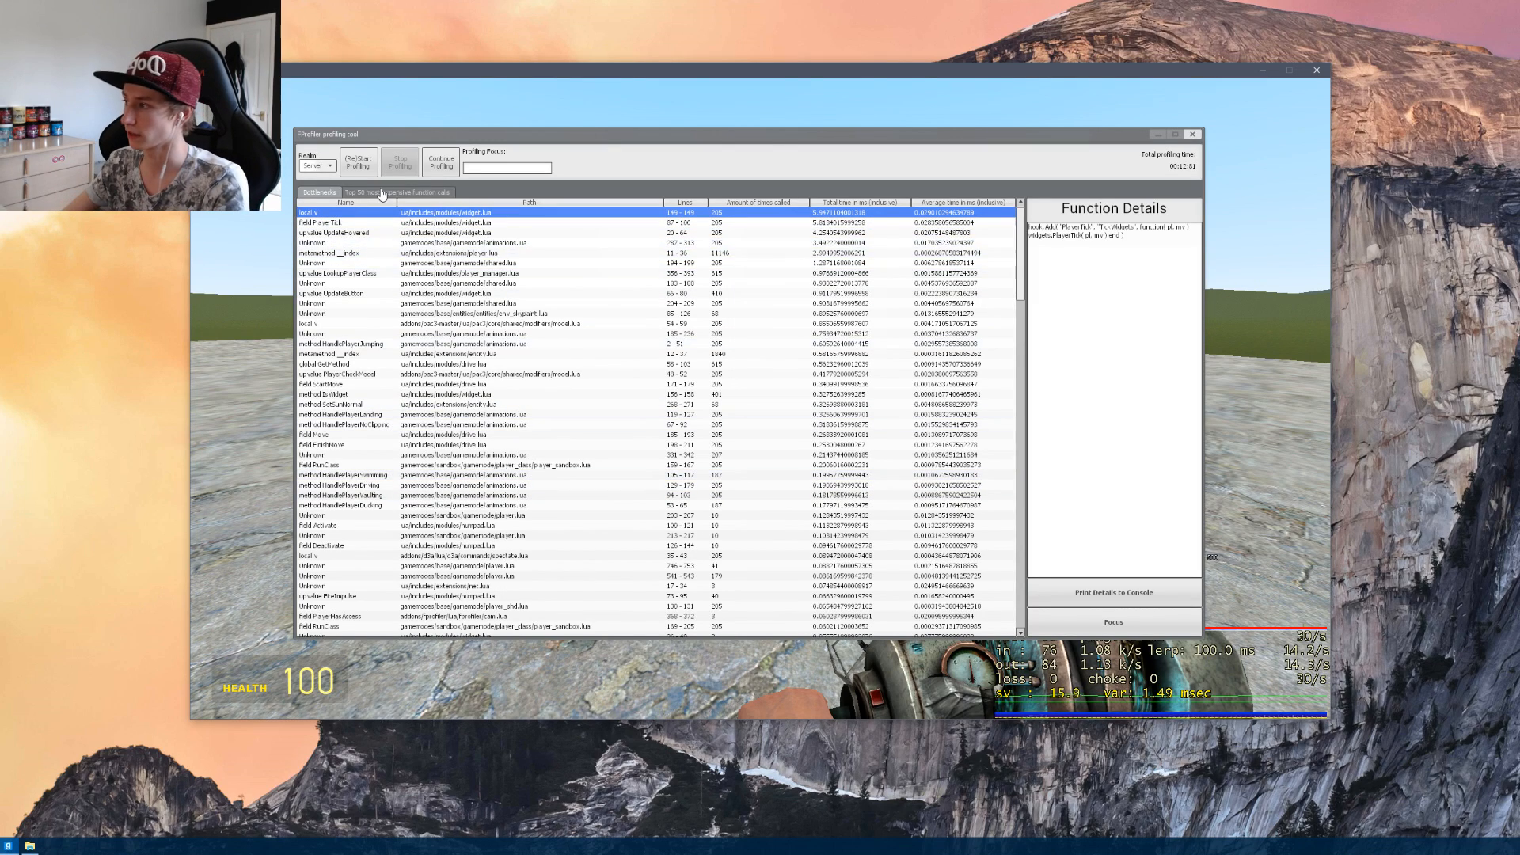
pyautogui.click(598, 263)
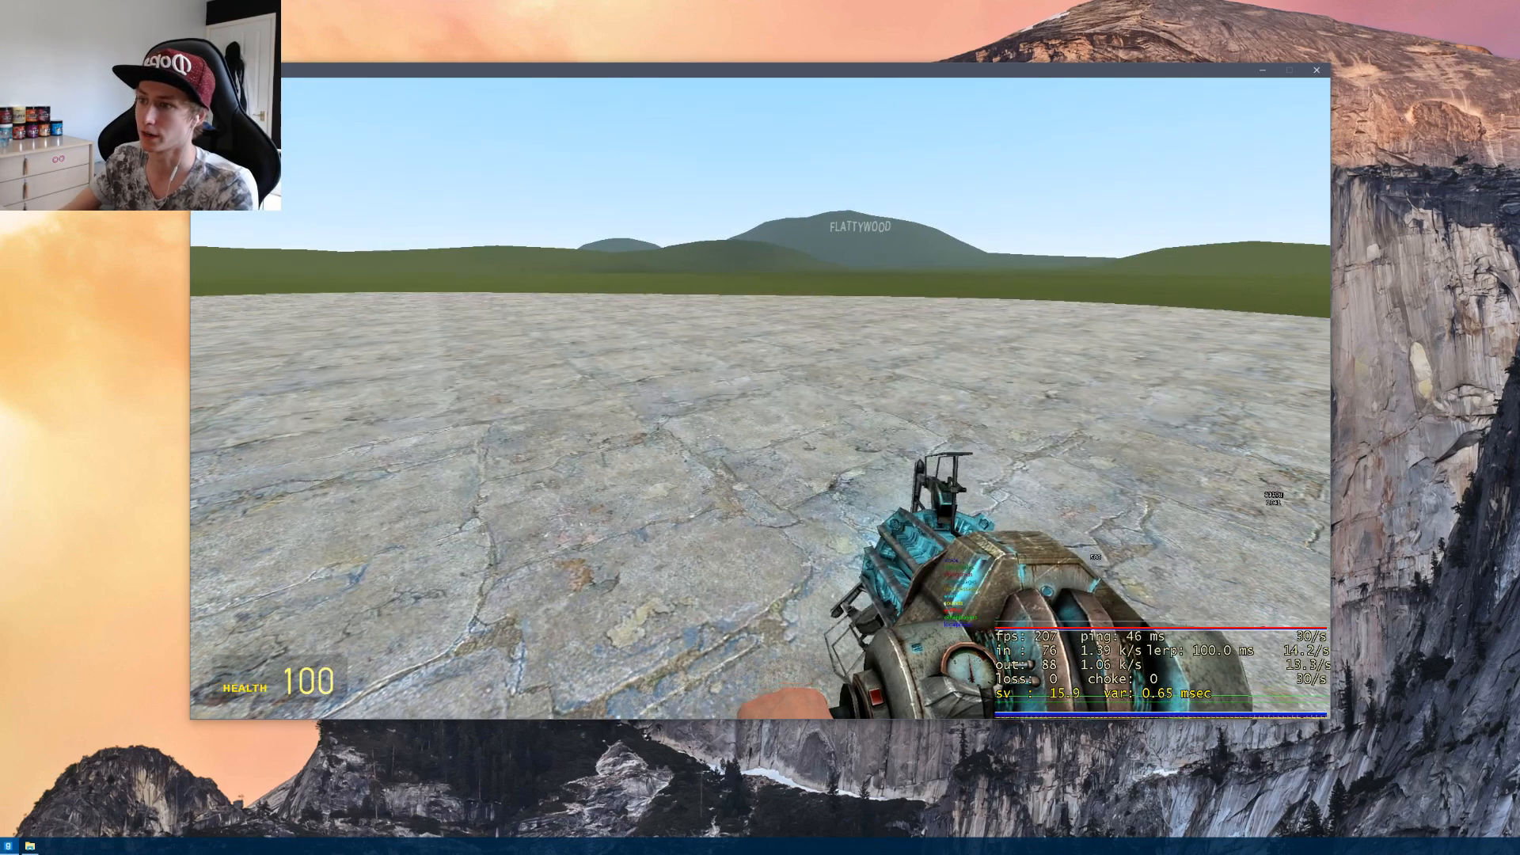
pyautogui.press('Escape')
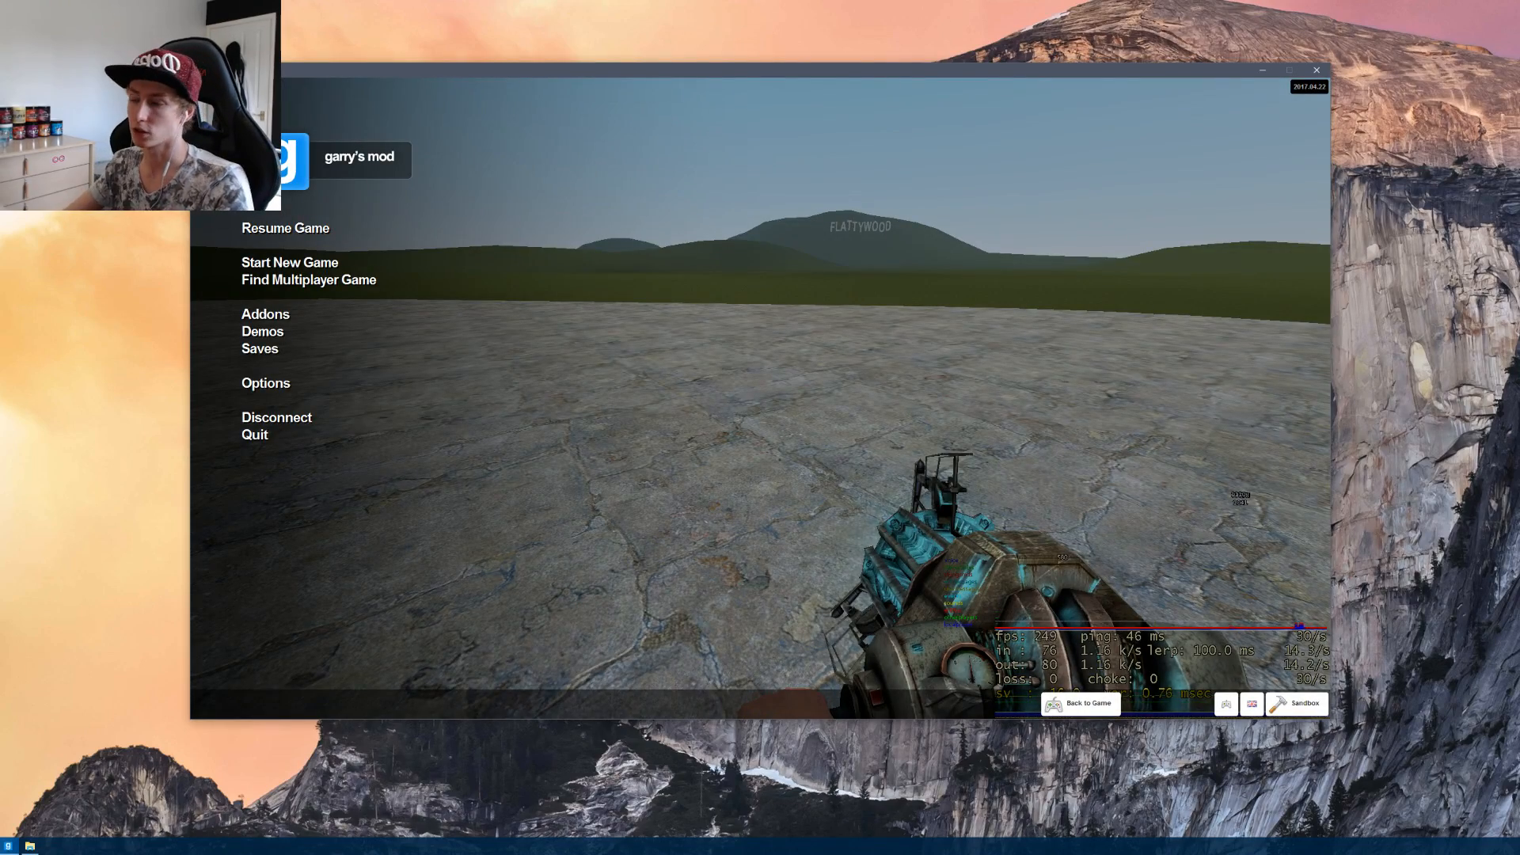
pyautogui.click(285, 228)
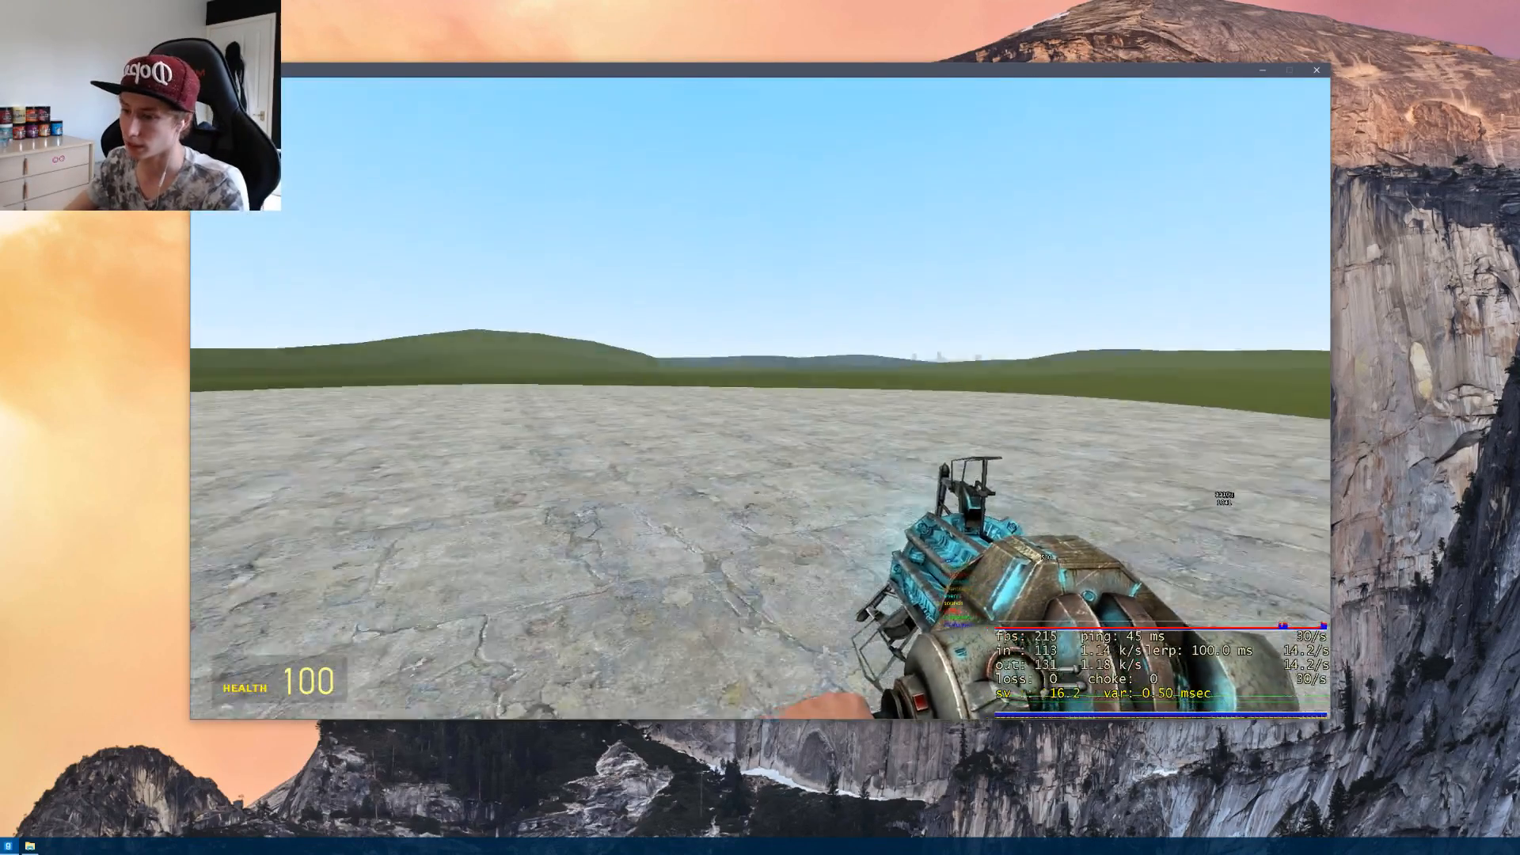